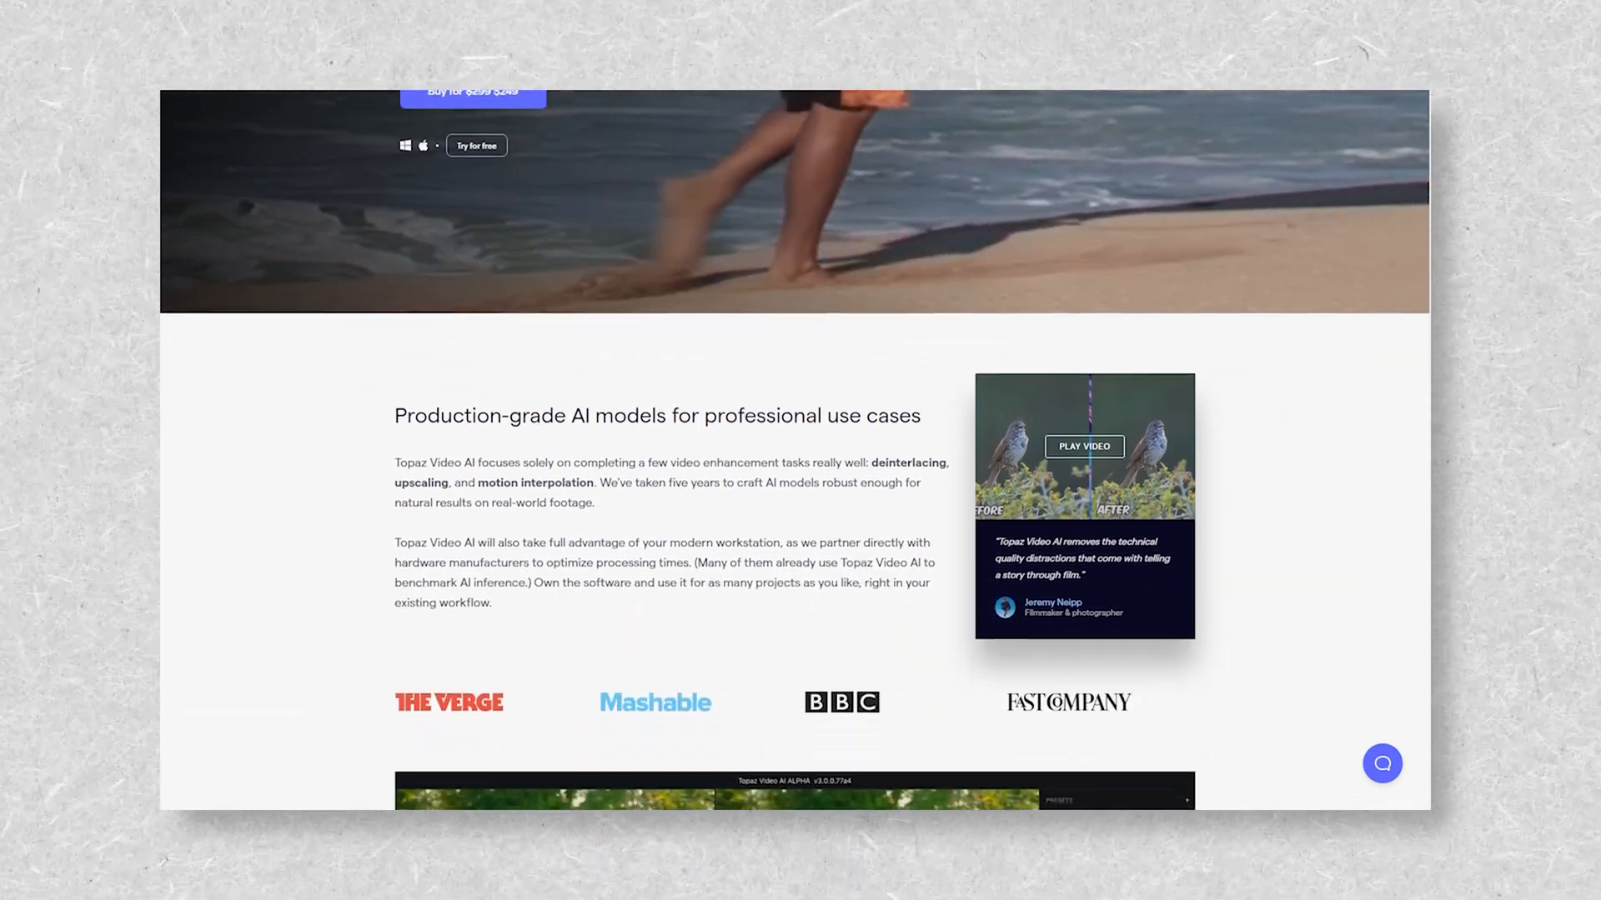
Scroll down the Topaz Video AI product page before launching the app
scroll(down, 3)
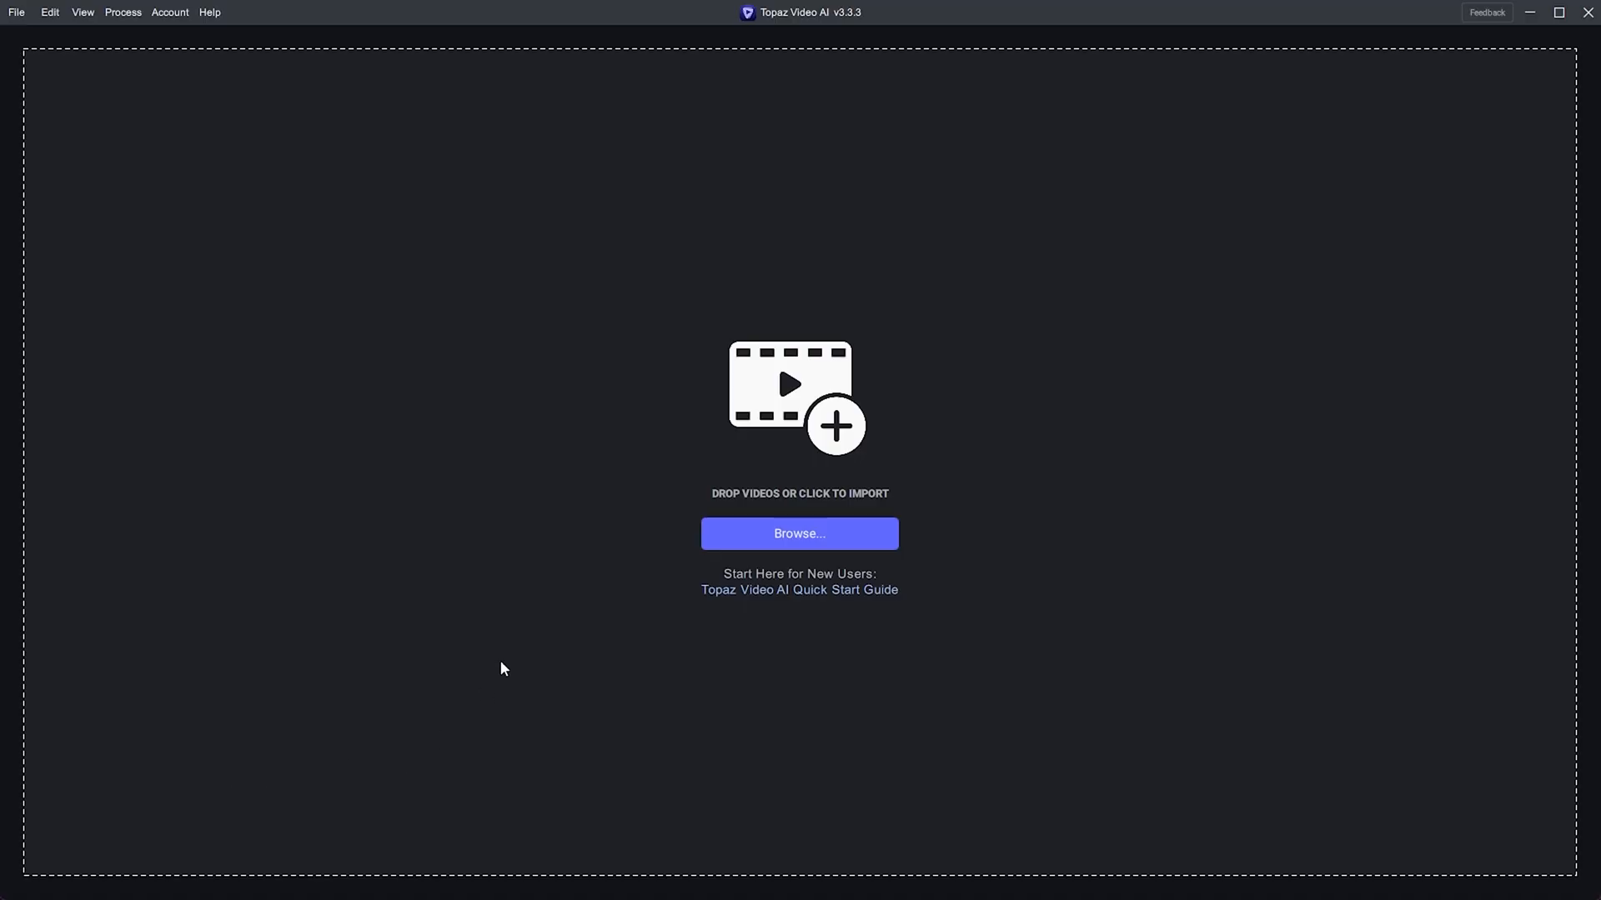
Import 'Bottle opening.mov' (1080x1920, 25 FPS) into Topaz Video AI
click(799, 534)
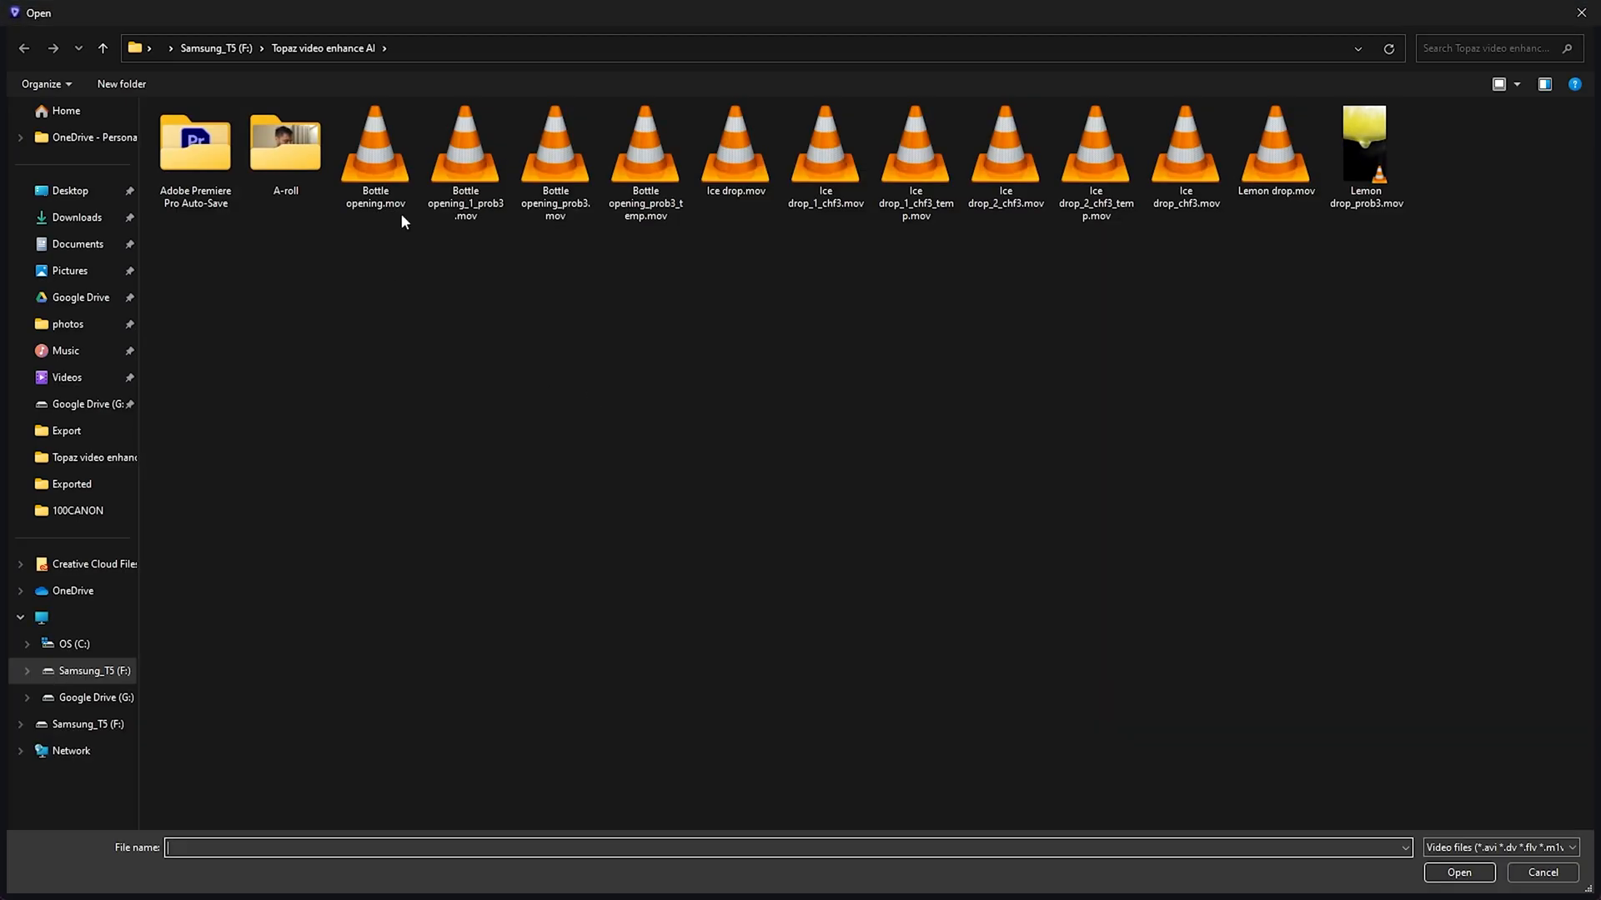
double_click(375, 153)
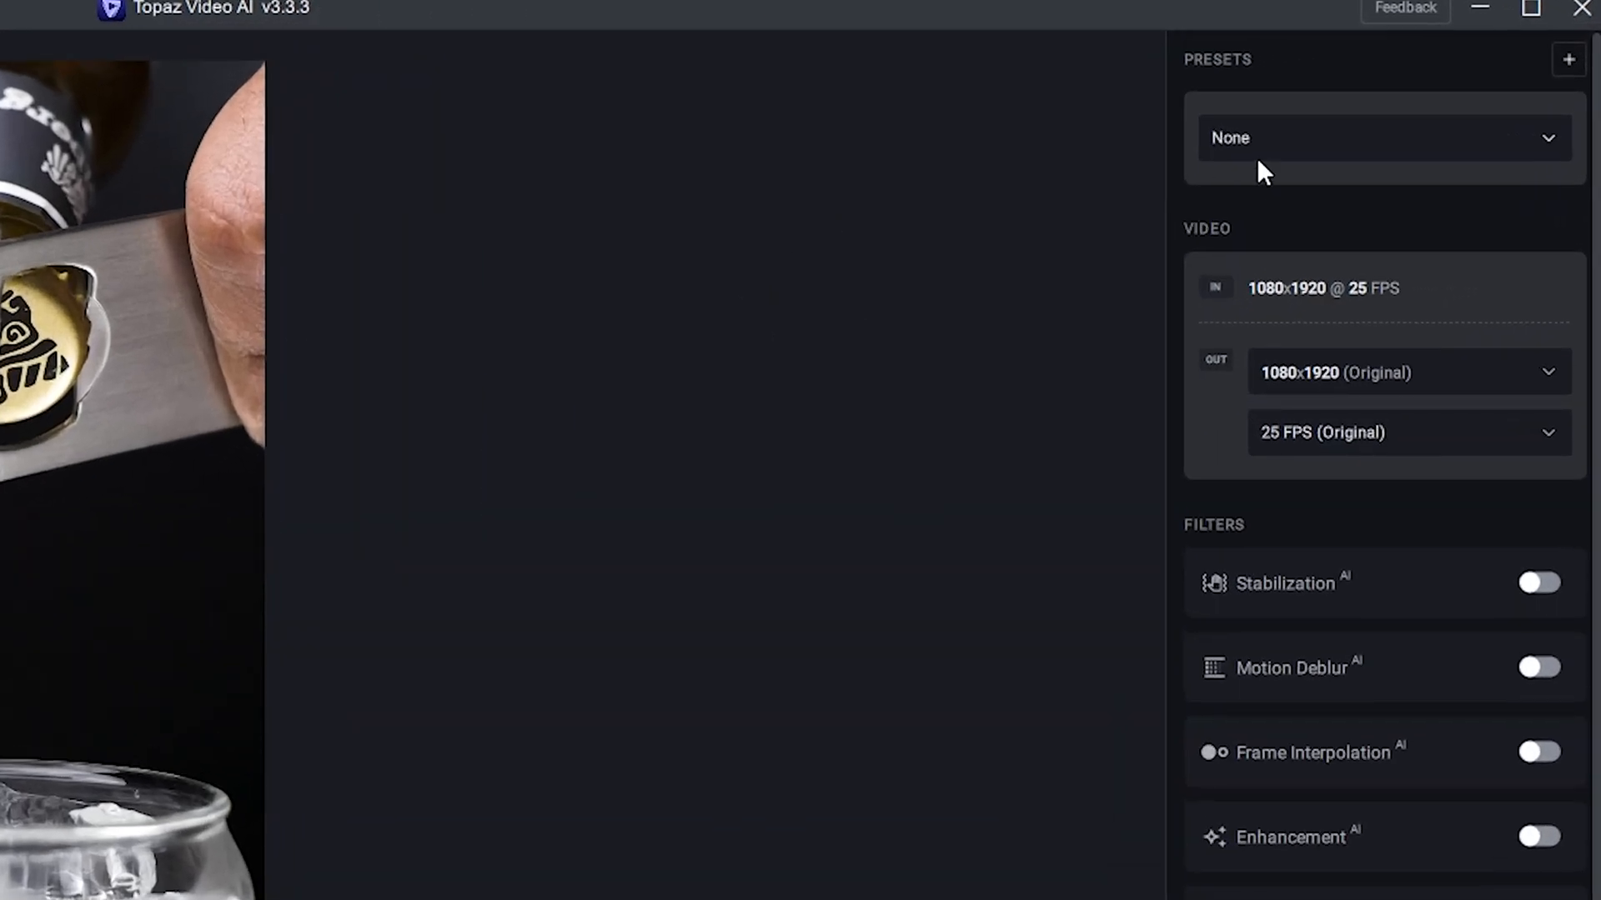
click(1384, 138)
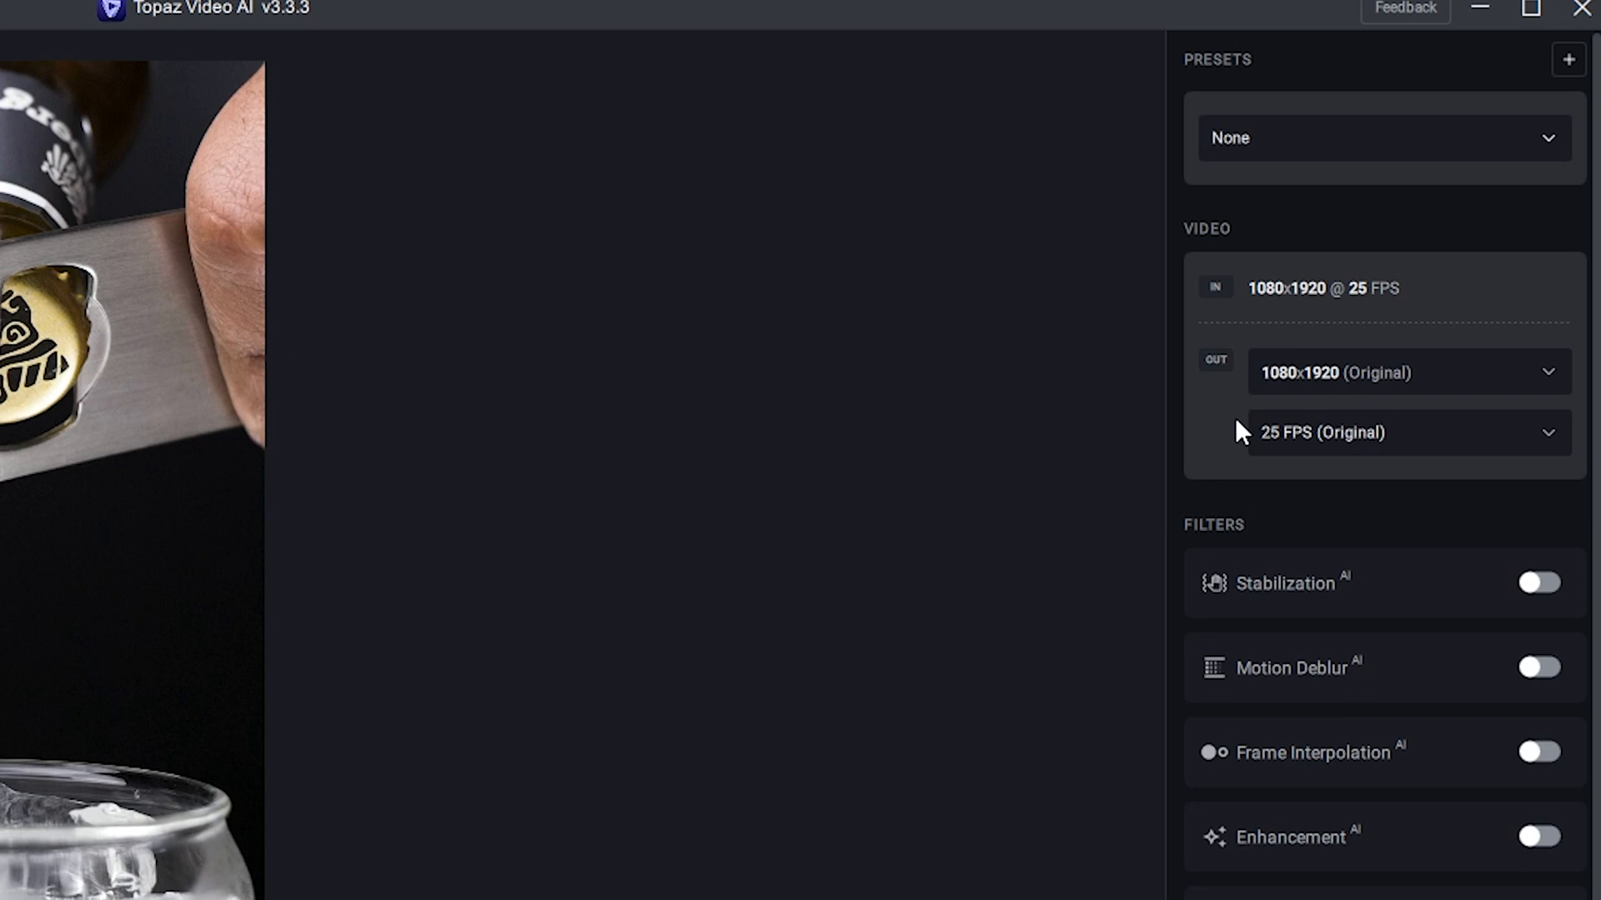
Browse the output resolution choices, keeping the original 1080x1920
click(1407, 372)
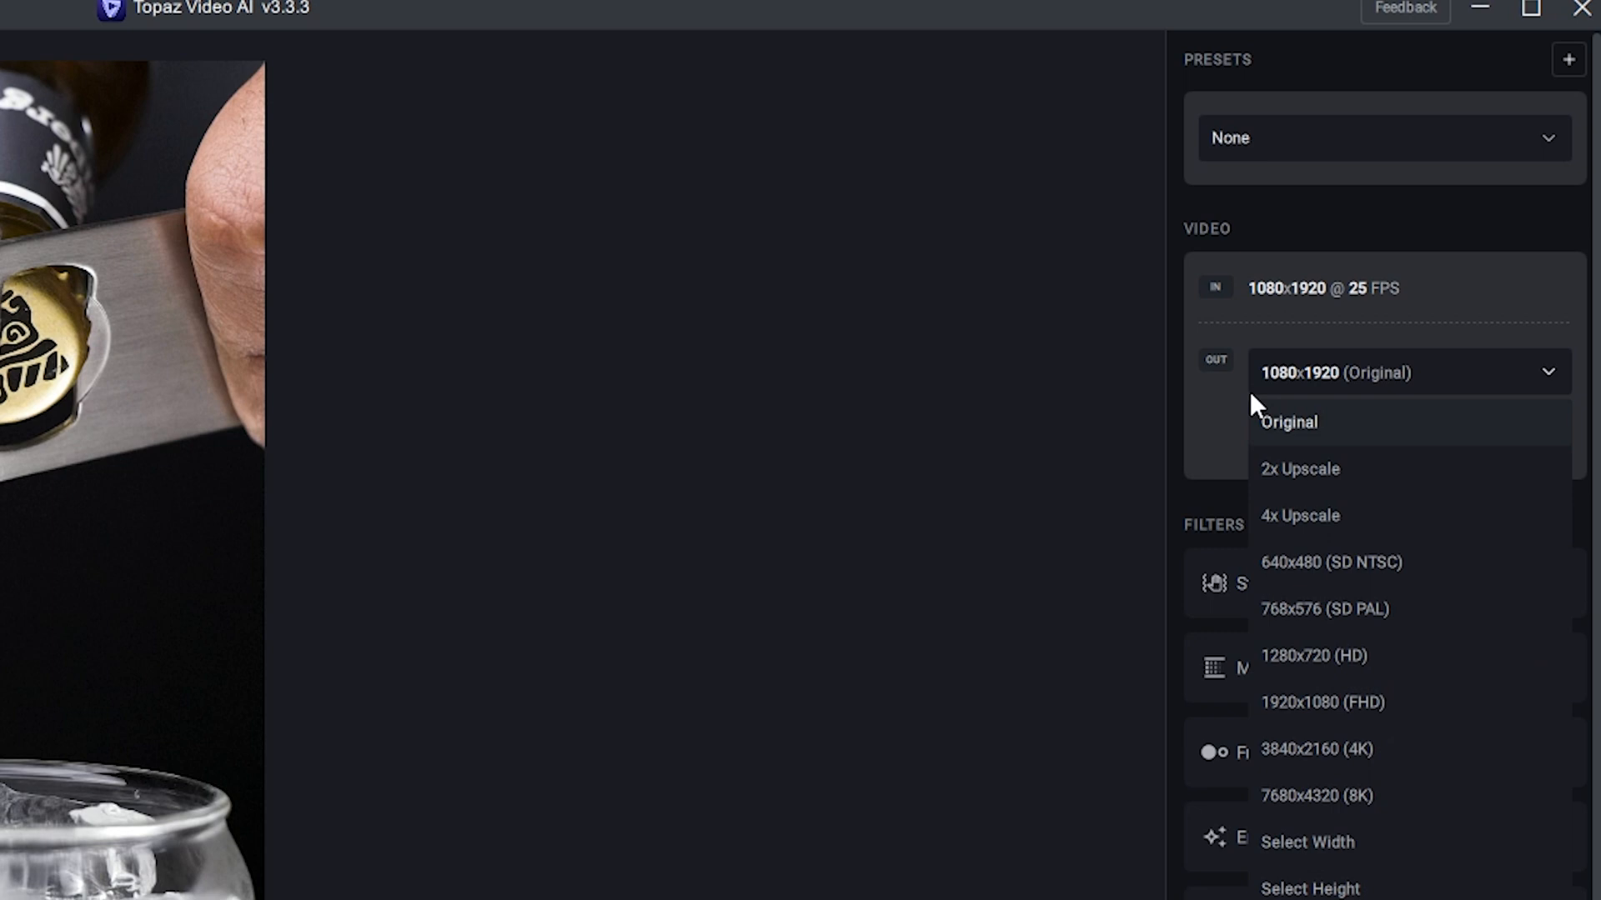
mouse_move(1414, 655)
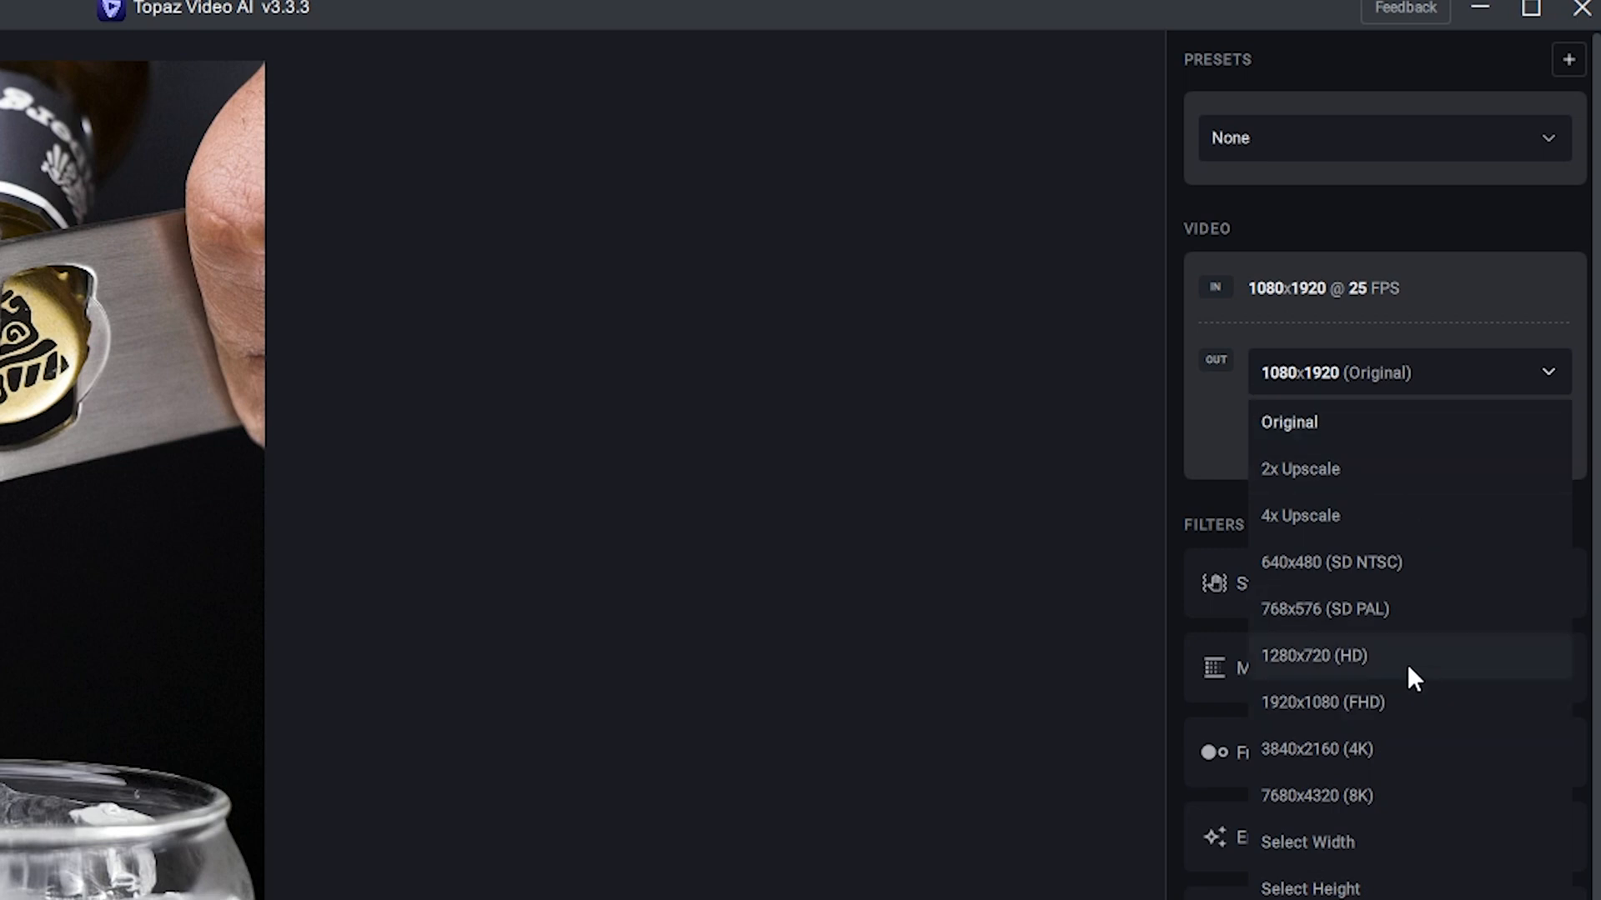
scroll(down, 3)
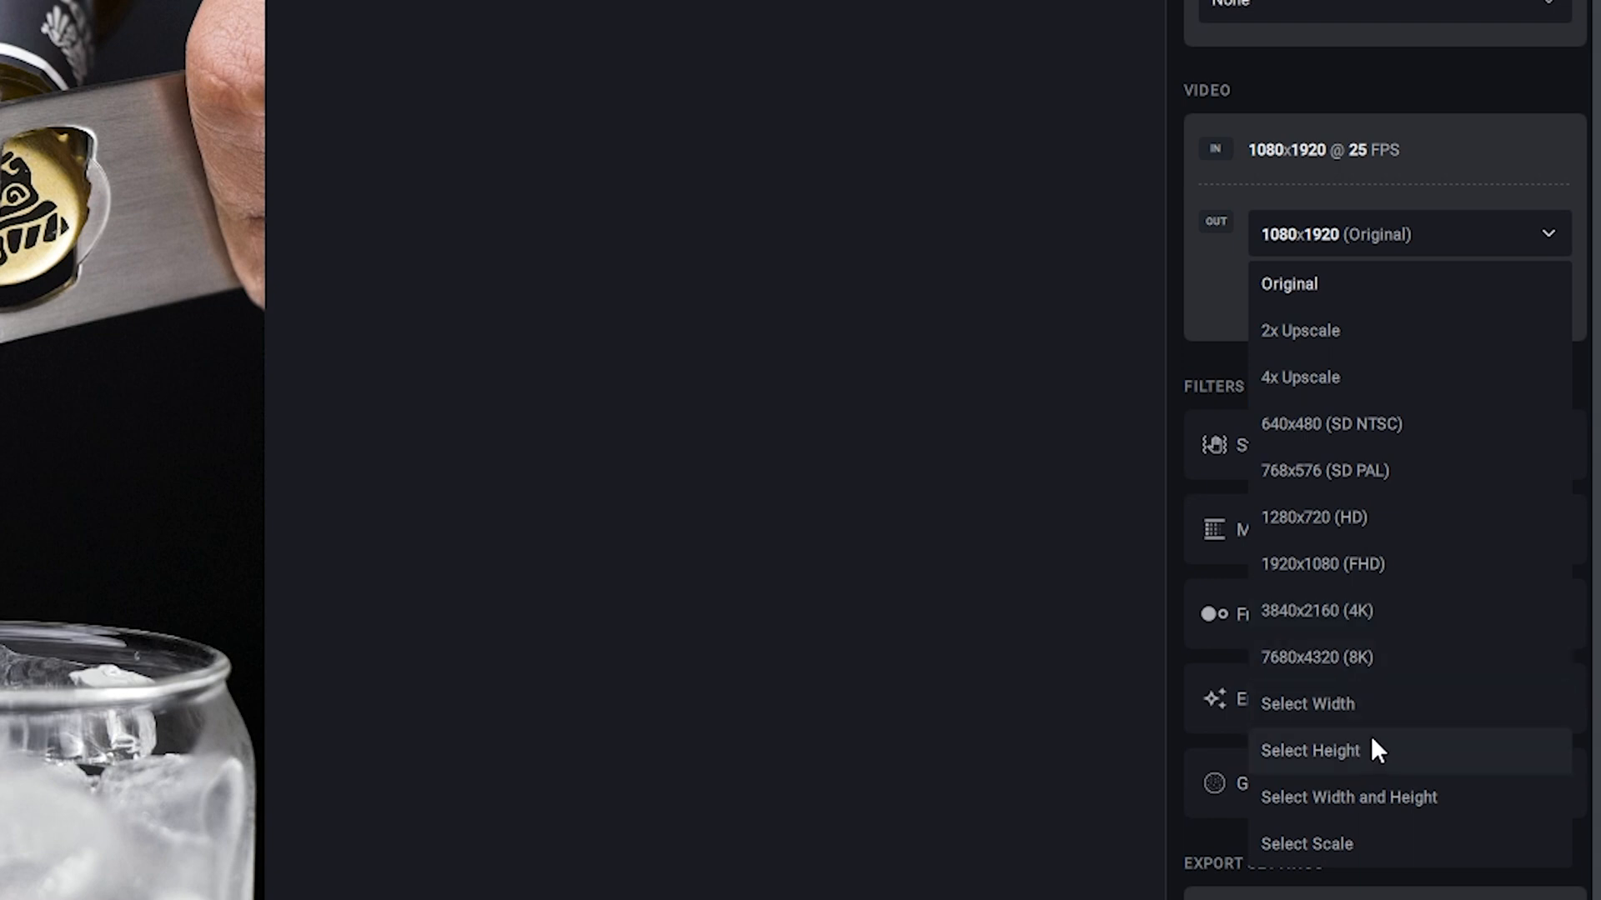
mouse_move(1366, 760)
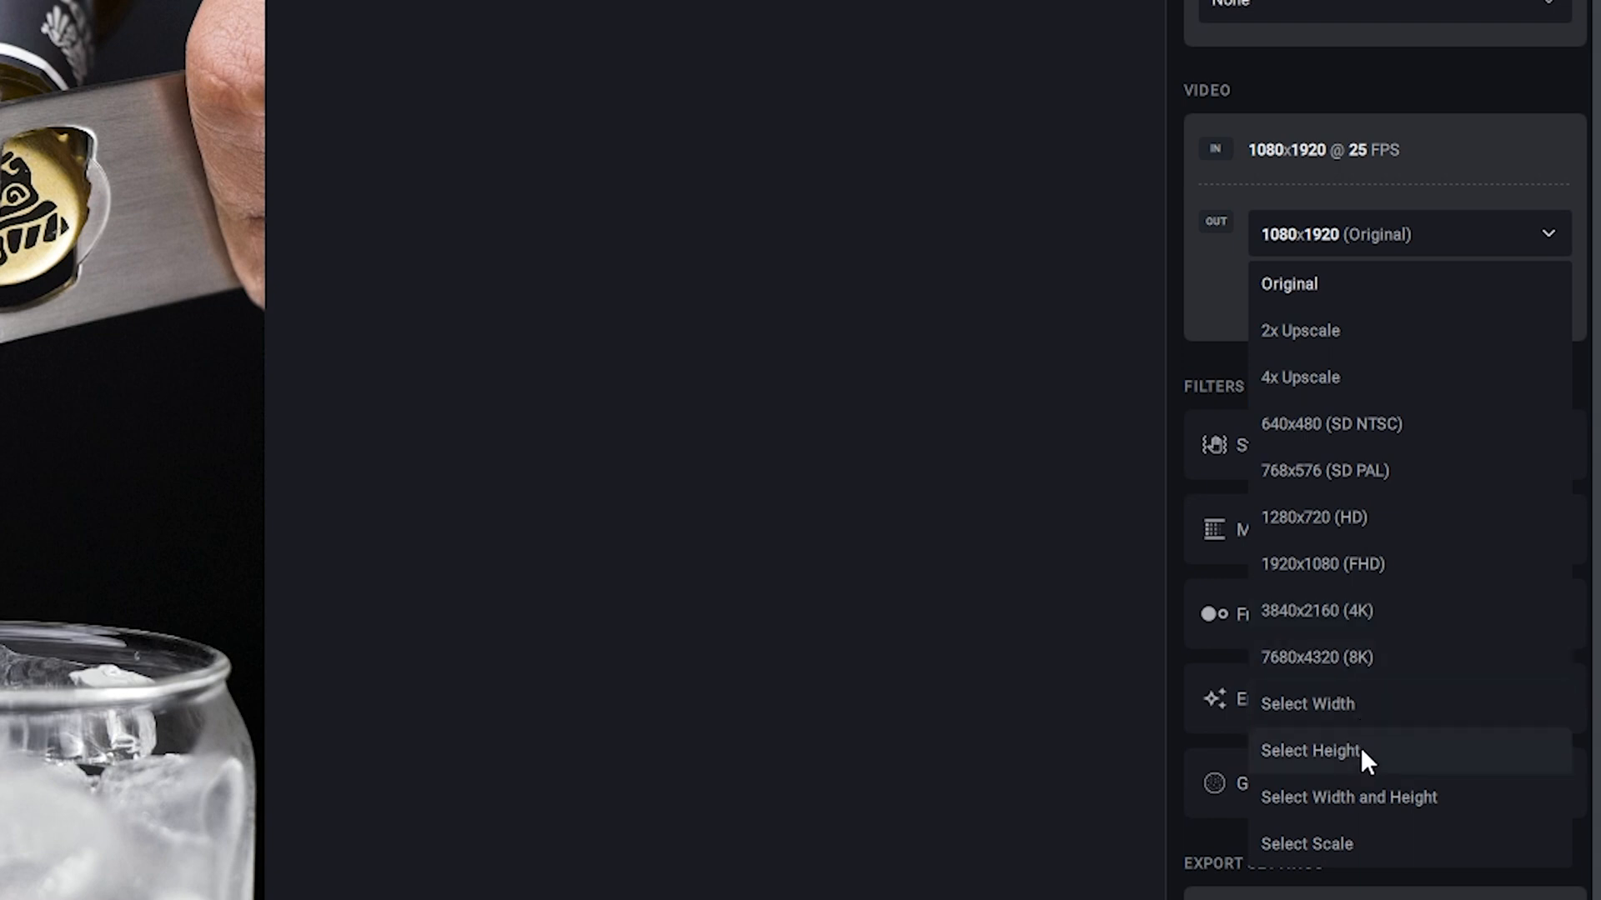
mouse_move(1419, 255)
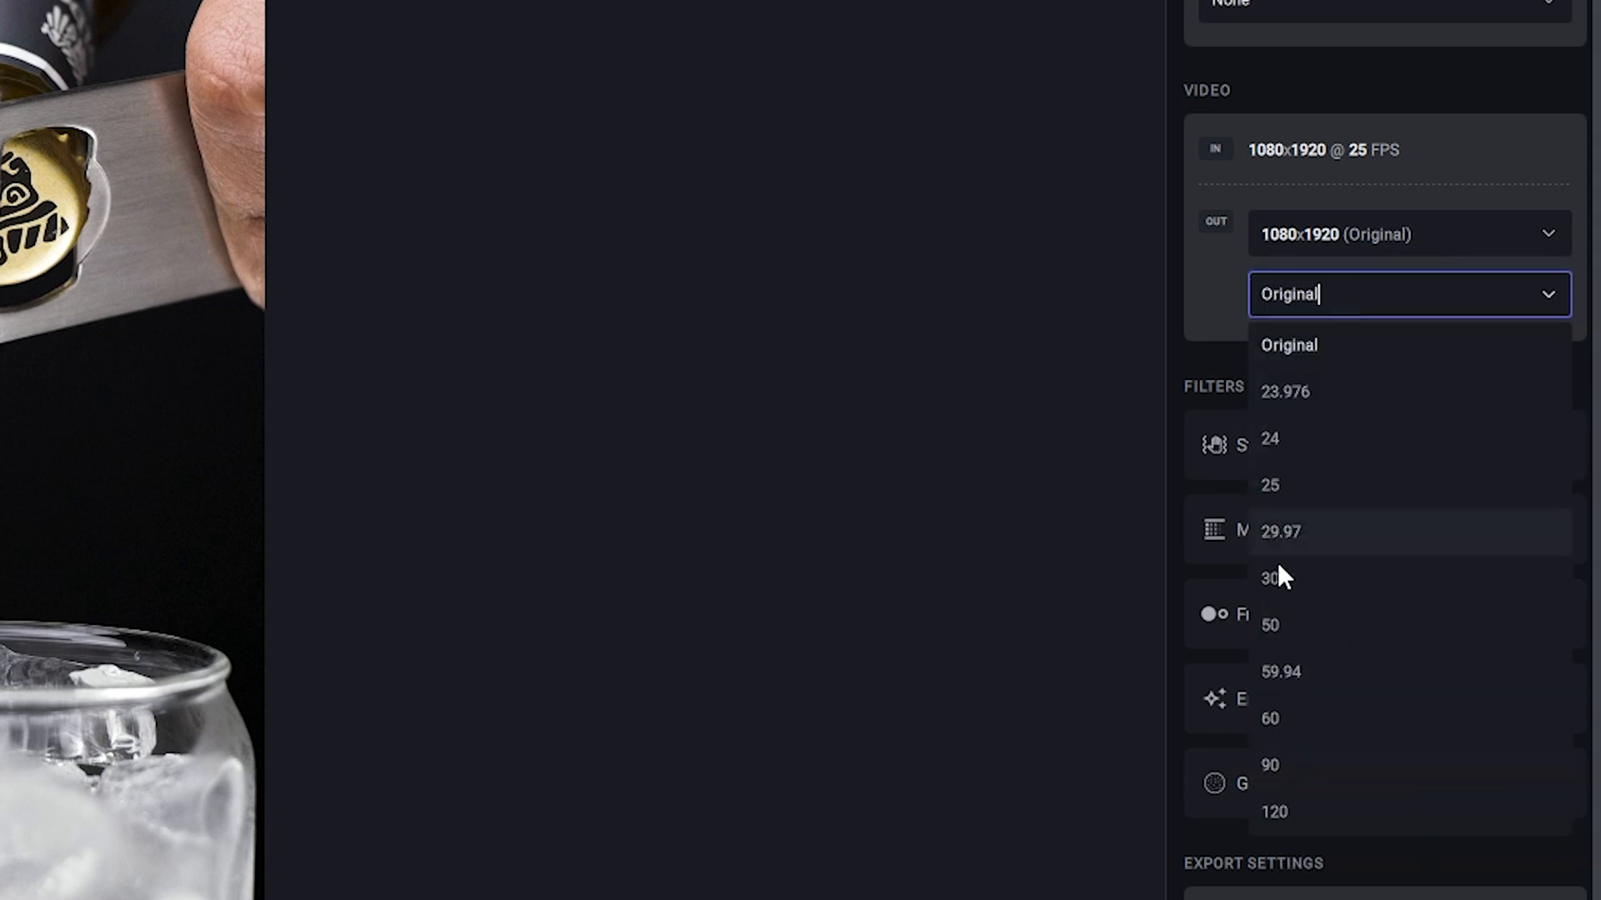
mouse_move(1325, 740)
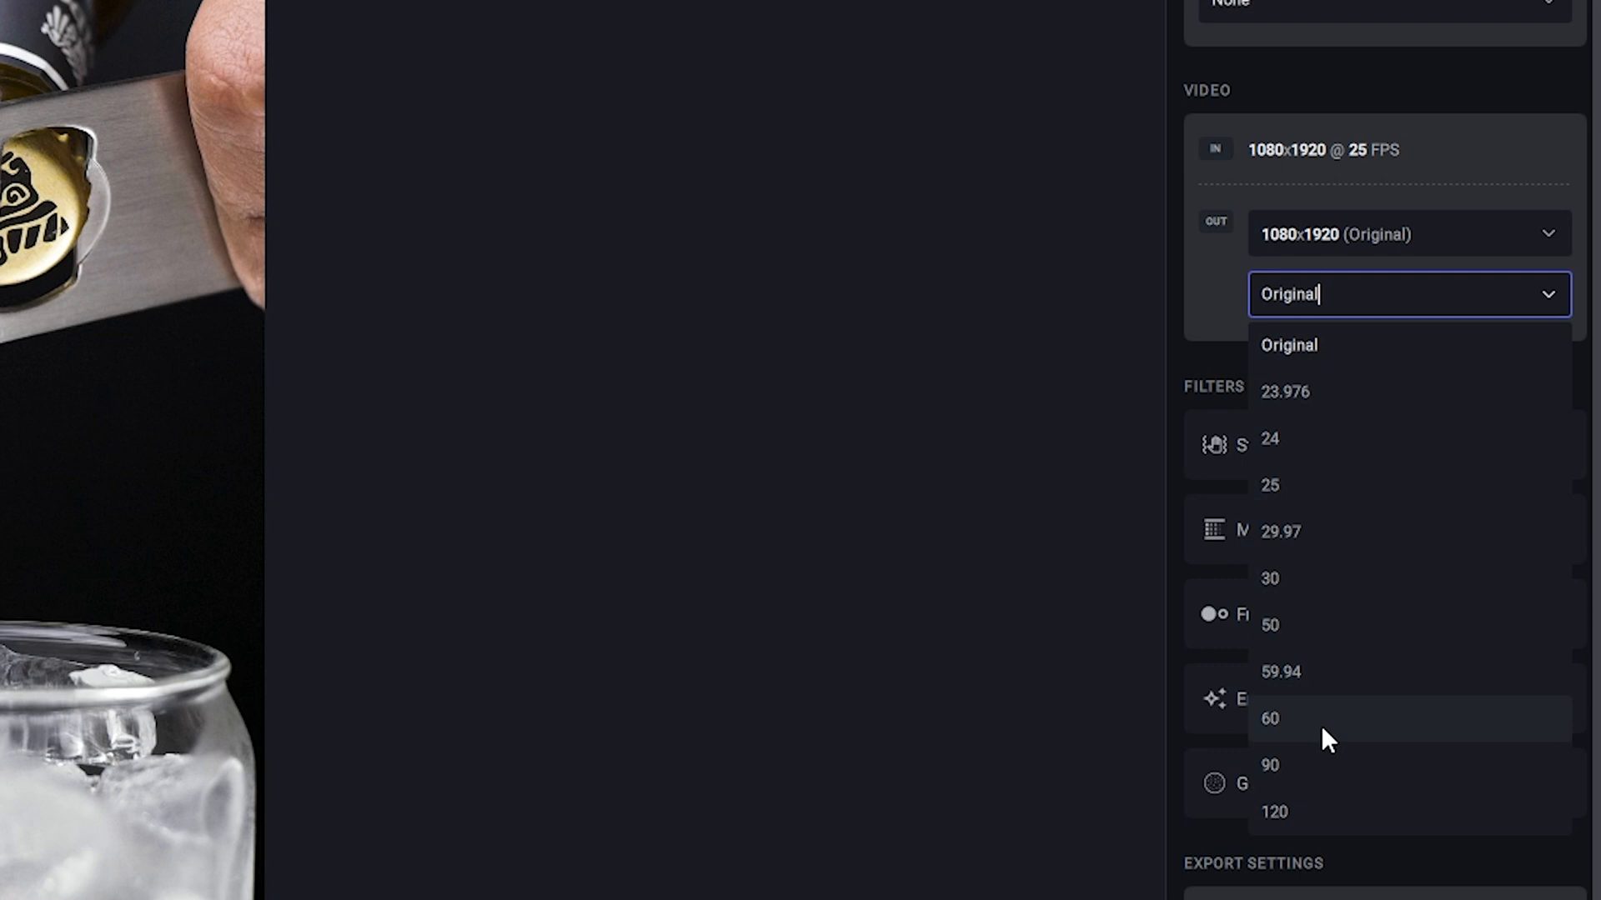
mouse_move(1348, 744)
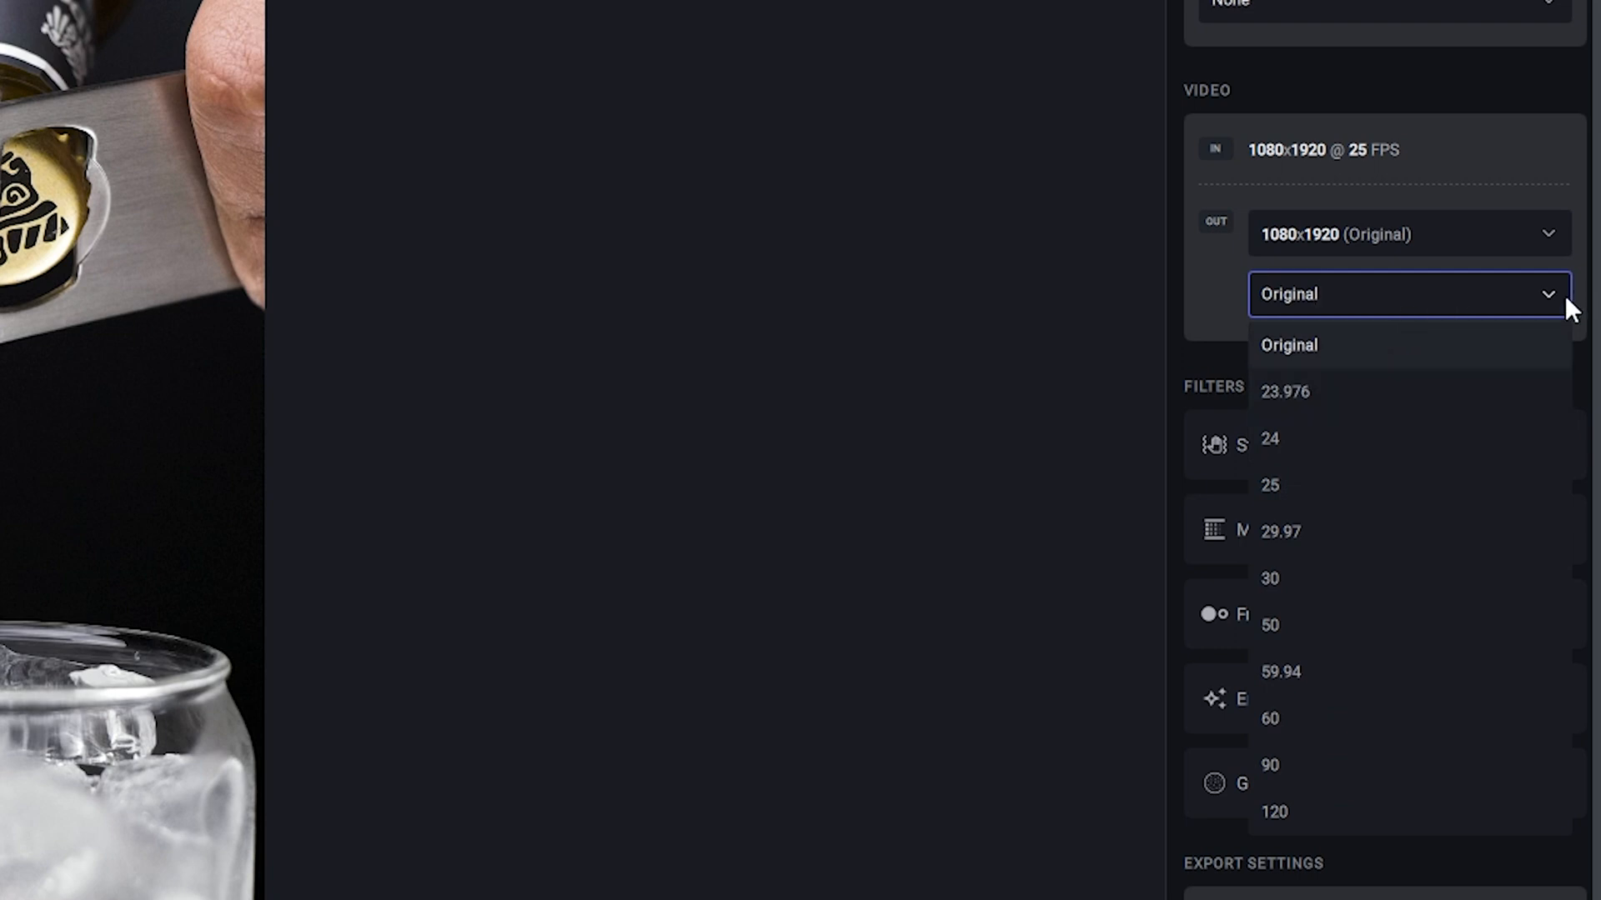
Enable Stabilization with the Full-Frame method at strength 50, leaving FPS unchanged
click(1269, 485)
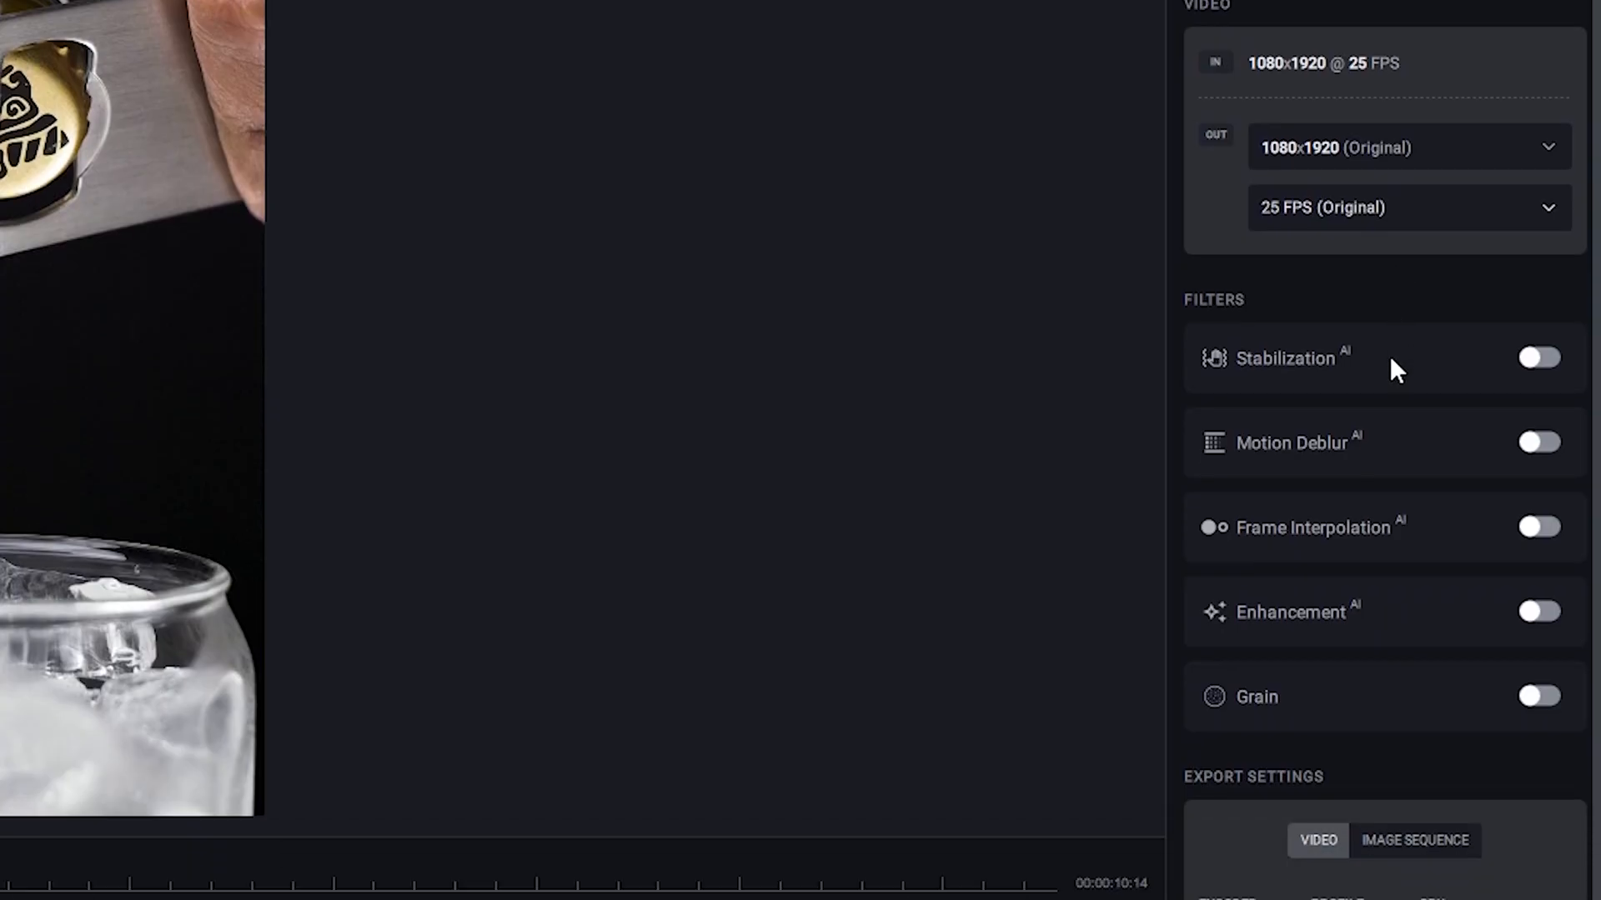
click(1539, 358)
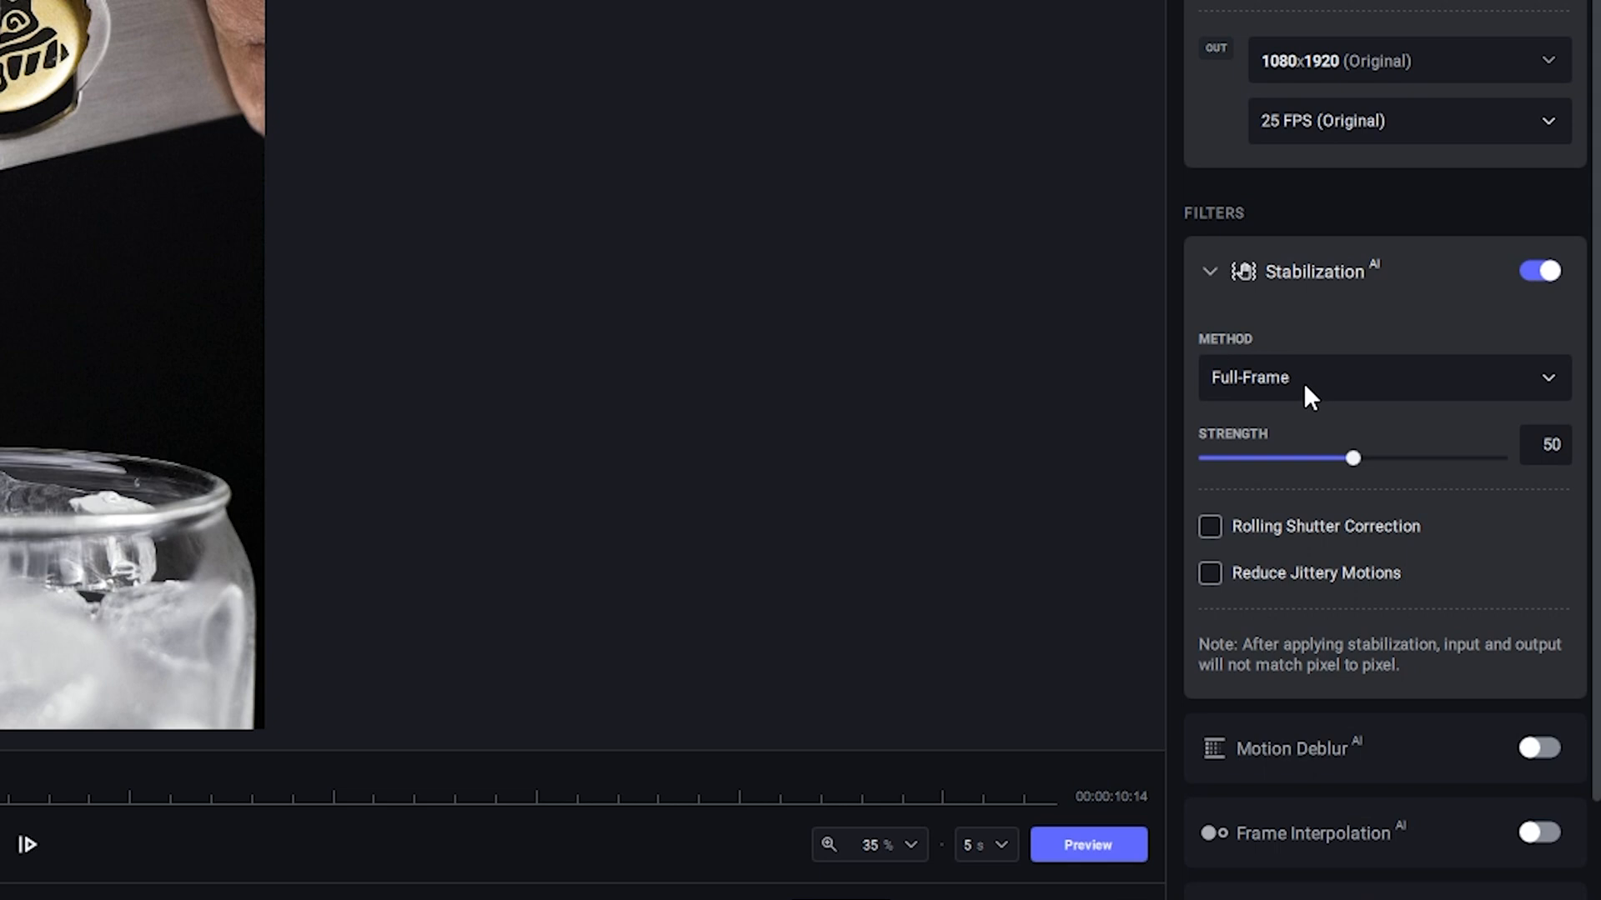
click(1382, 378)
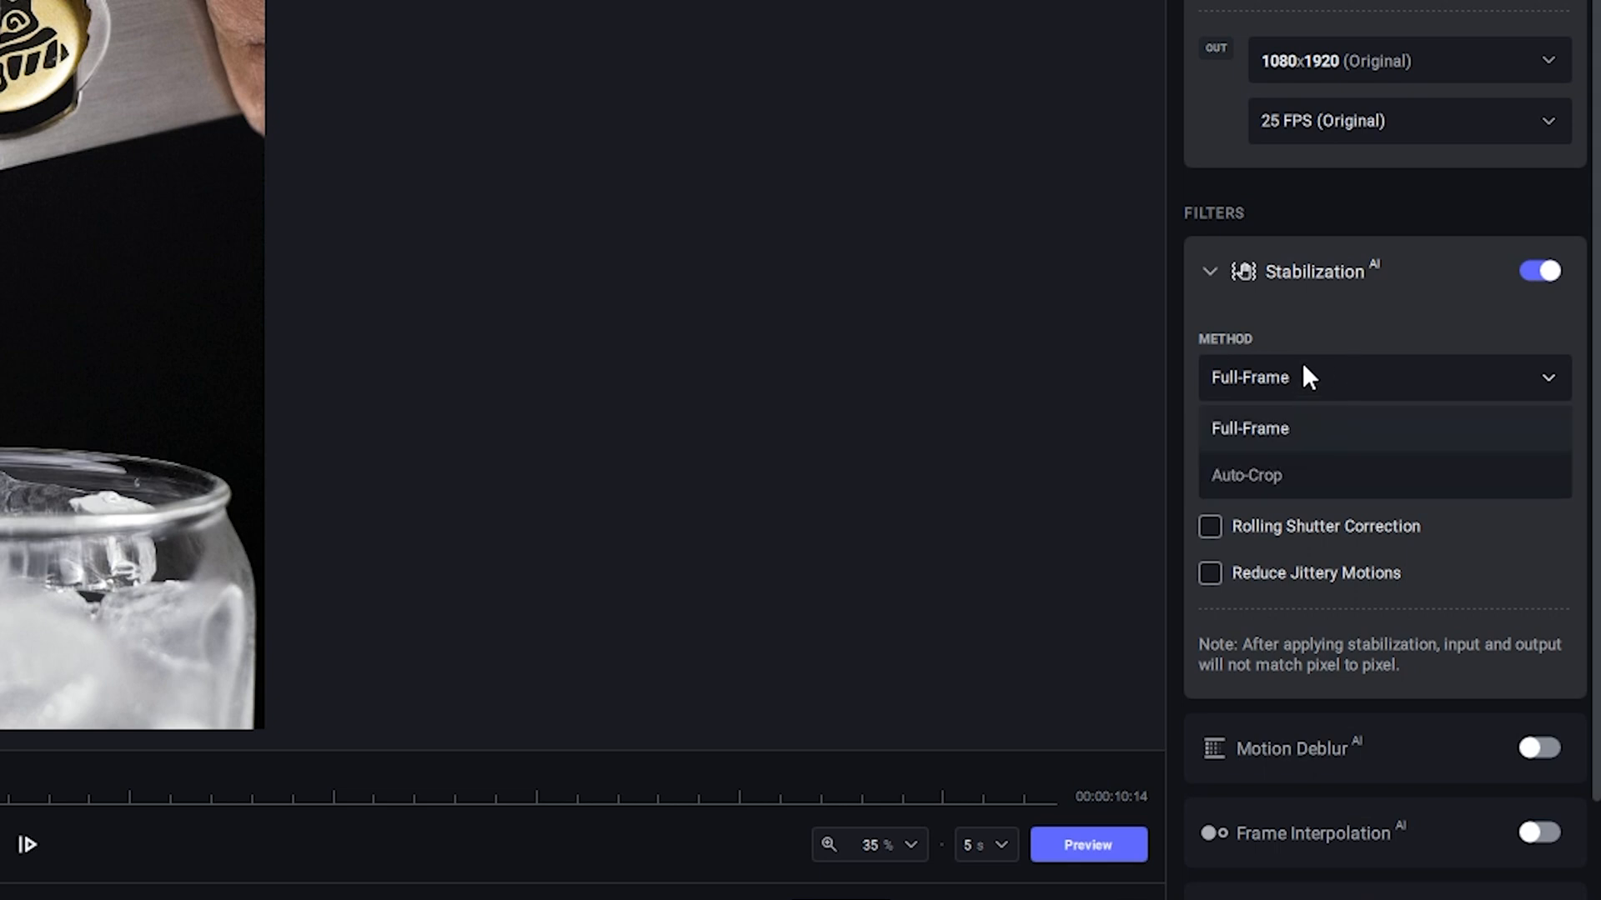
mouse_move(1338, 352)
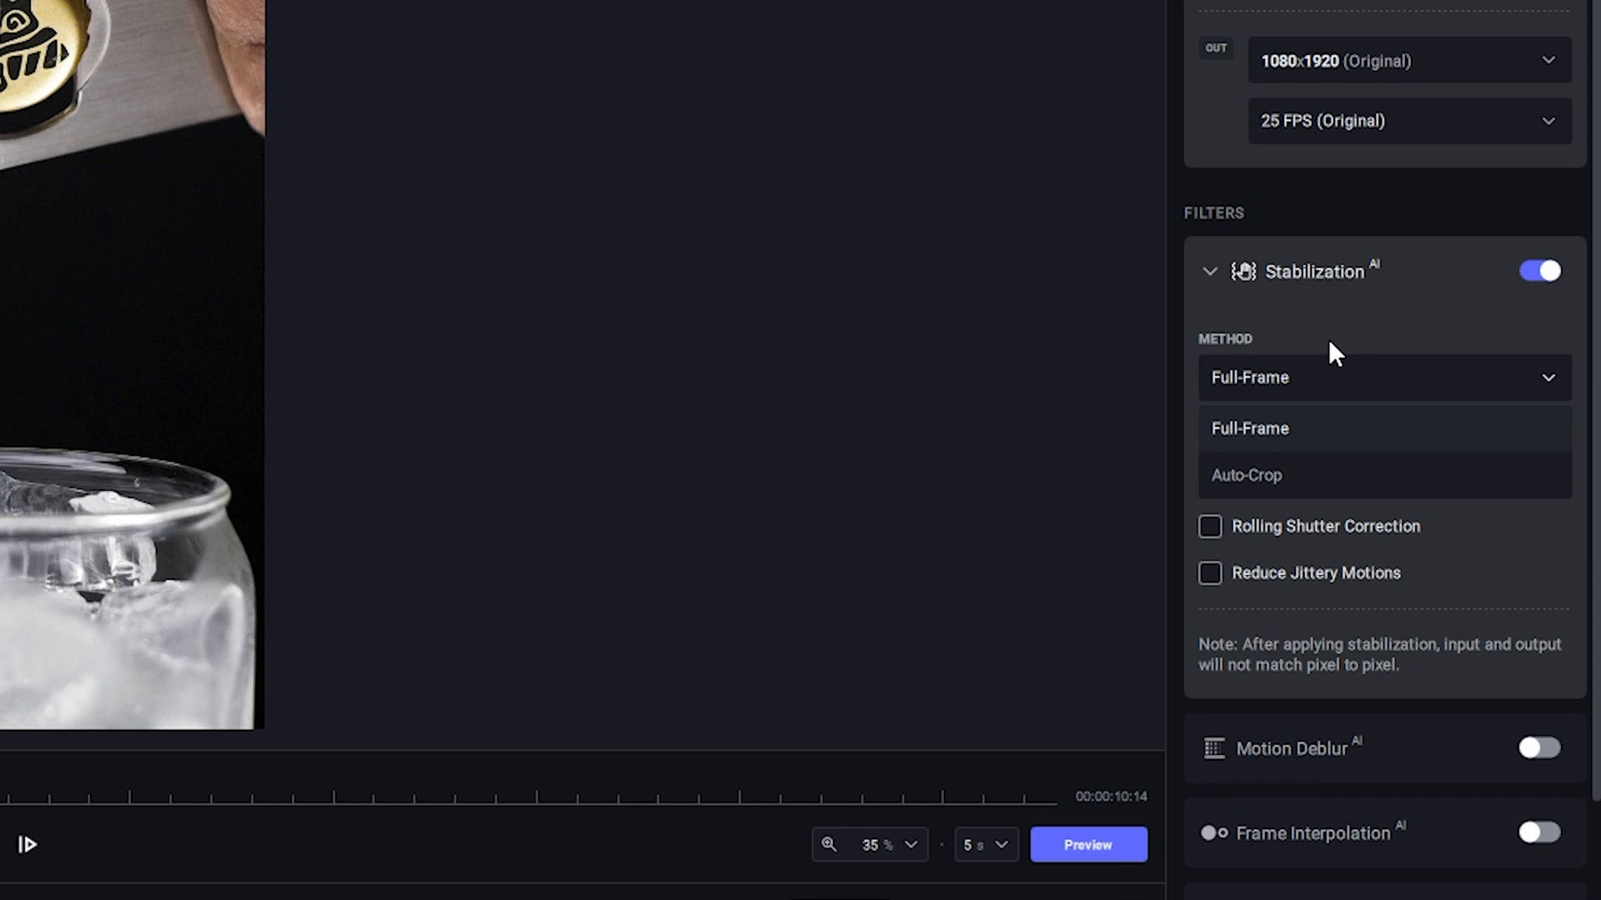
click(1249, 429)
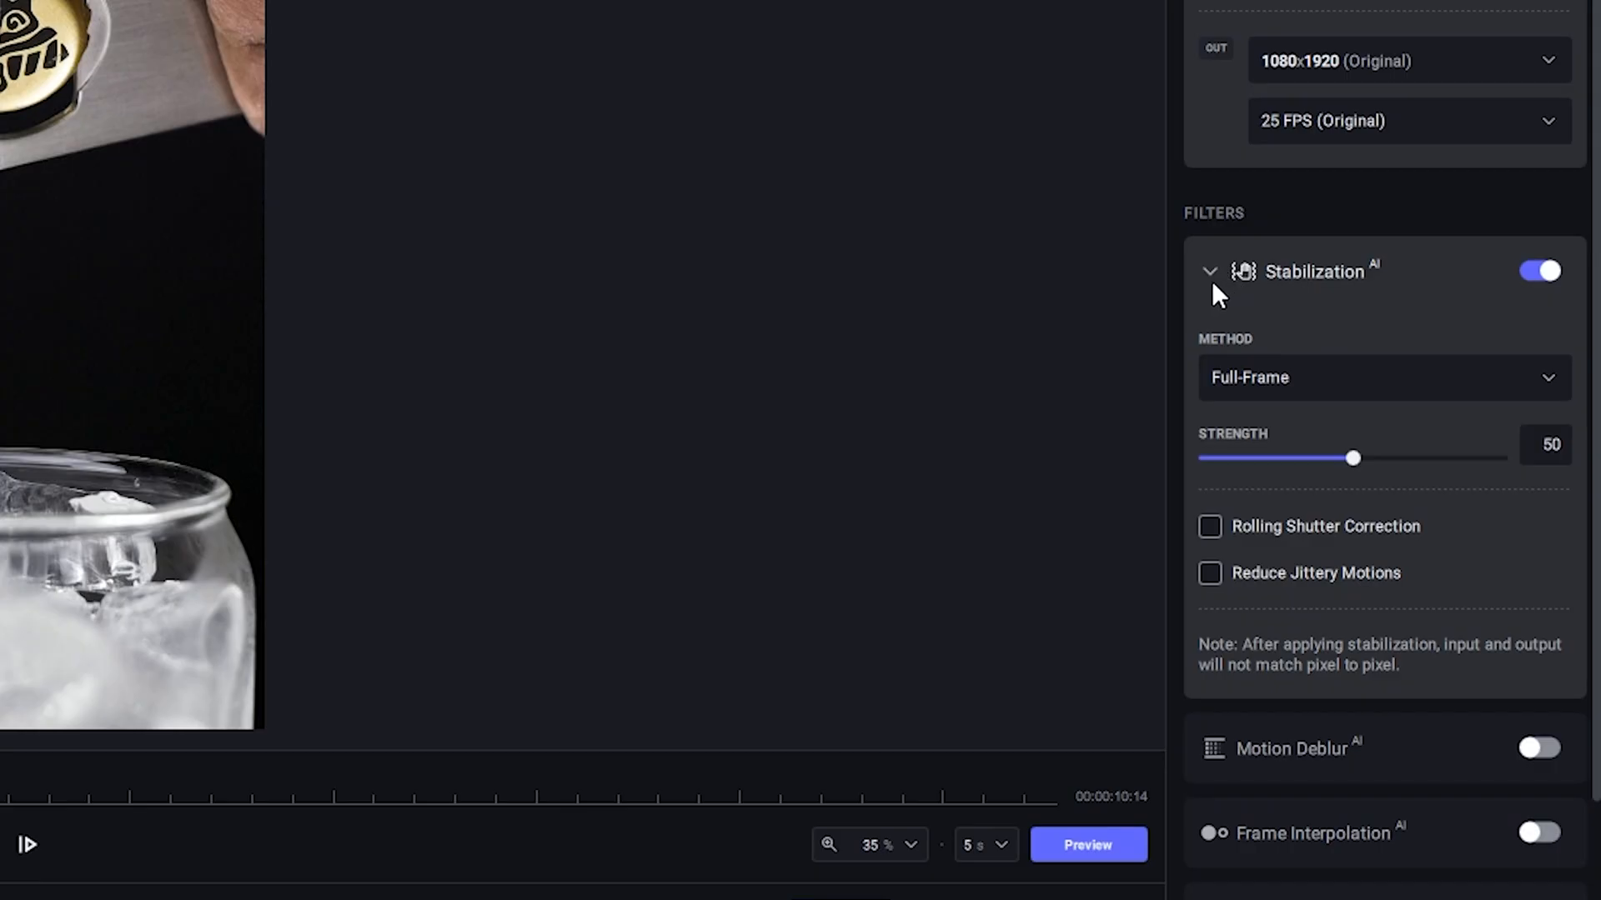
Enable Enhancement with the Proteus model, Progressive video type and Auto parameters
click(1210, 272)
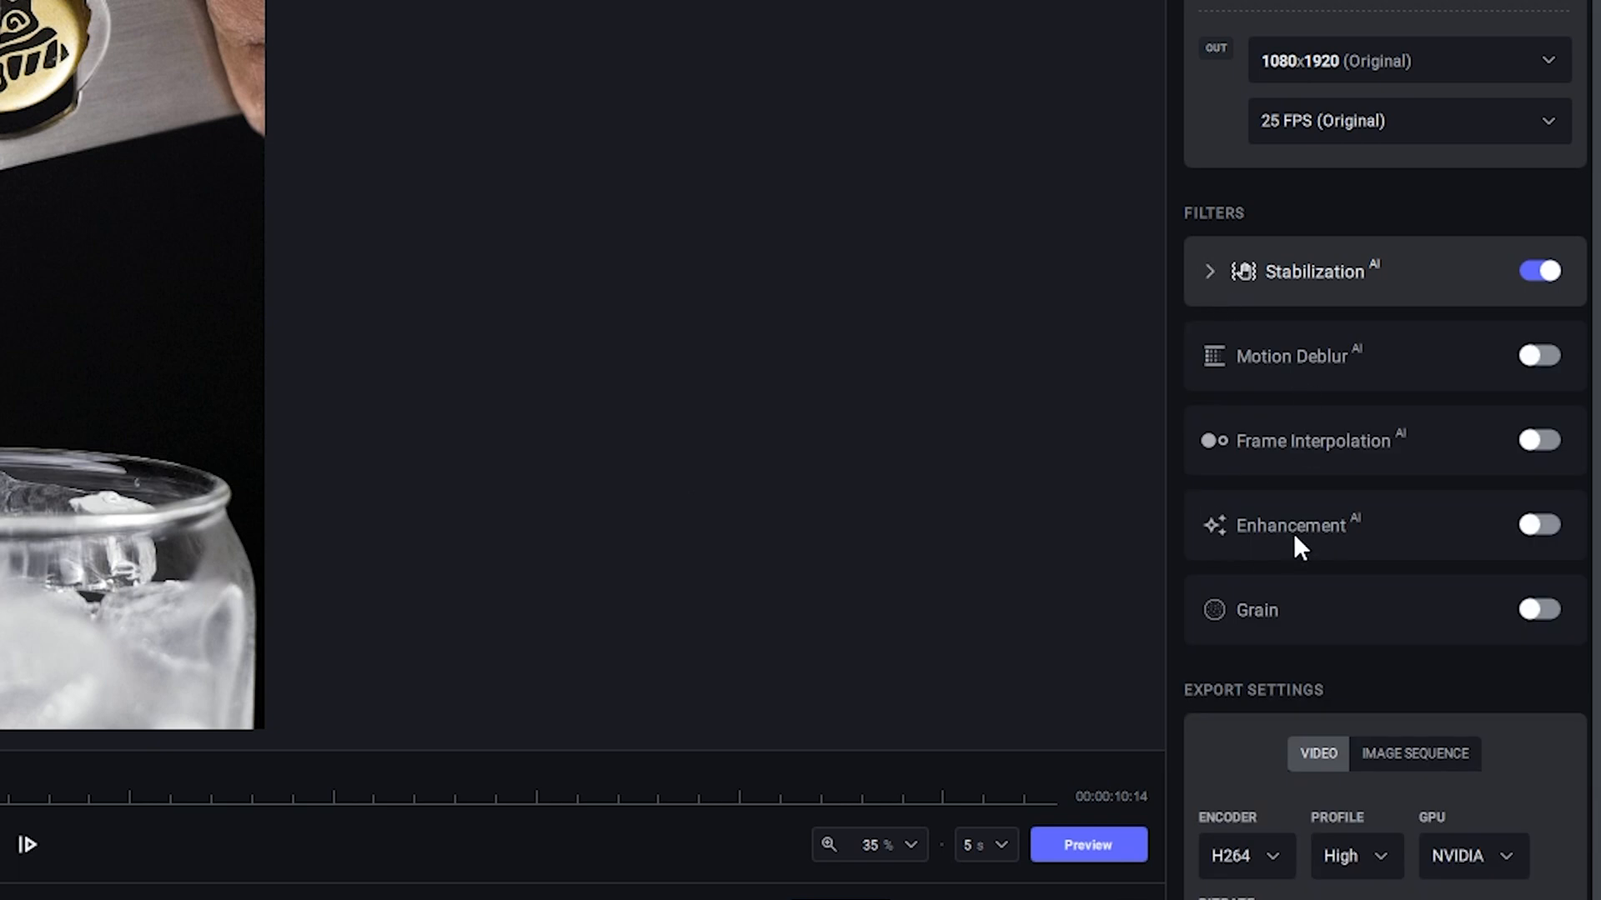
click(1539, 525)
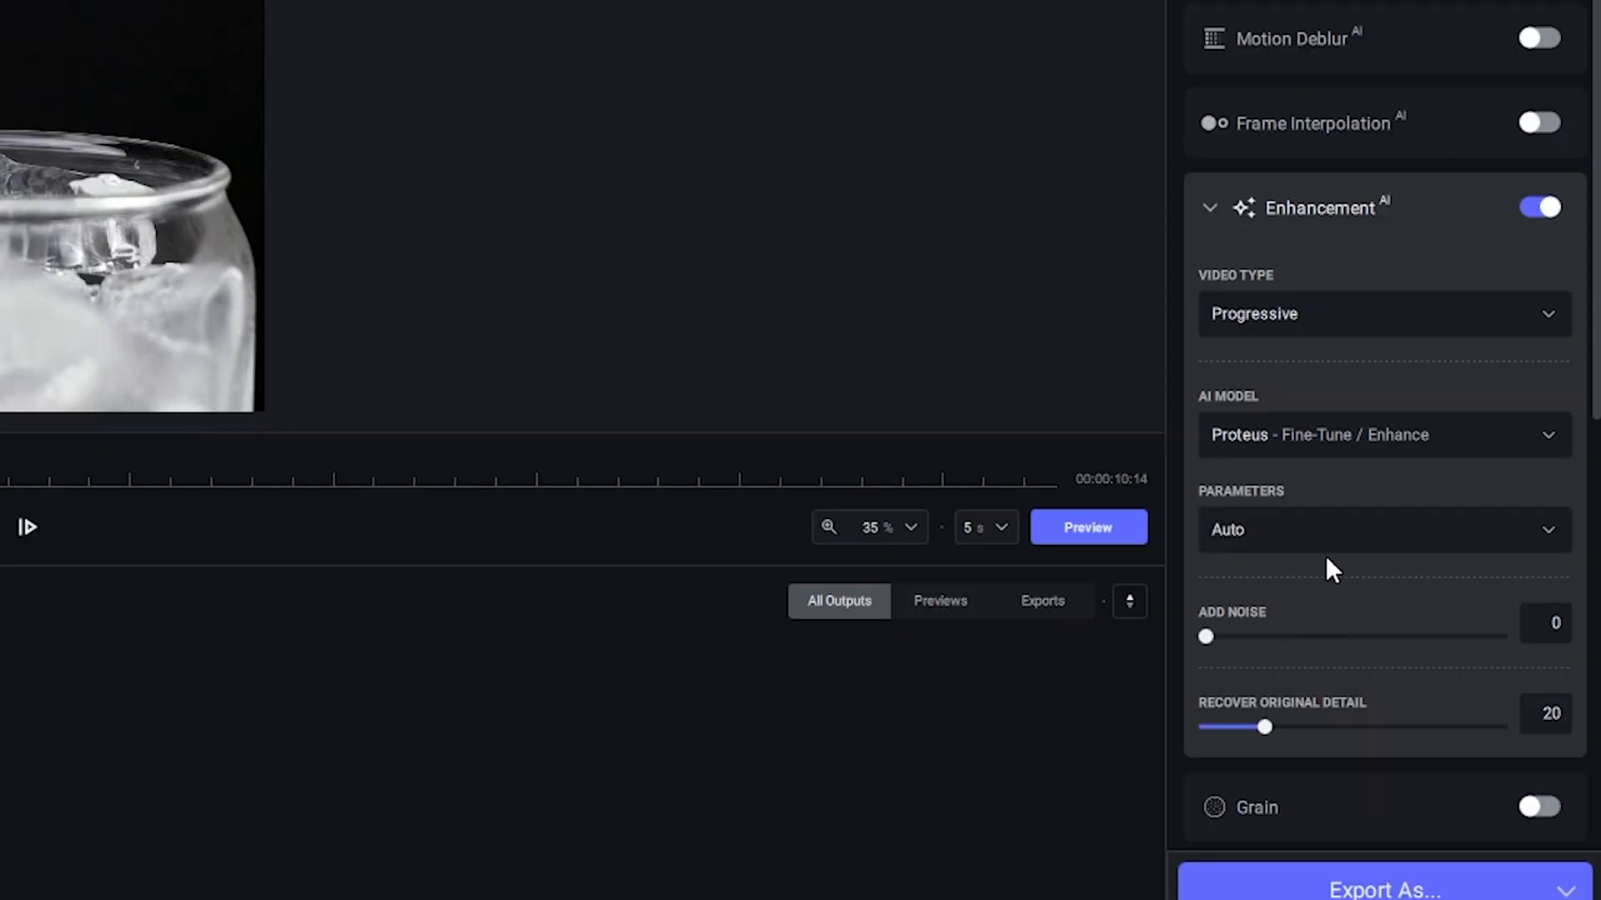
scroll(down, 3)
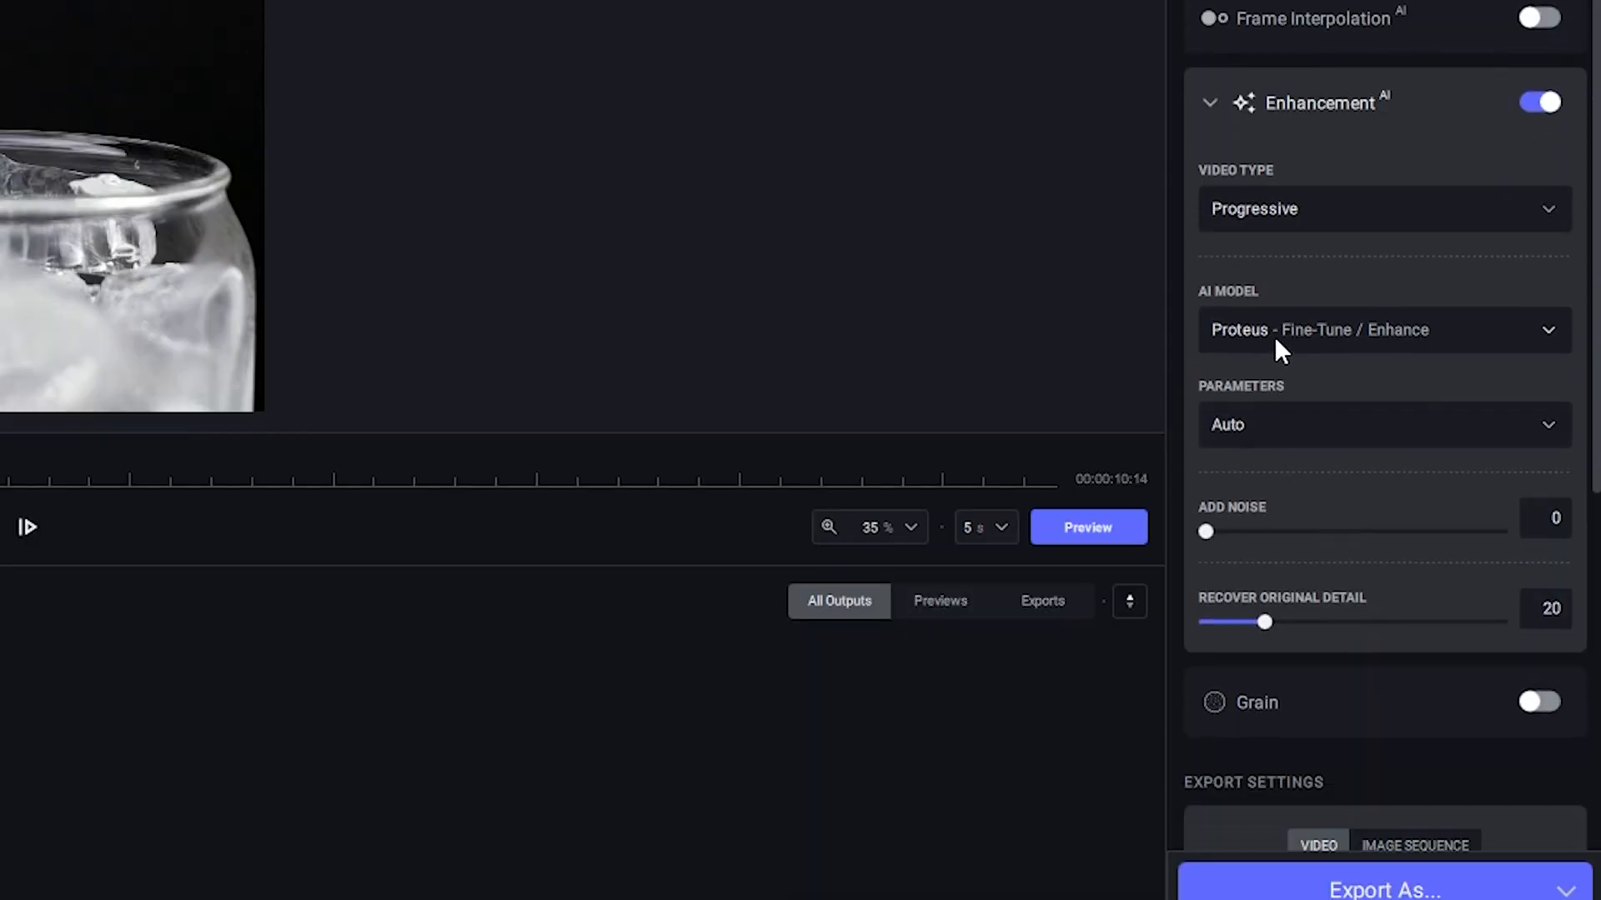
click(1382, 330)
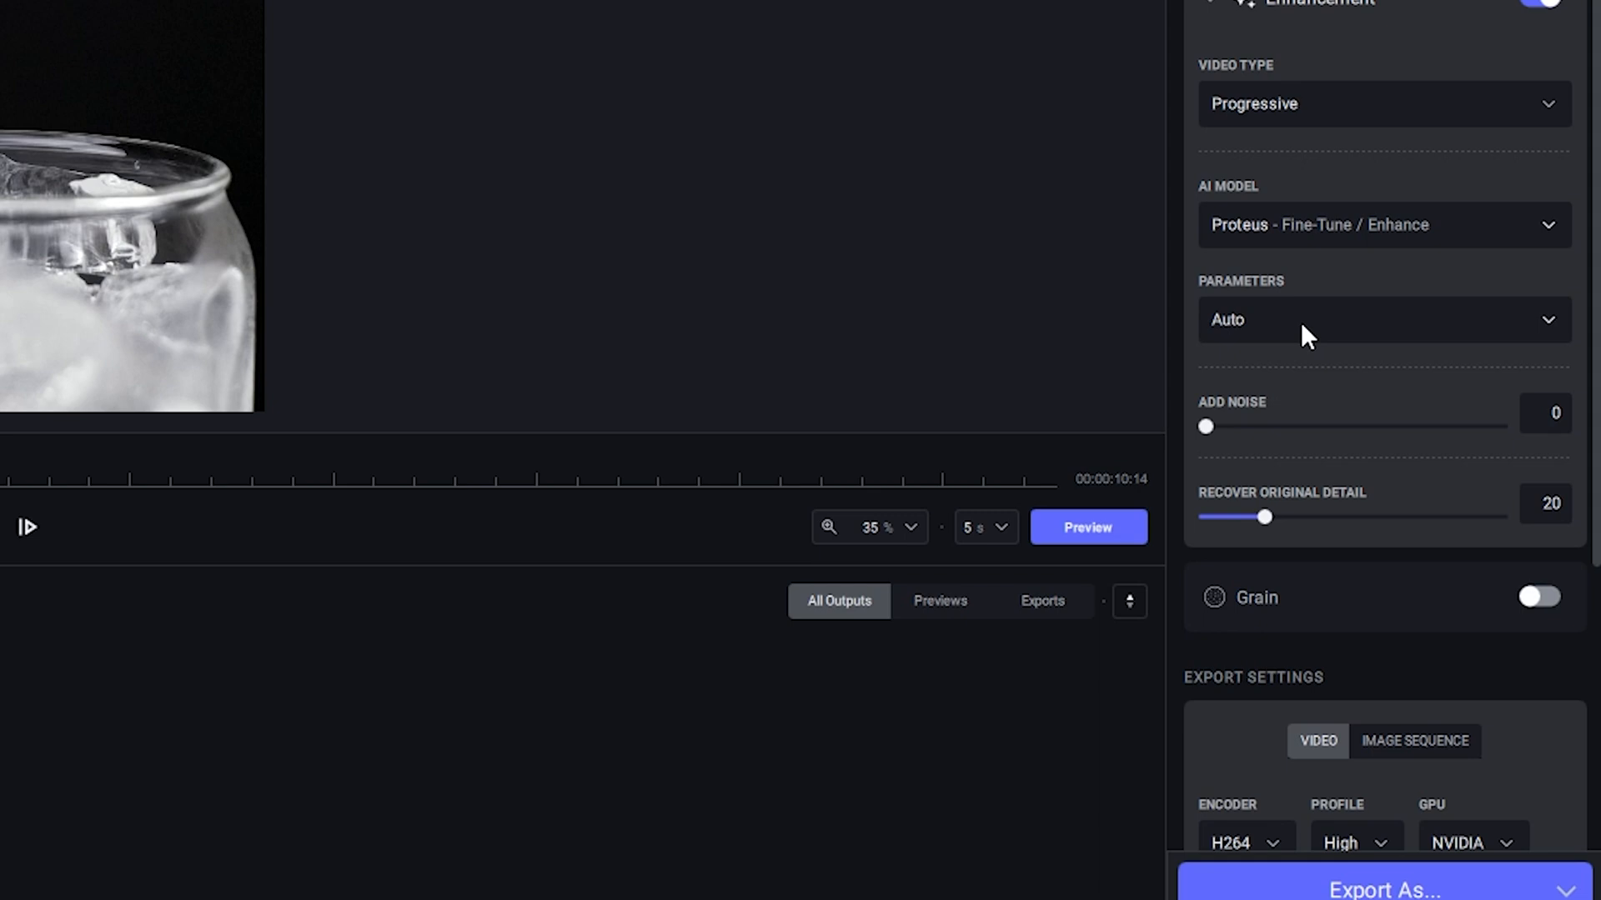
Switch Proteus parameters to Manual with Recover Details 33 and Sharpen 49
click(1382, 320)
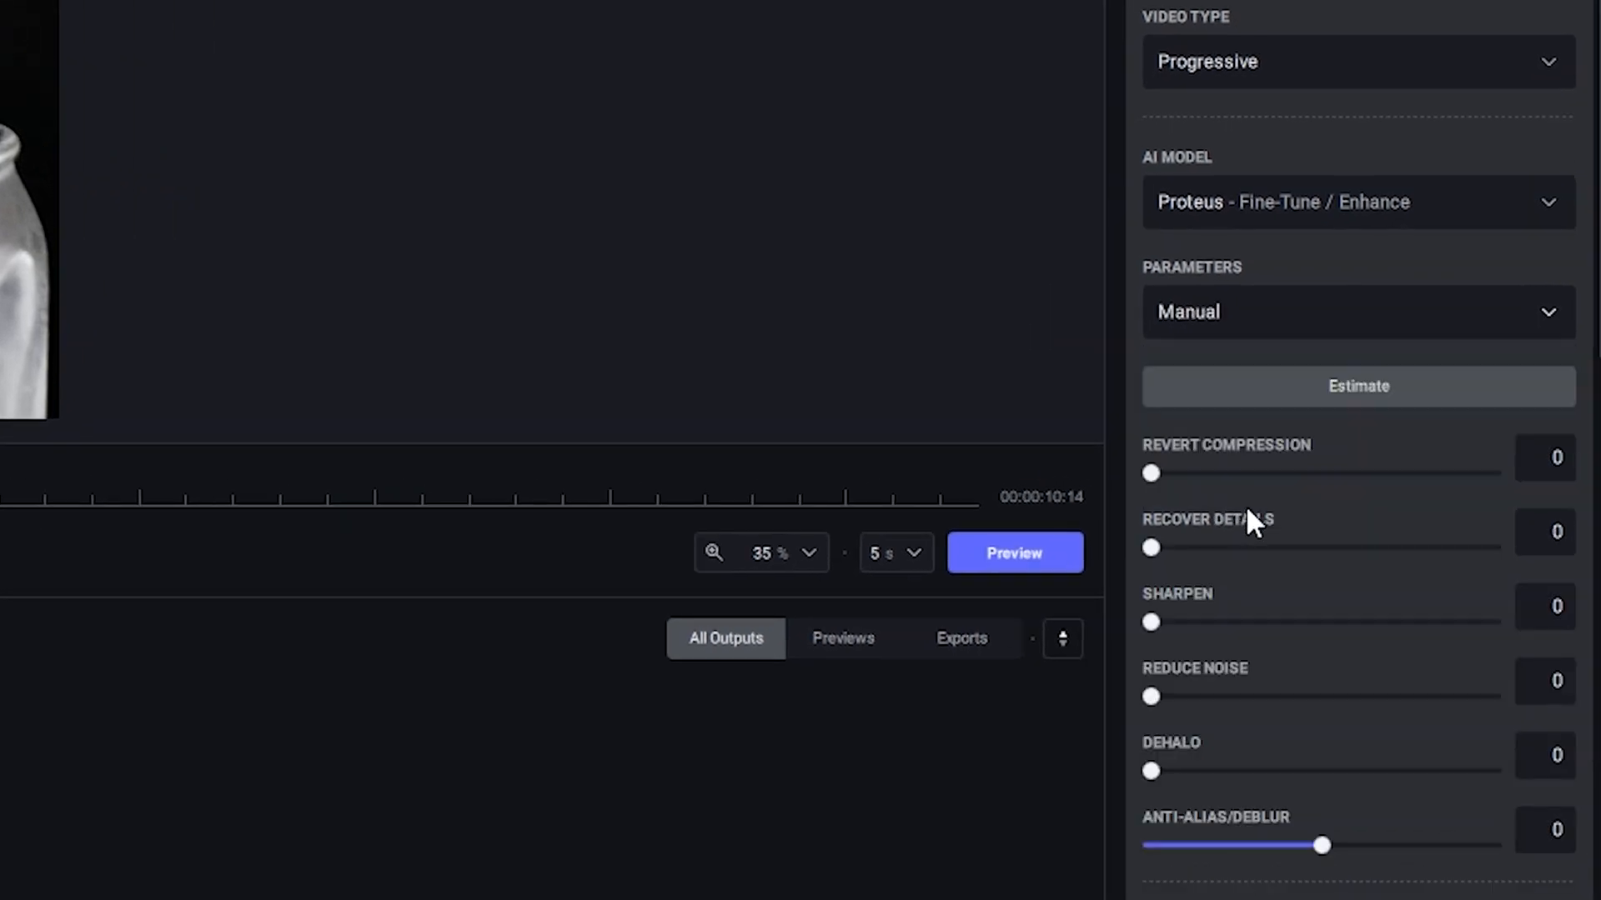
scroll(down, 3)
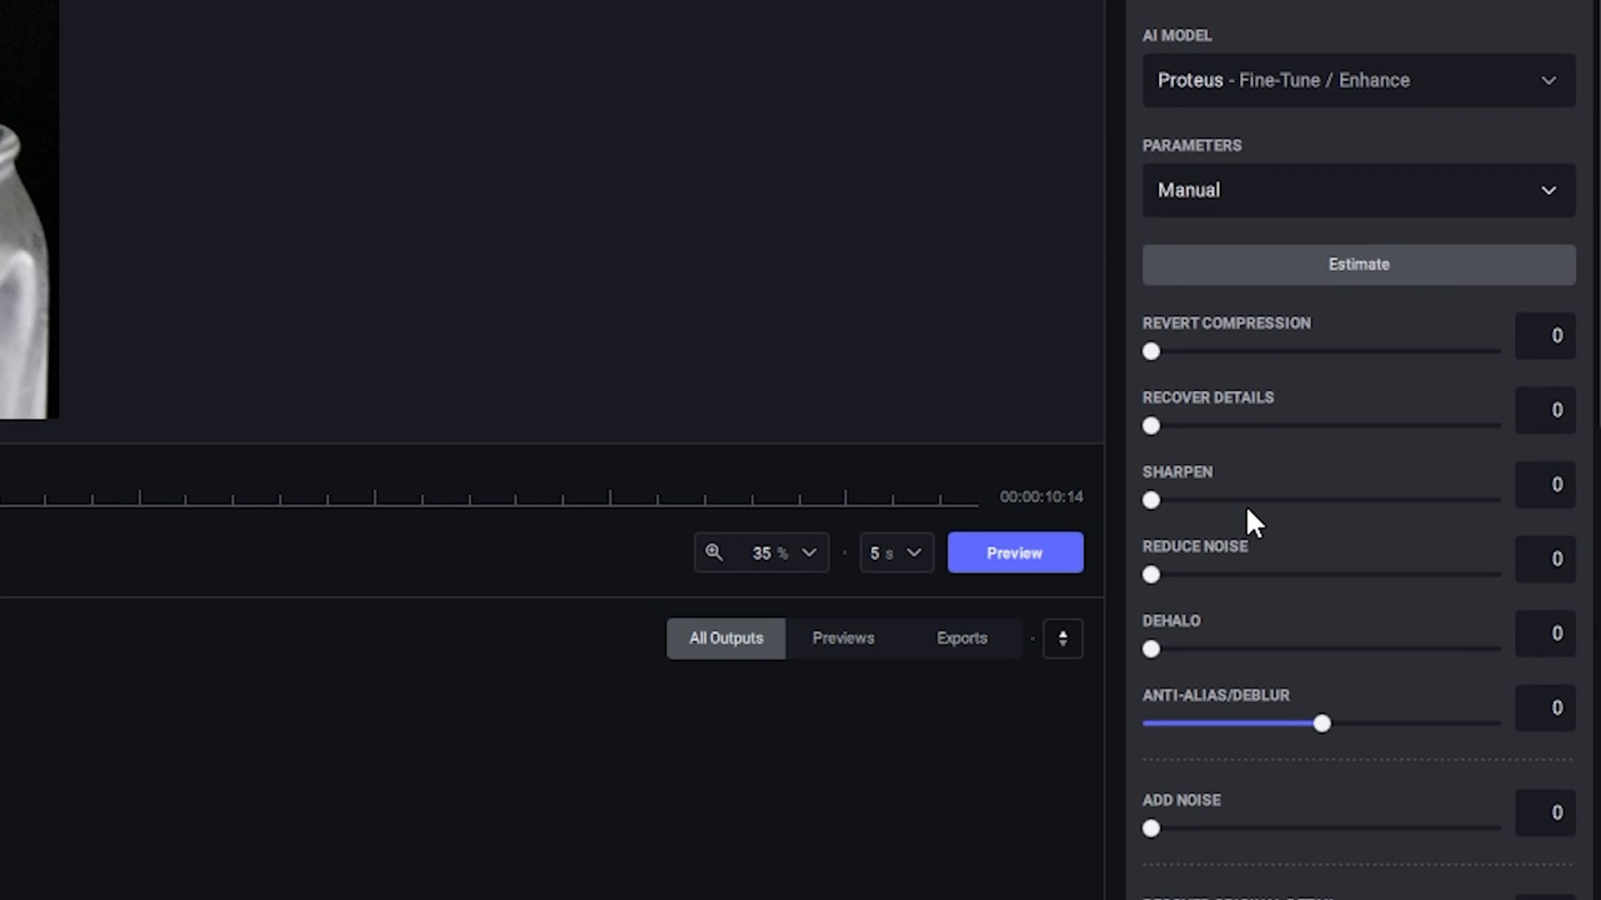
mouse_move(1268, 399)
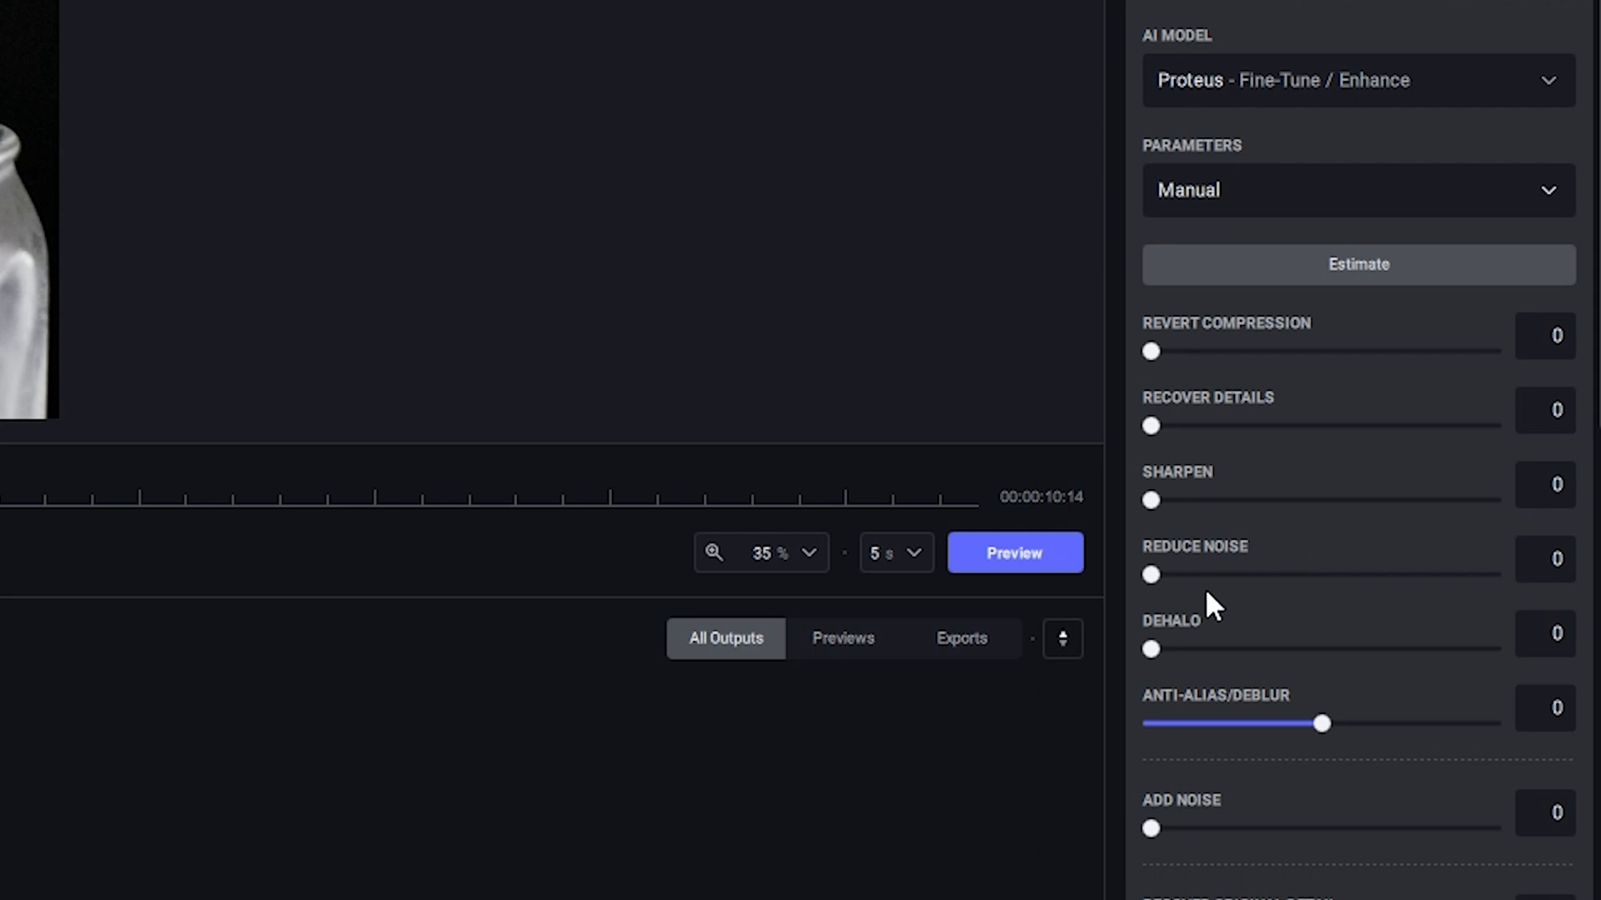
mouse_move(1217, 669)
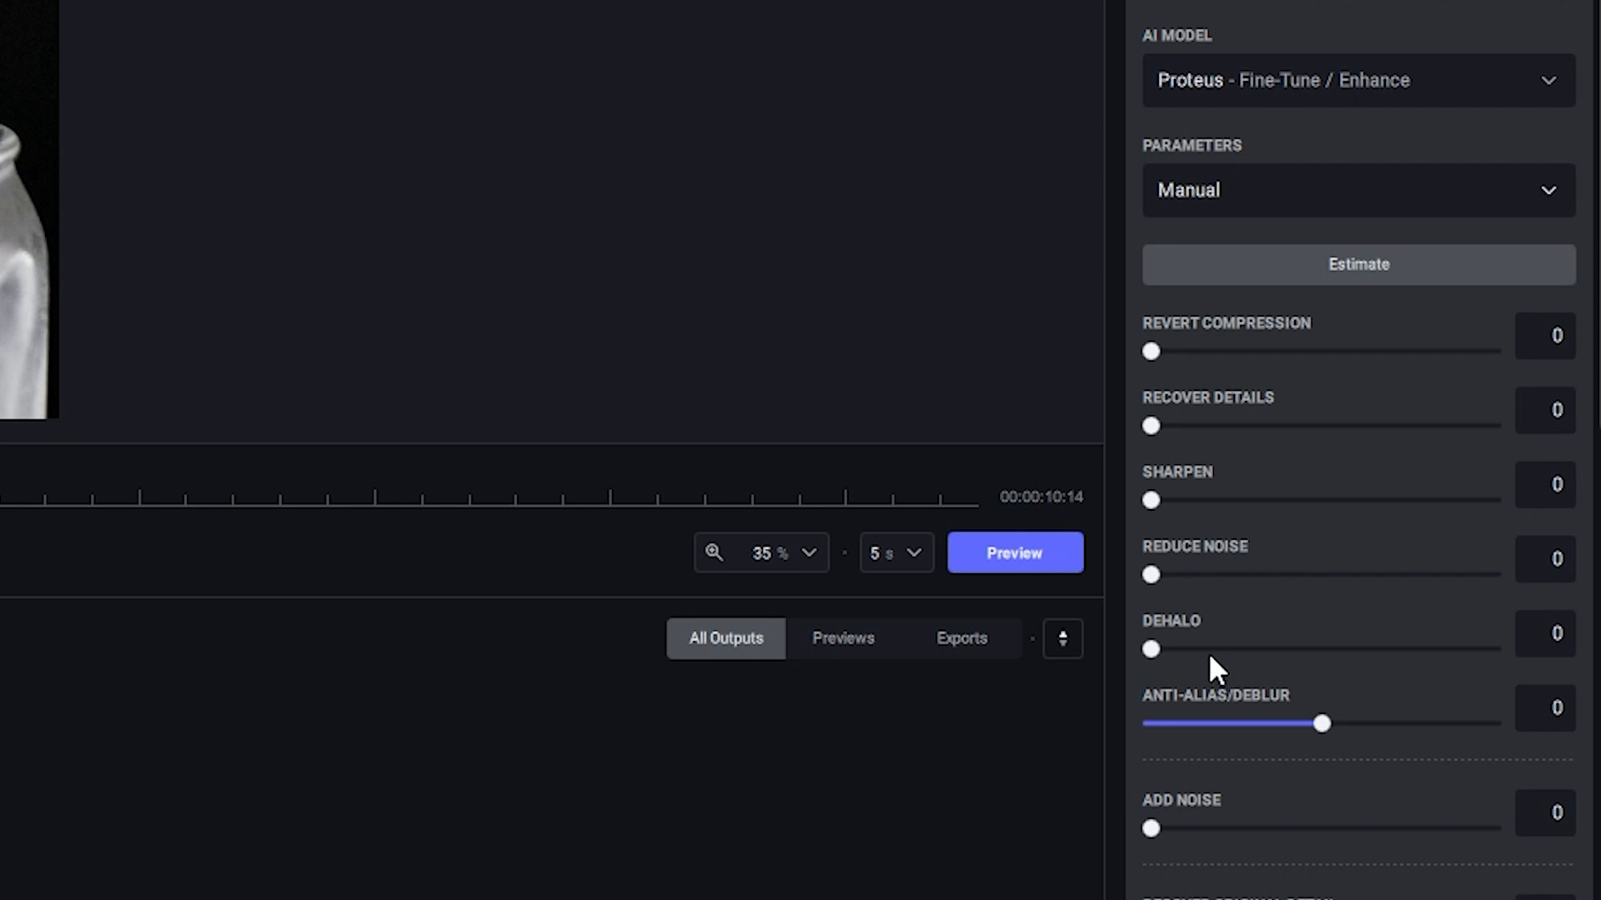
mouse_move(1261, 394)
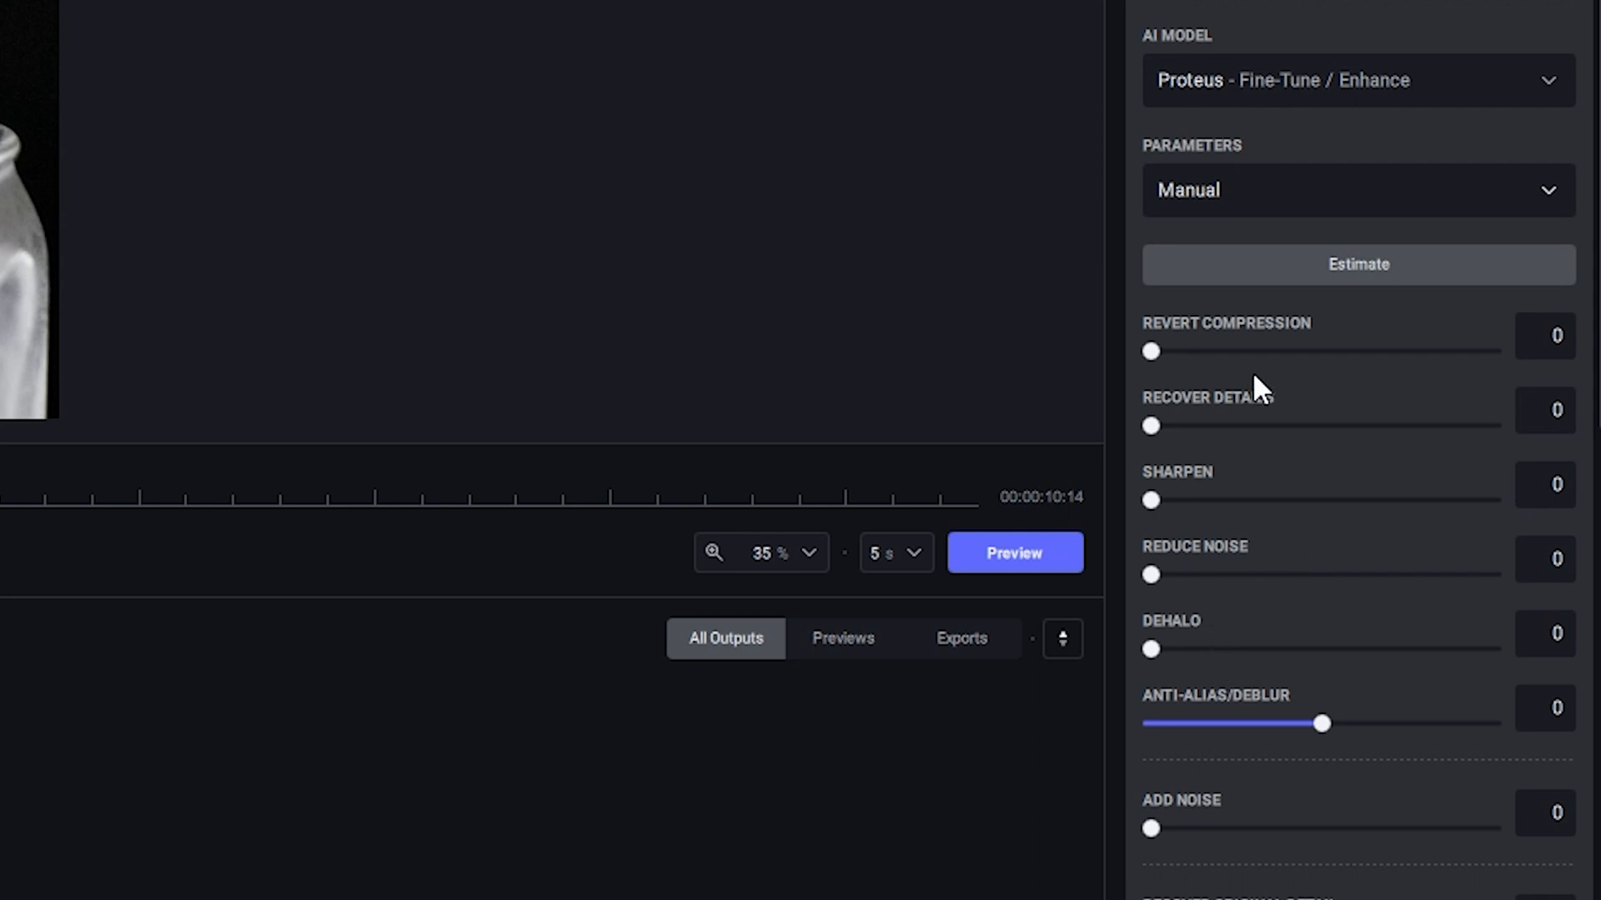
mouse_move(1371, 344)
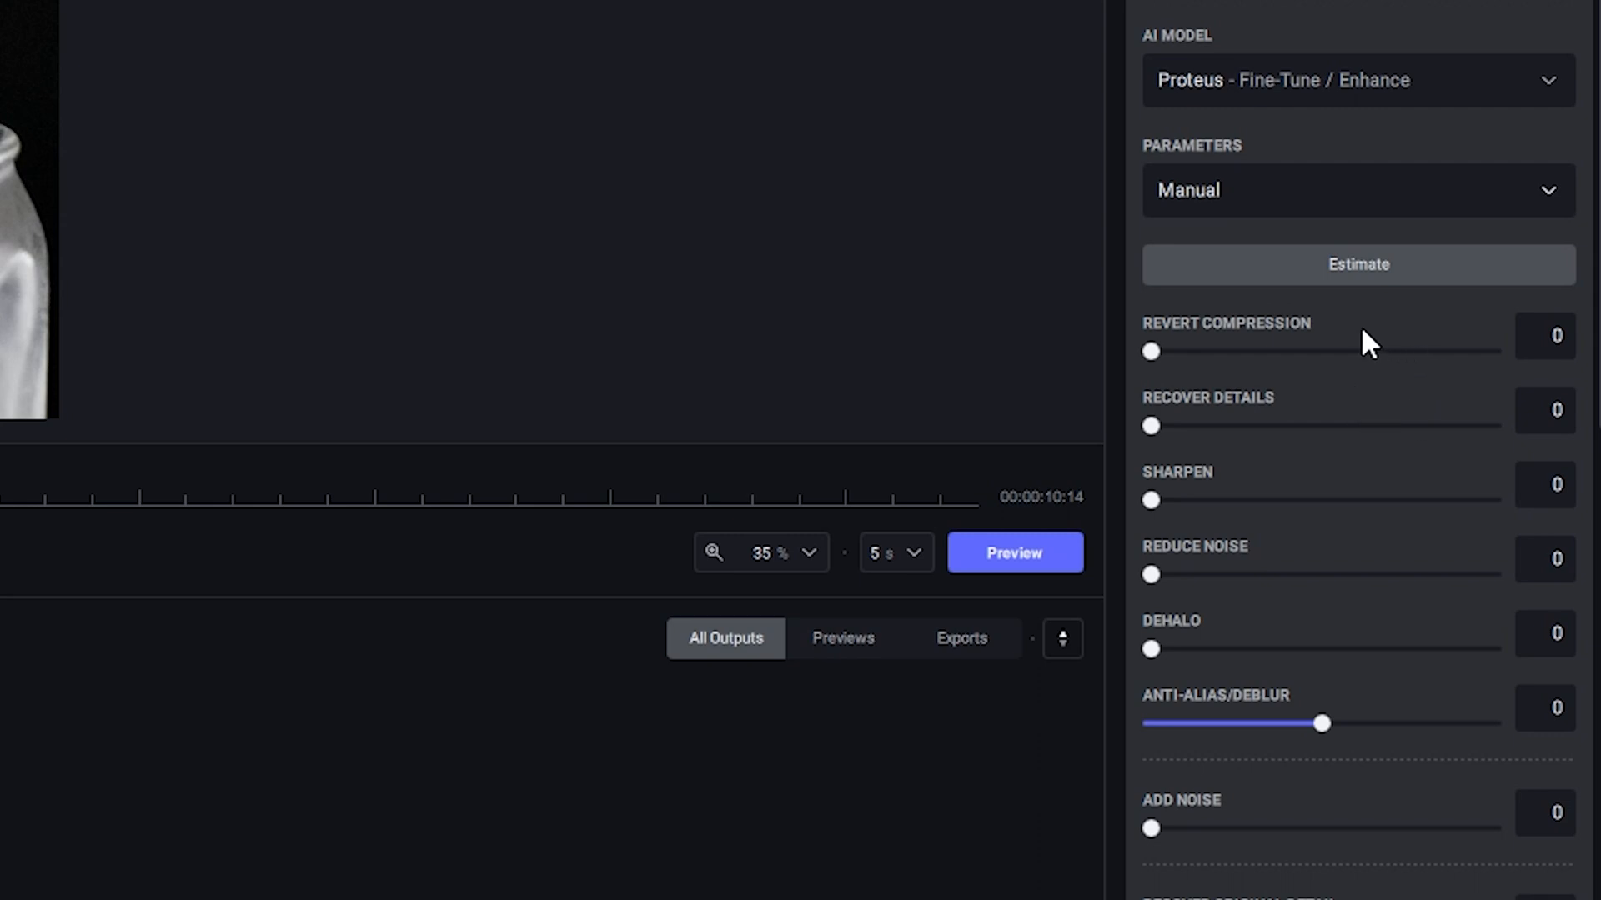
click(1357, 265)
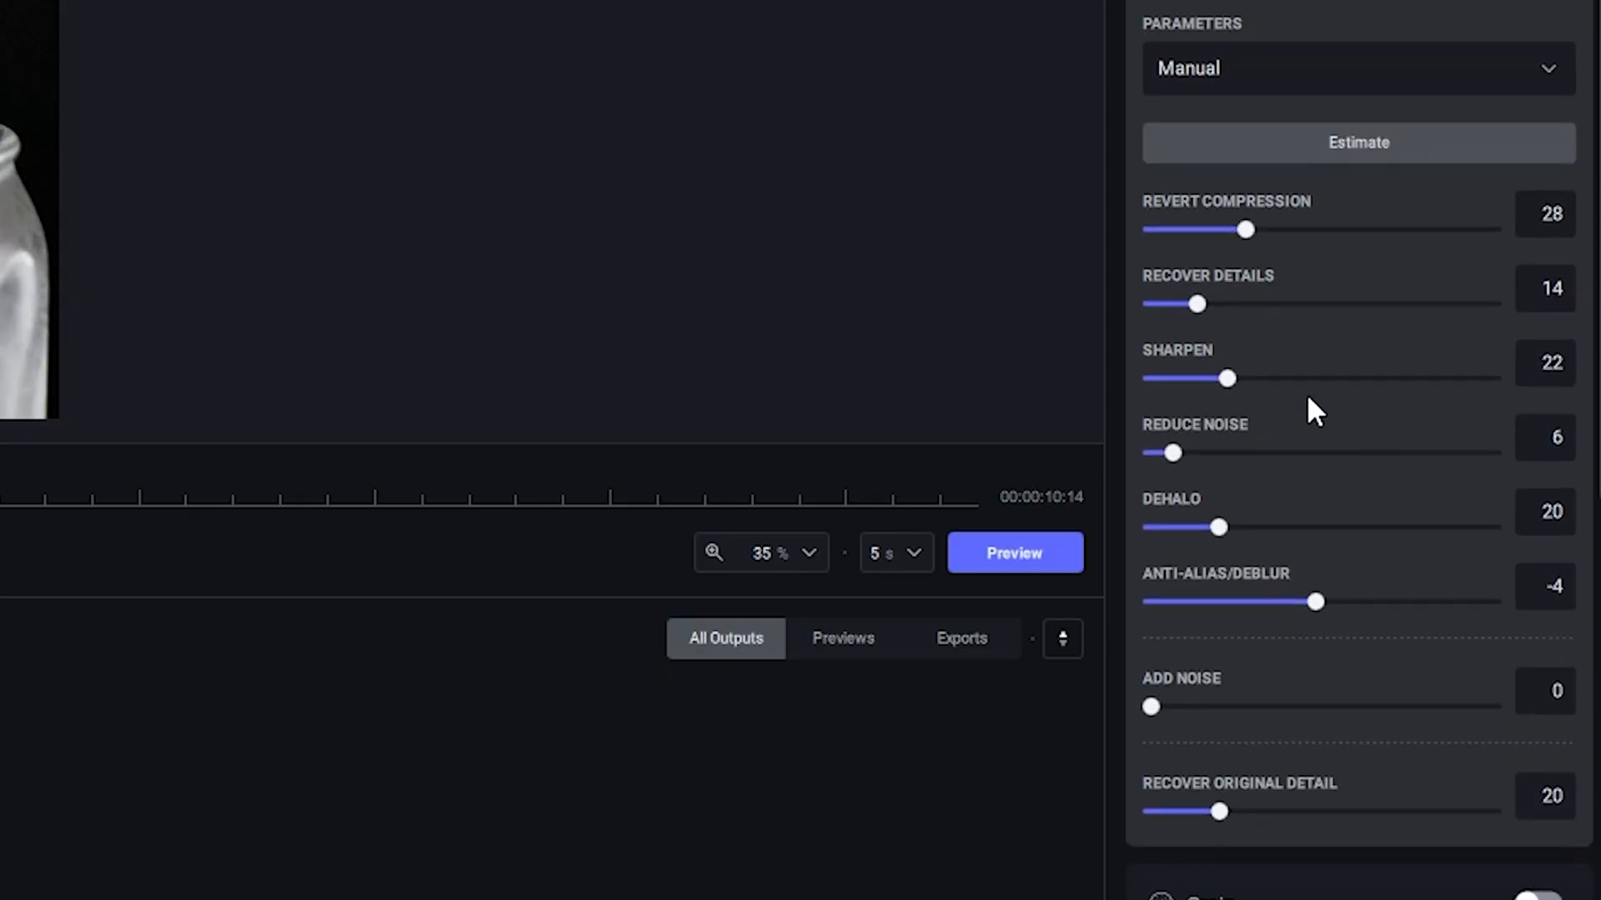
drag(1231, 378, 1315, 379)
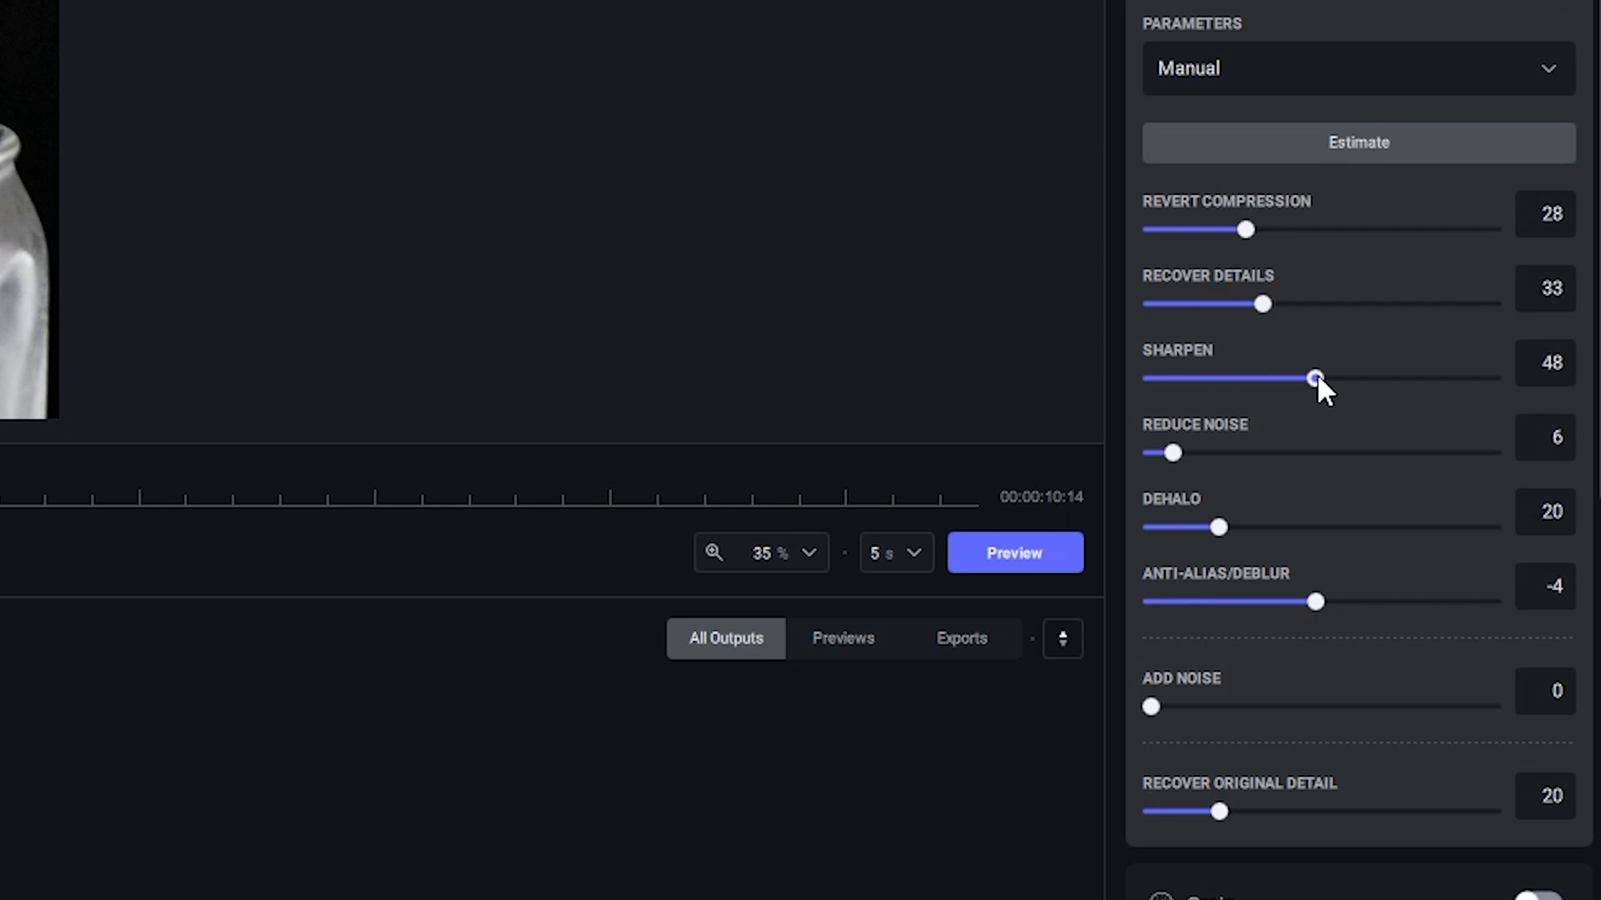
drag(1312, 378, 1317, 378)
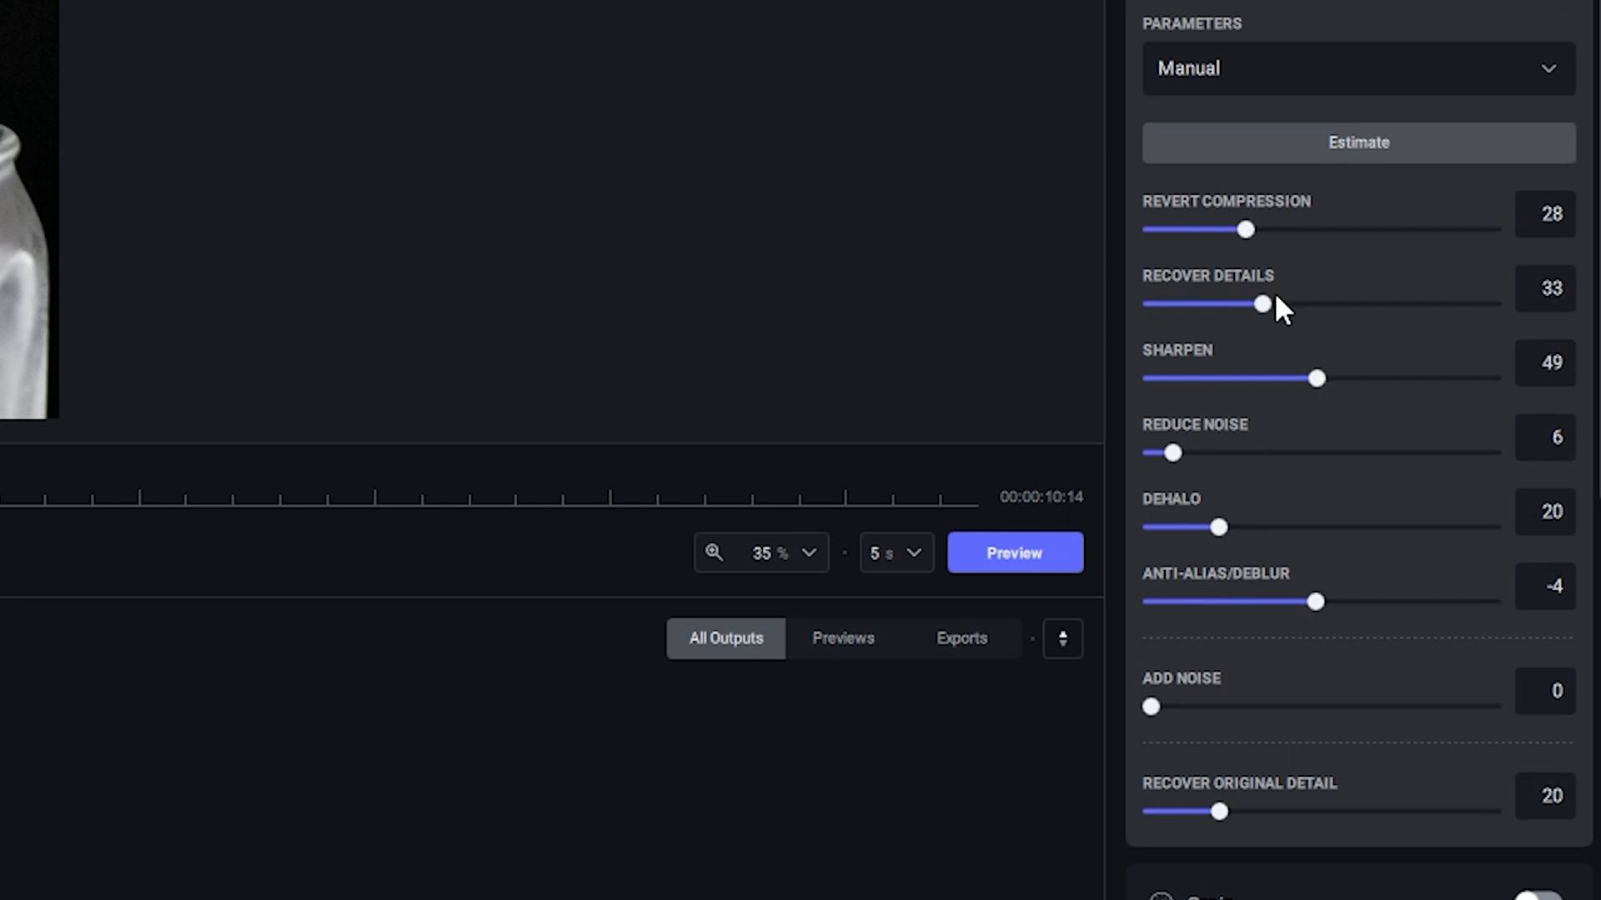
mouse_move(1314, 311)
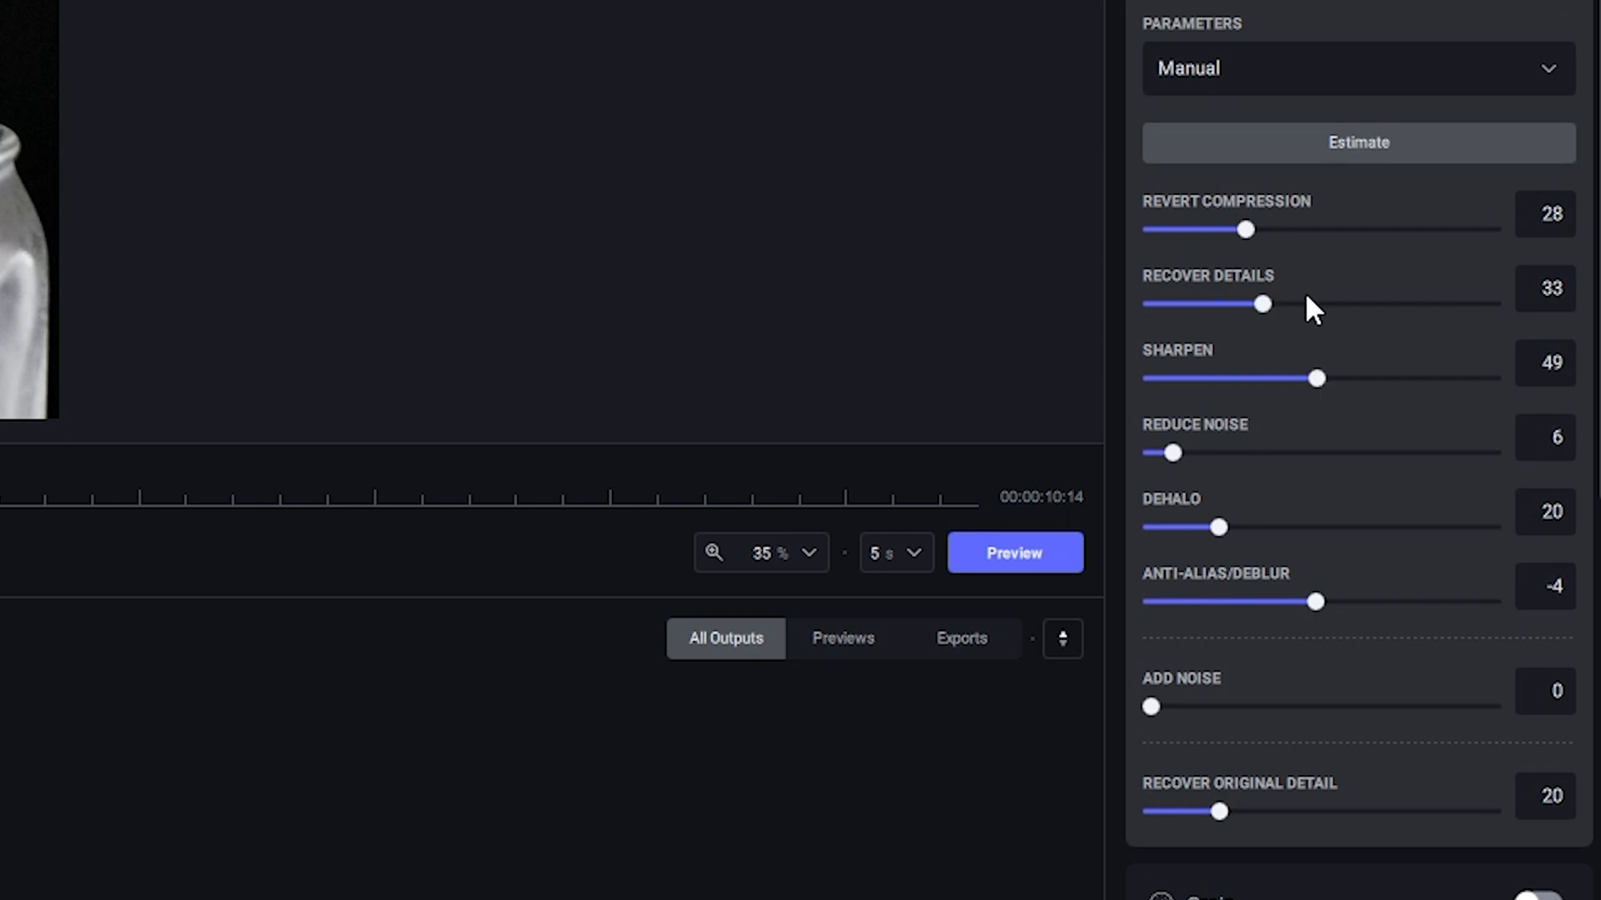
Turn Enhancement off and Frame Interpolation on, listing its slow-motion choices
click(1535, 407)
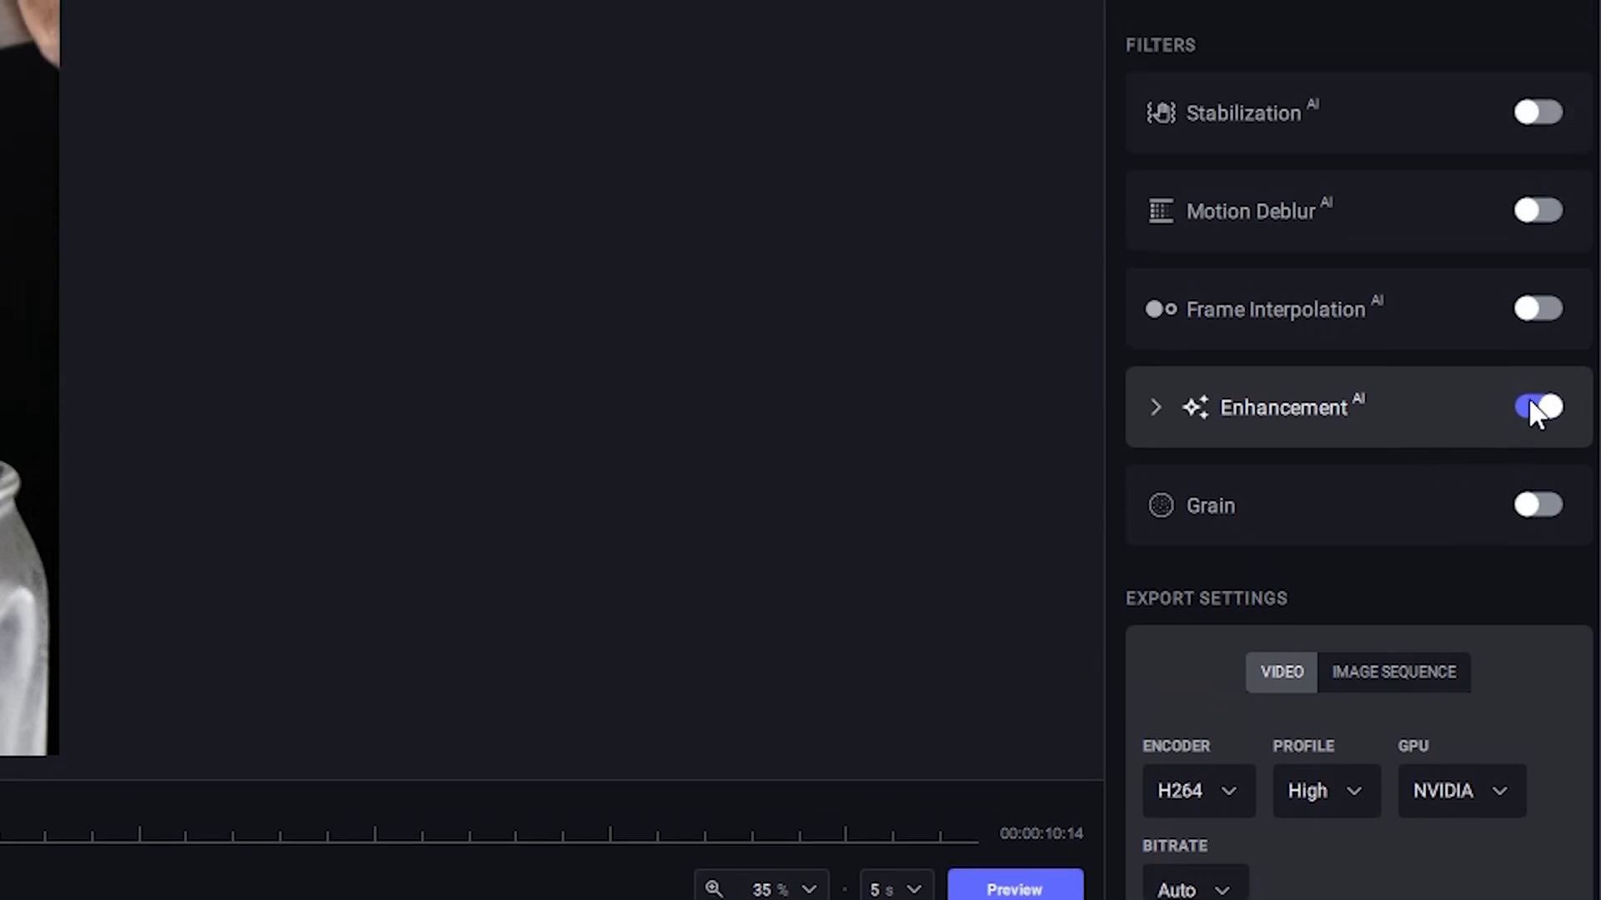
click(1536, 407)
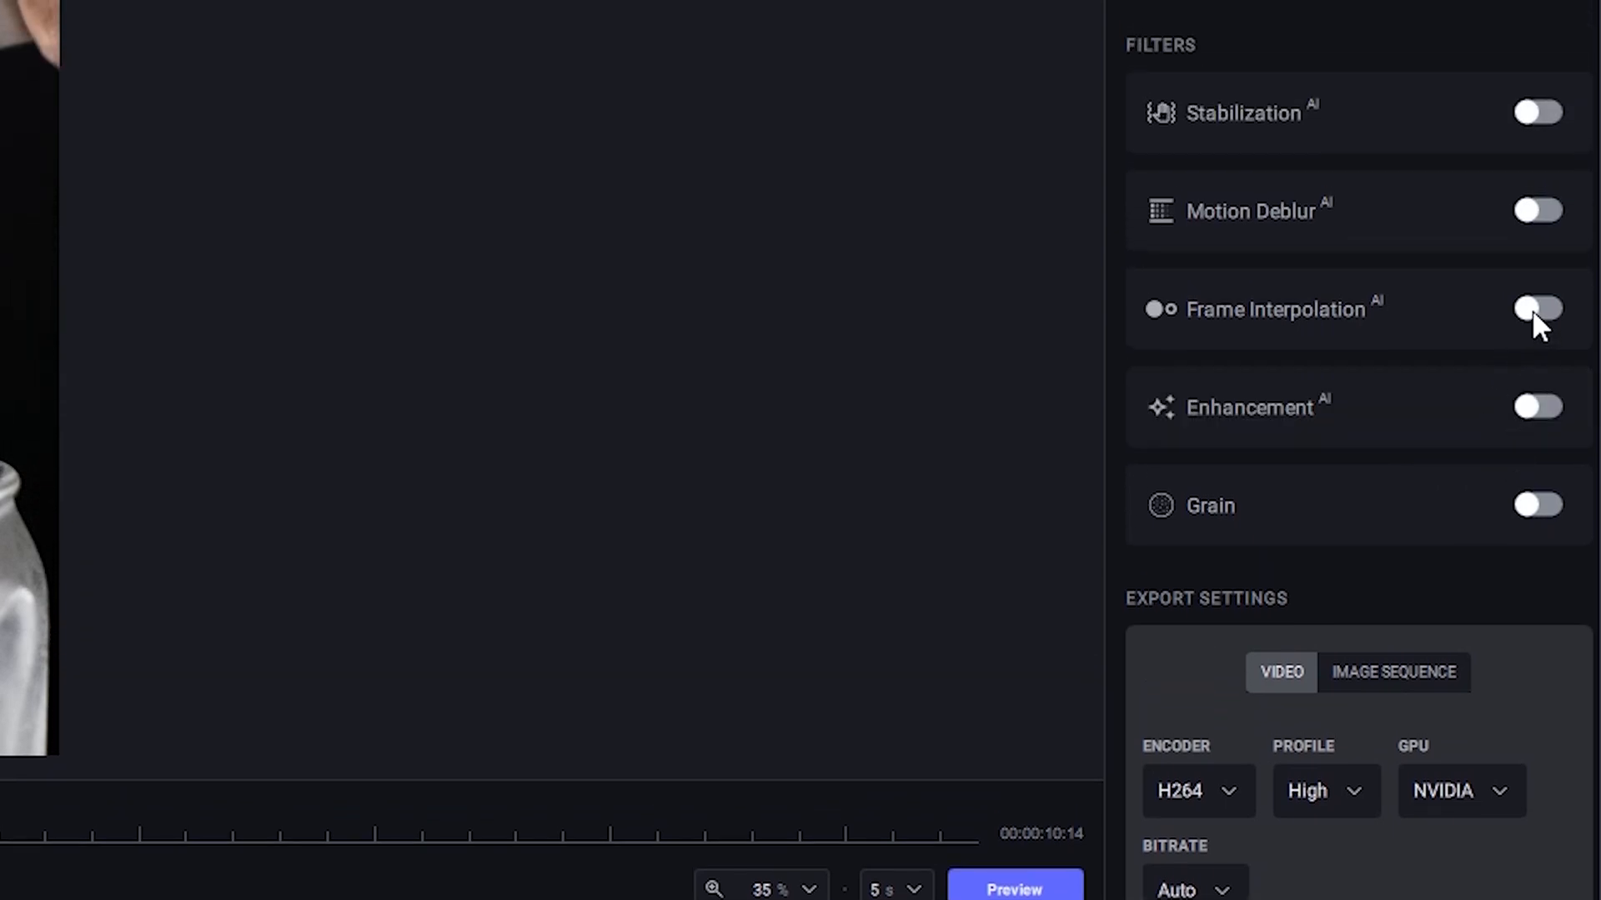
click(1538, 310)
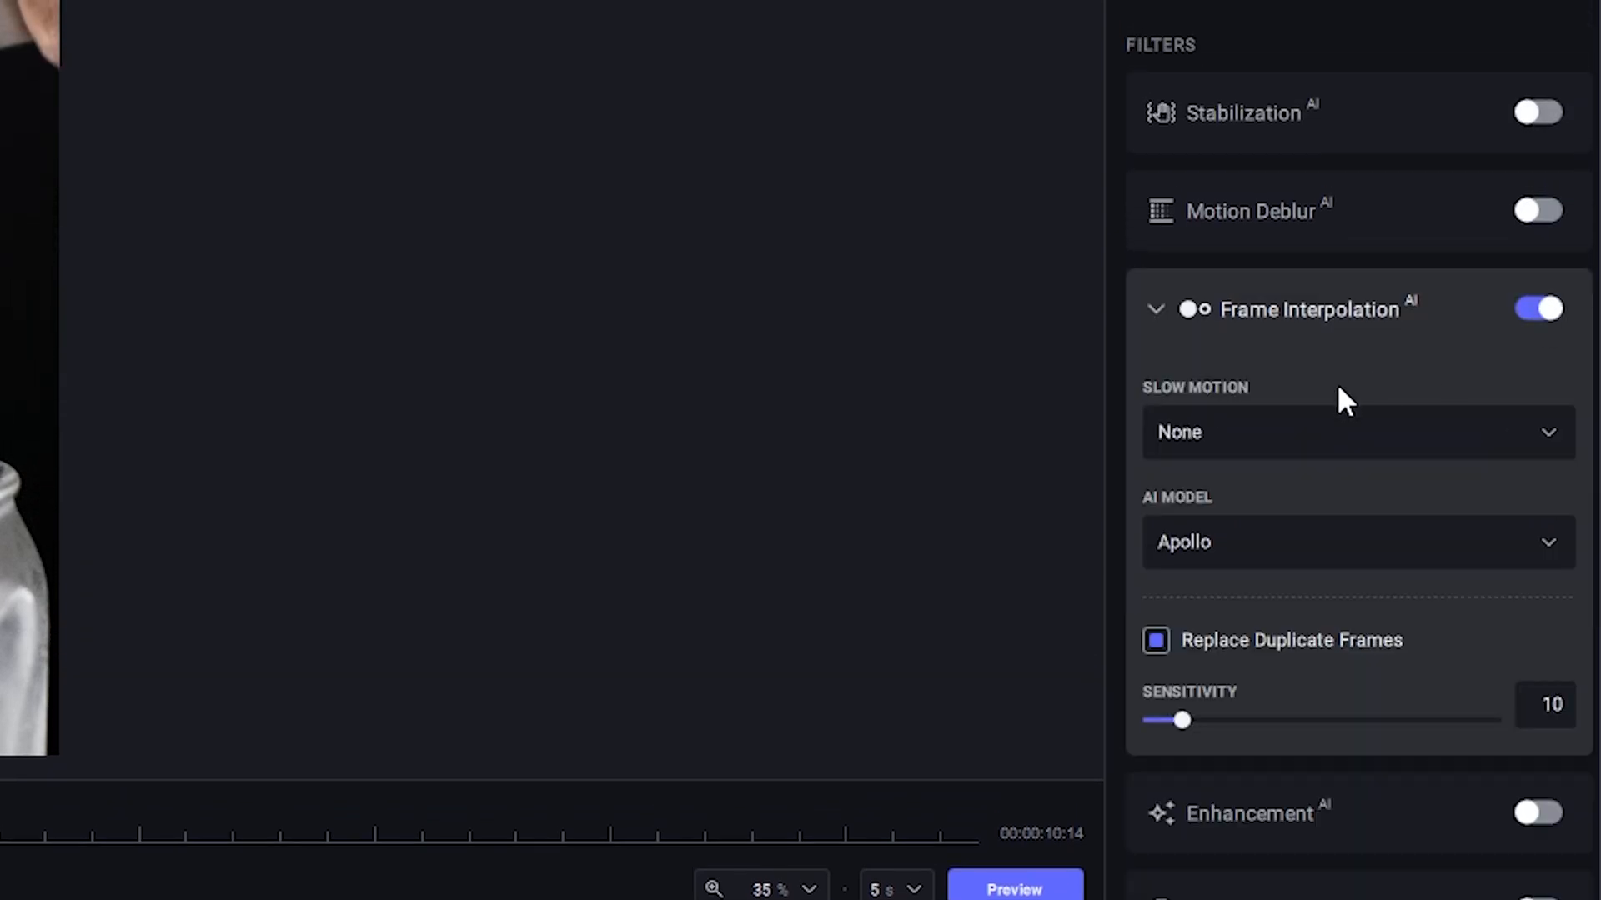
click(1355, 431)
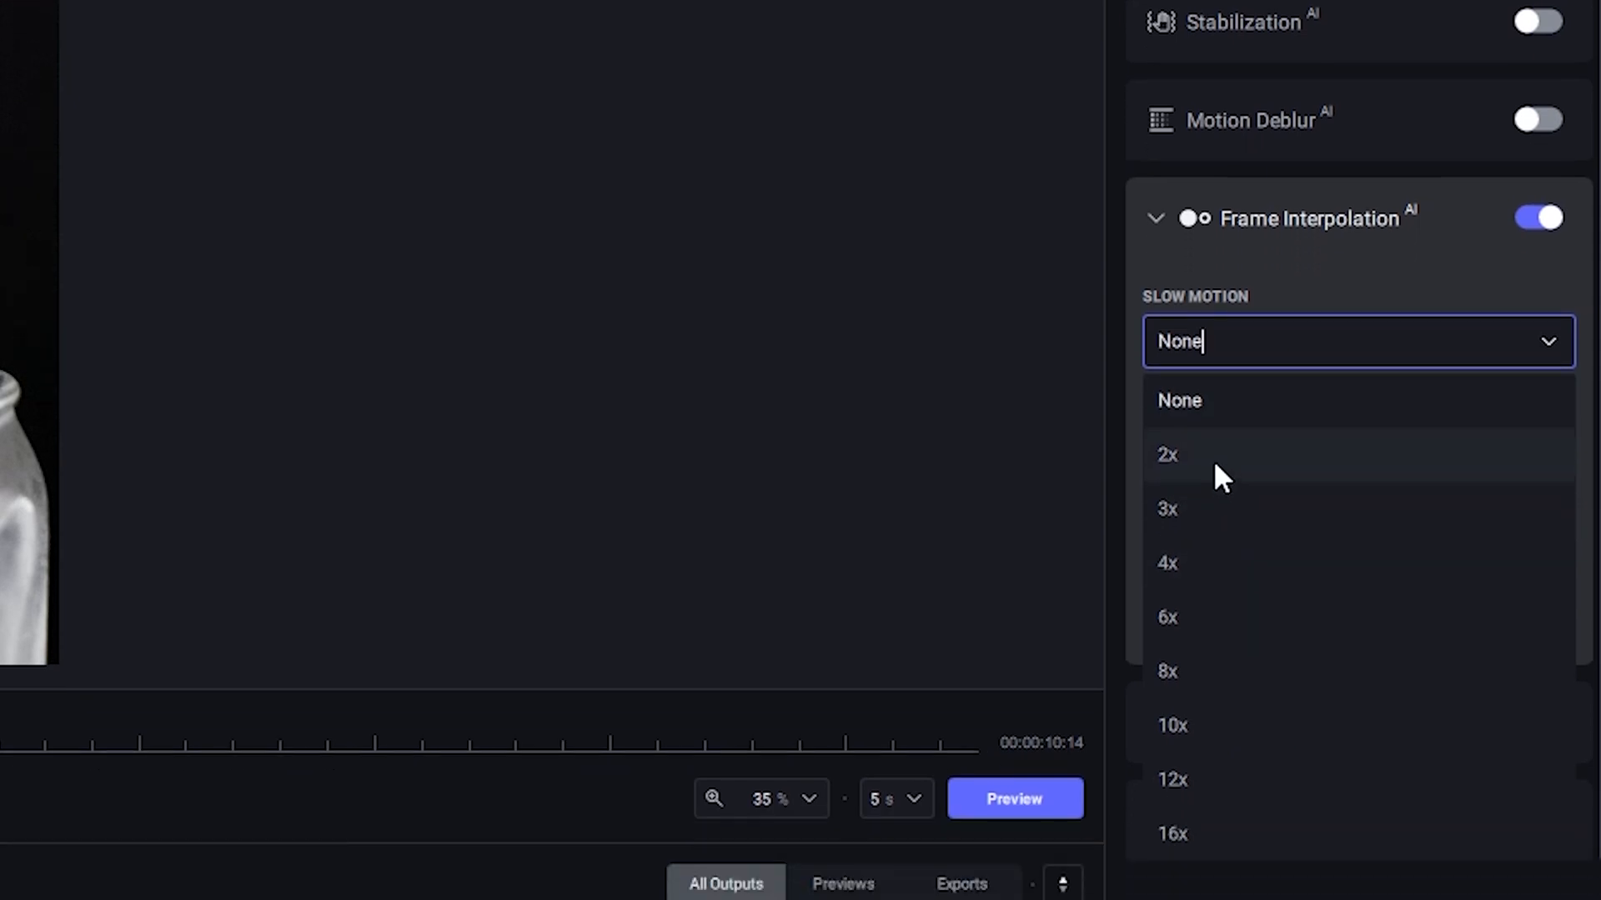
Keep slow motion at None and the Apollo interpolation model
scroll(down, 3)
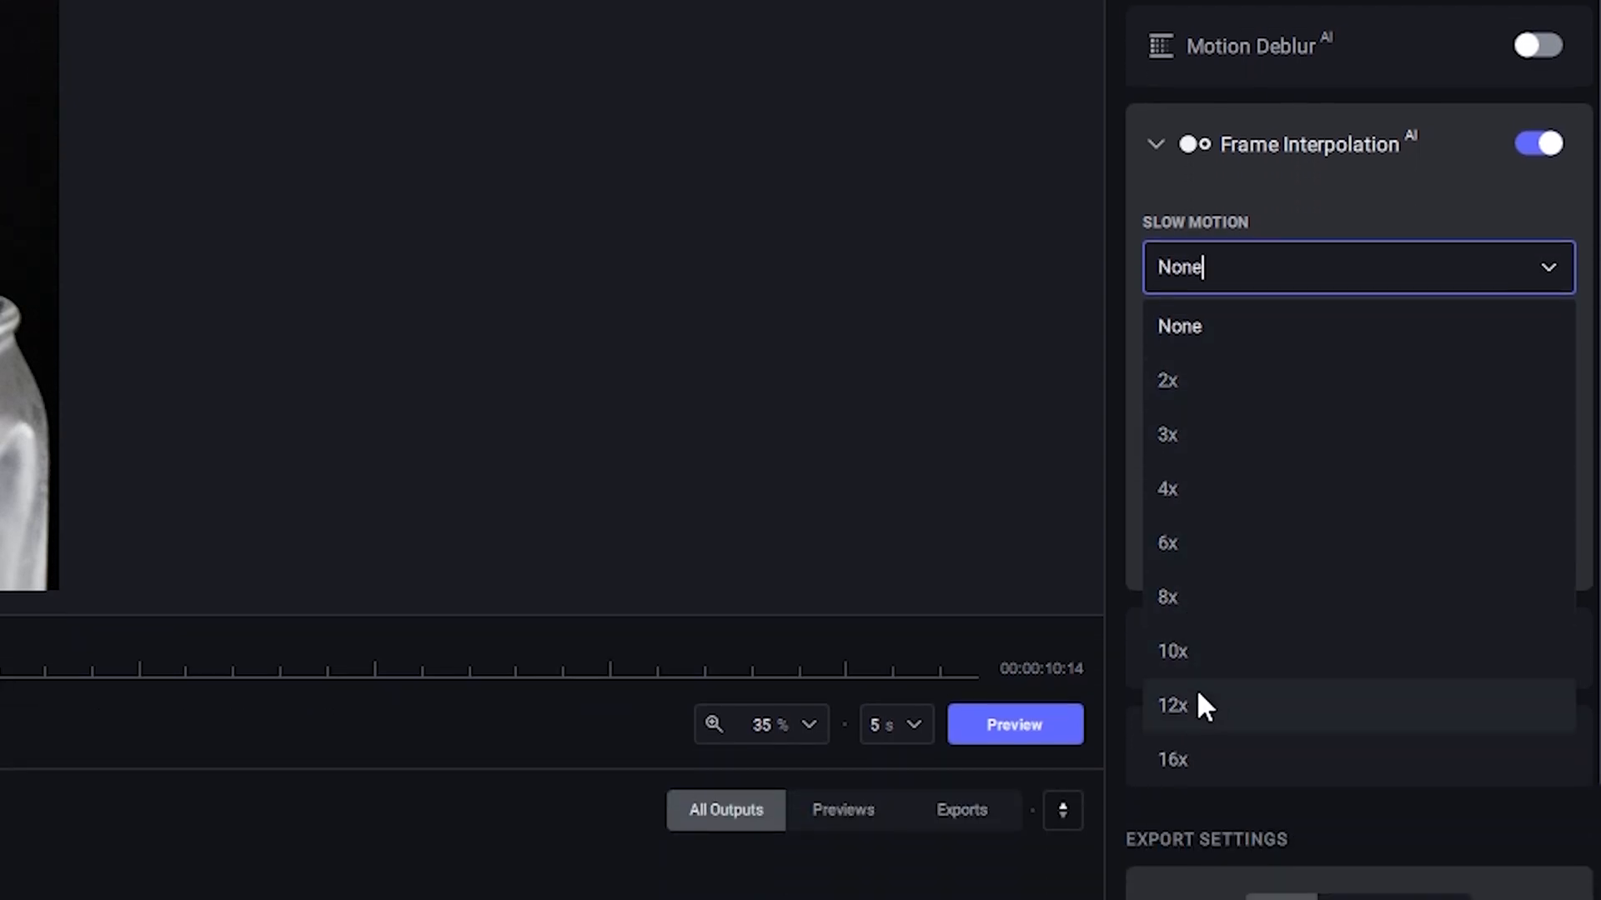
mouse_move(1297, 284)
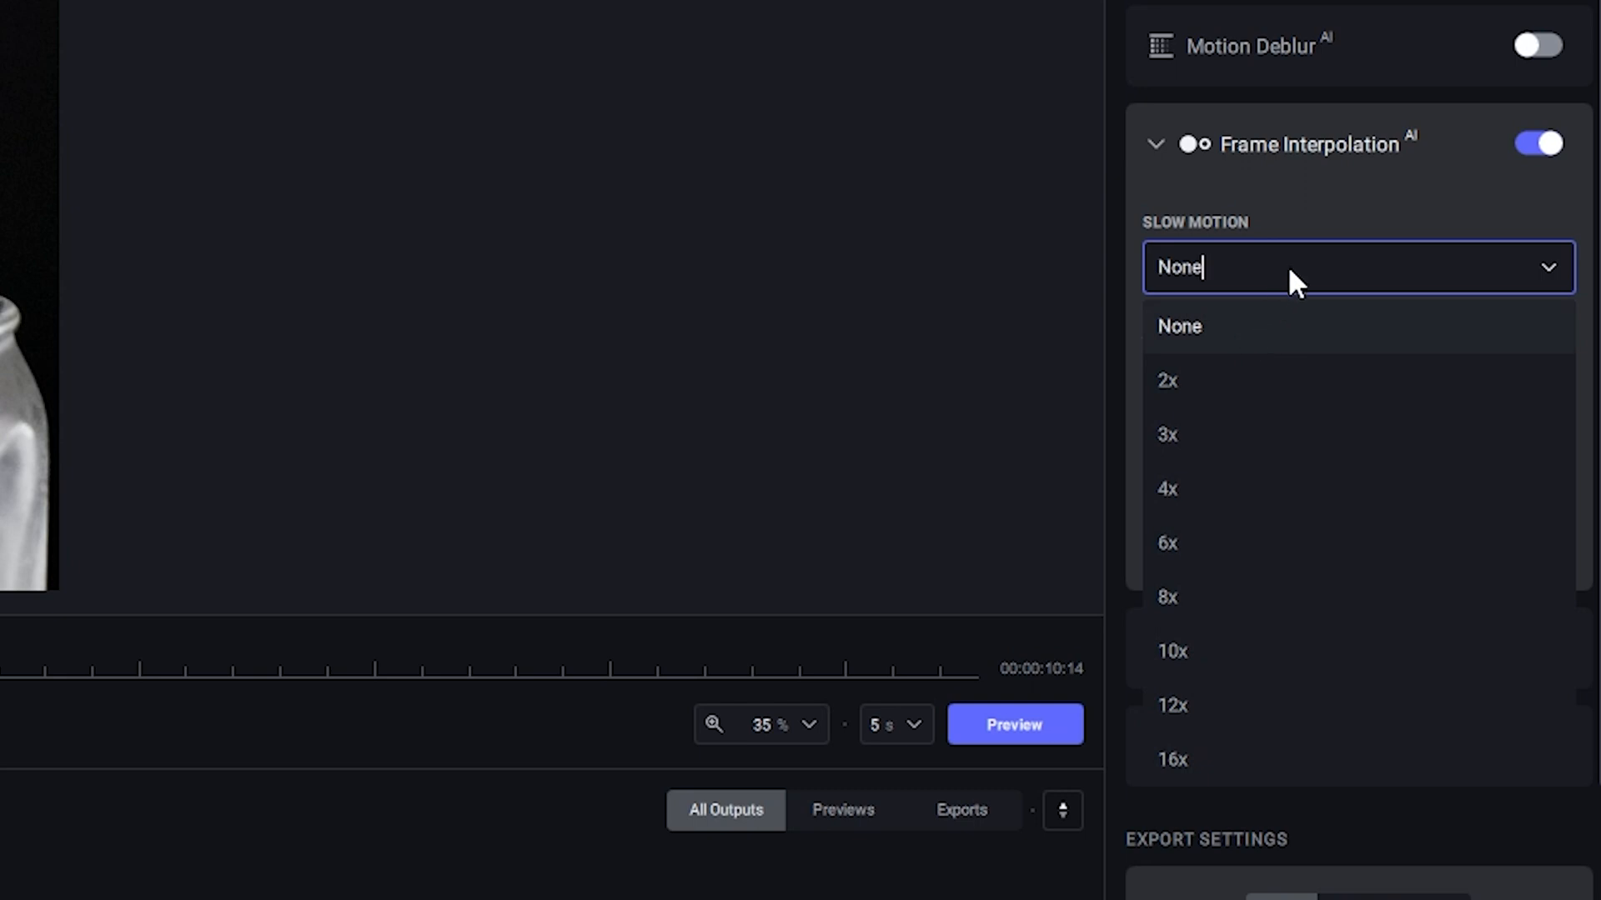
mouse_move(1557, 280)
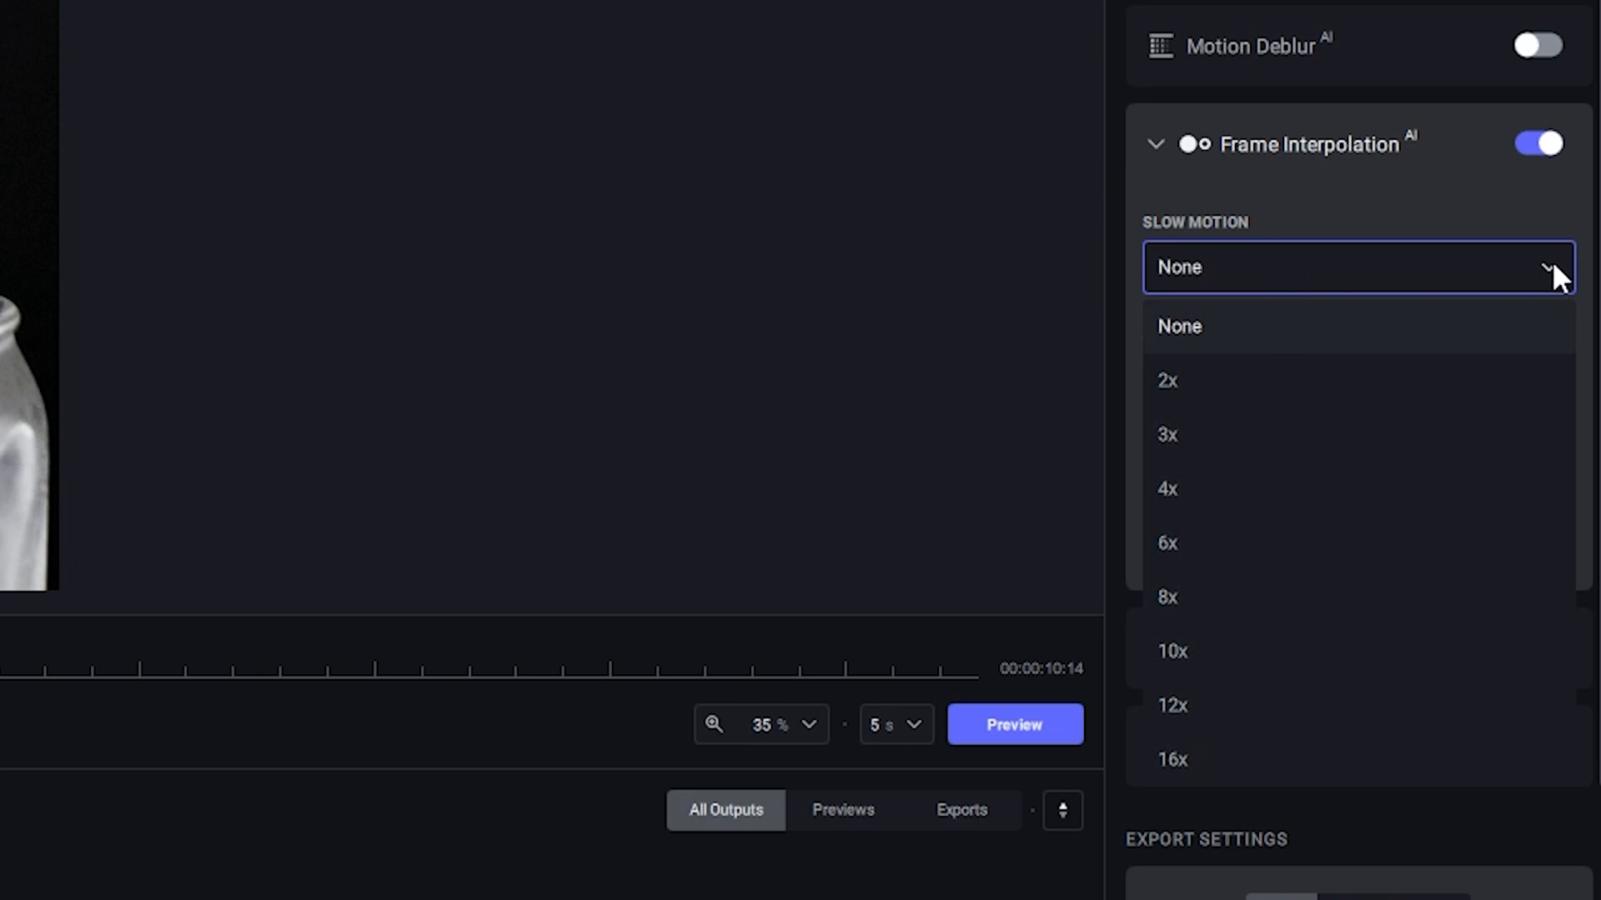
click(1179, 327)
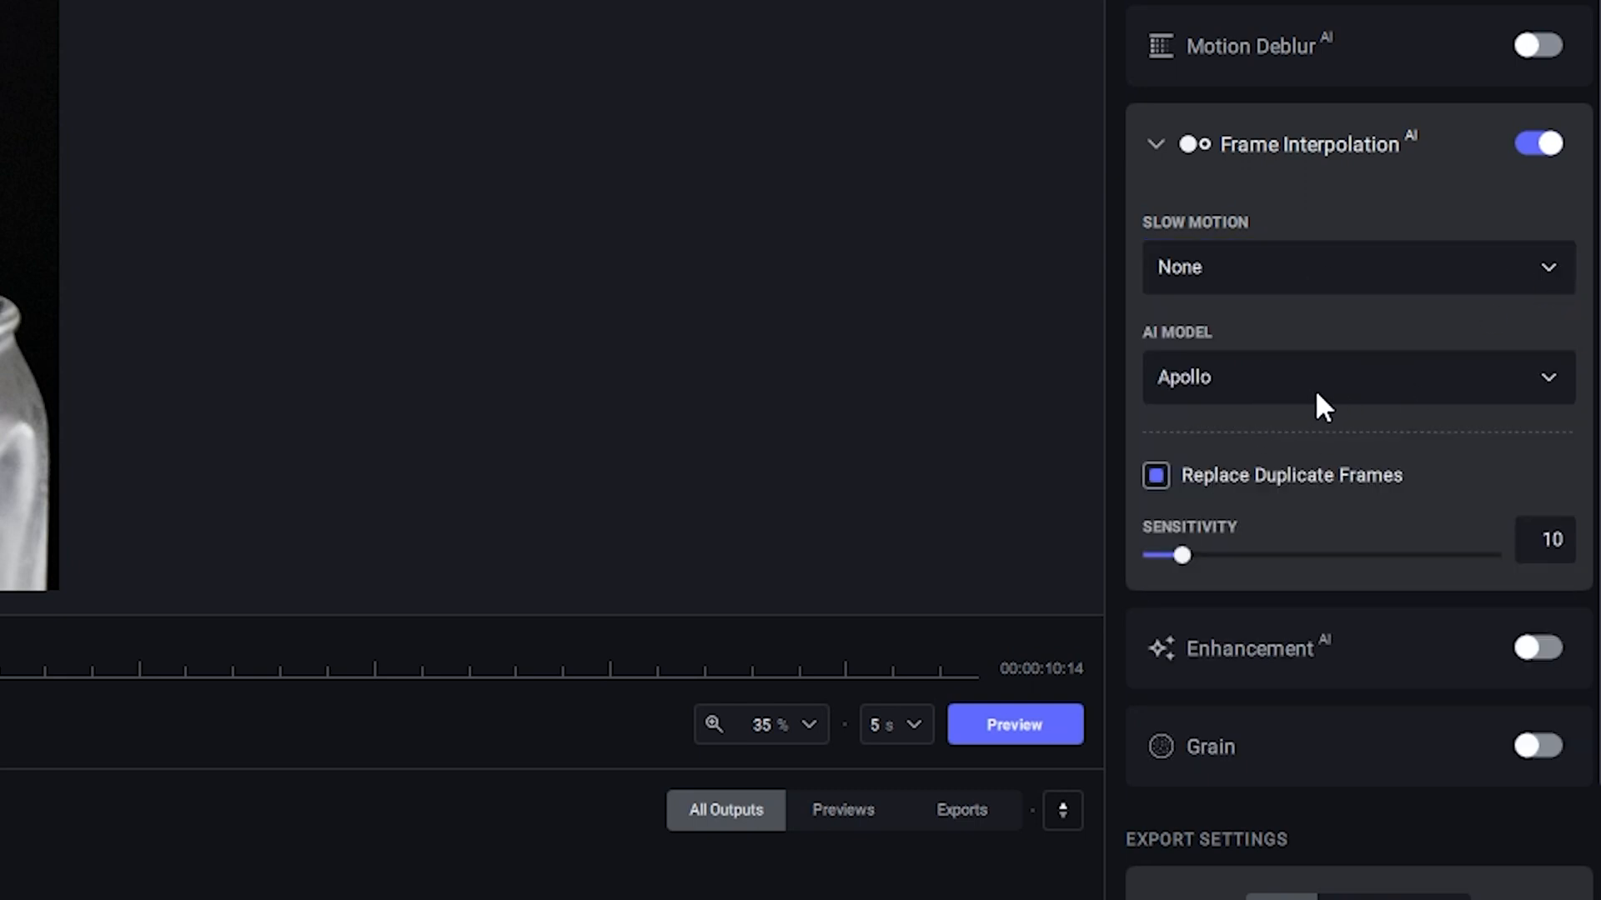
click(1357, 377)
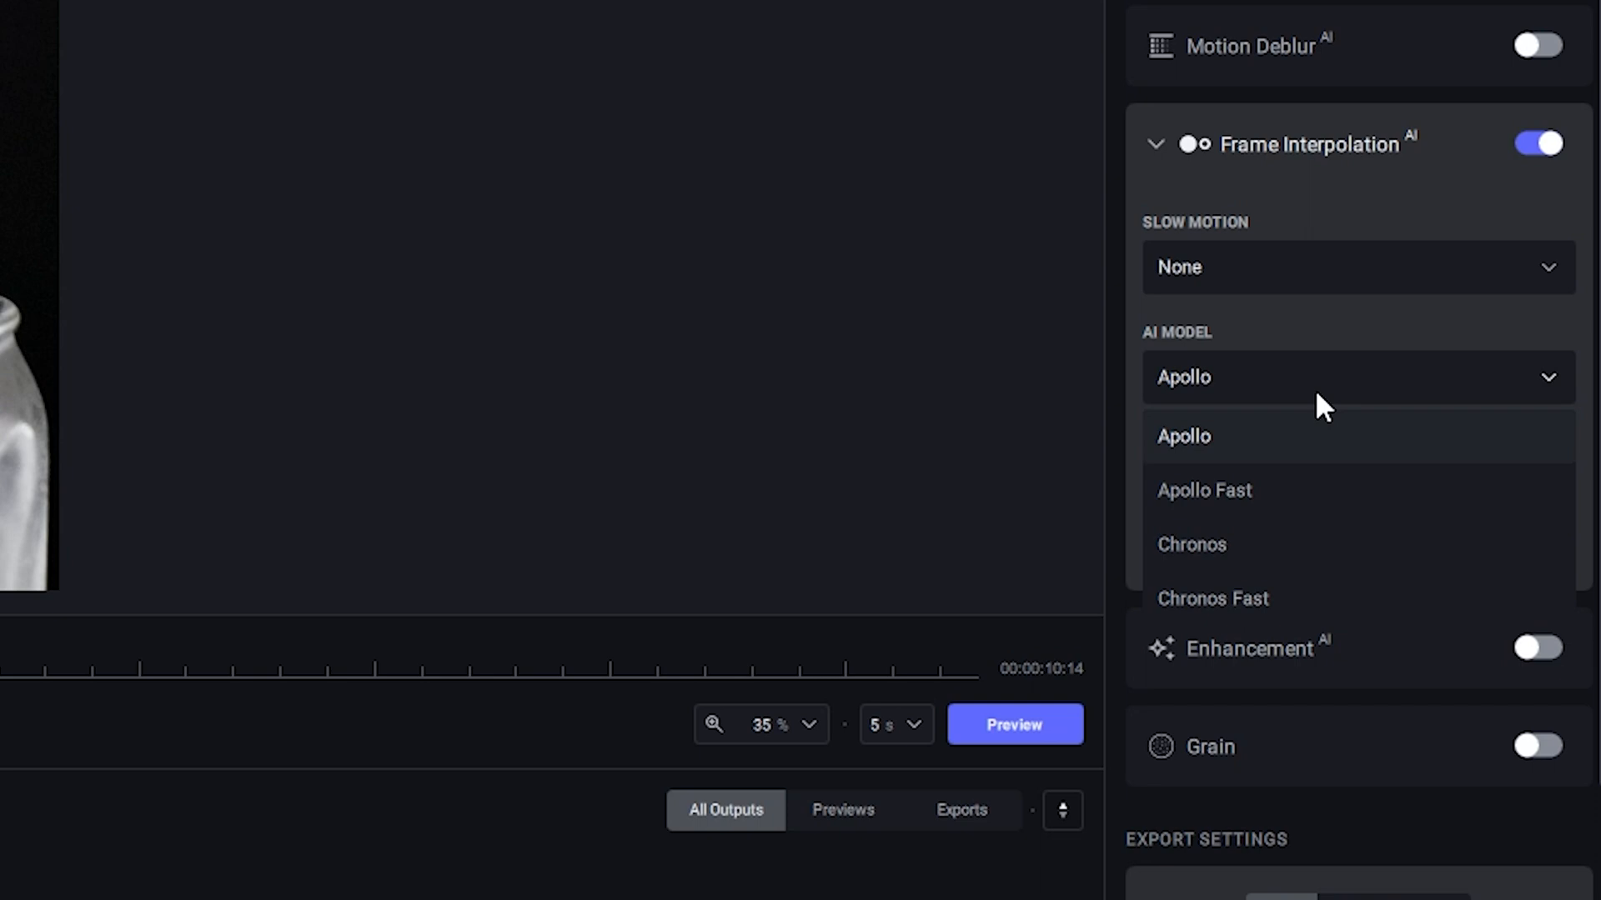
click(1184, 435)
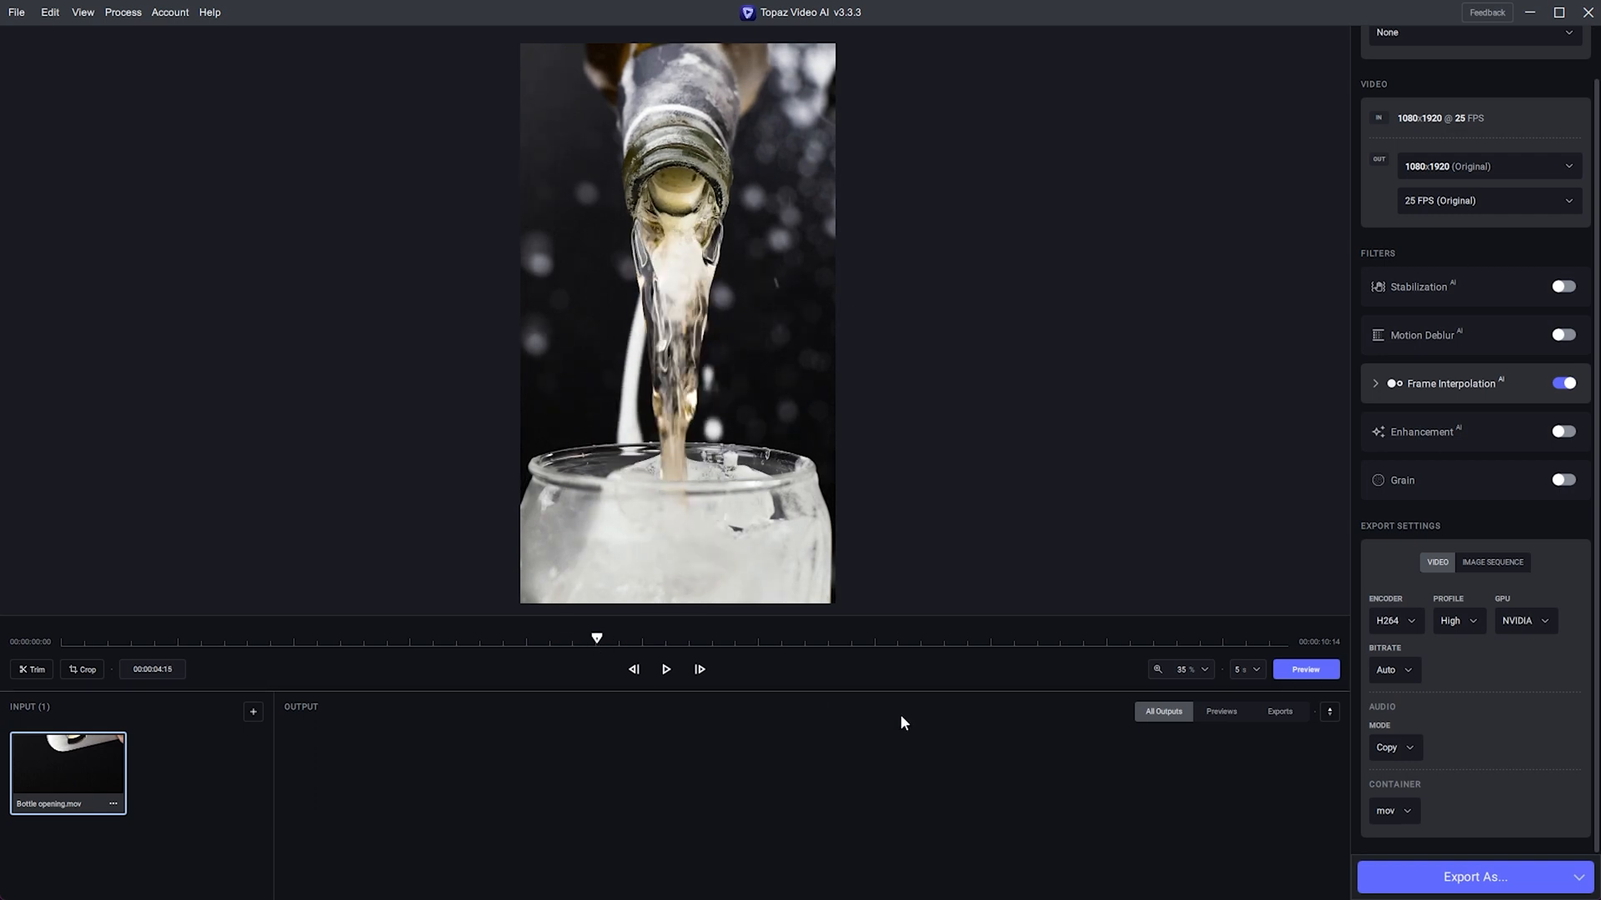
Keep preview length at 5 s and set output resolution to 3840x2160 (4K)
click(1244, 671)
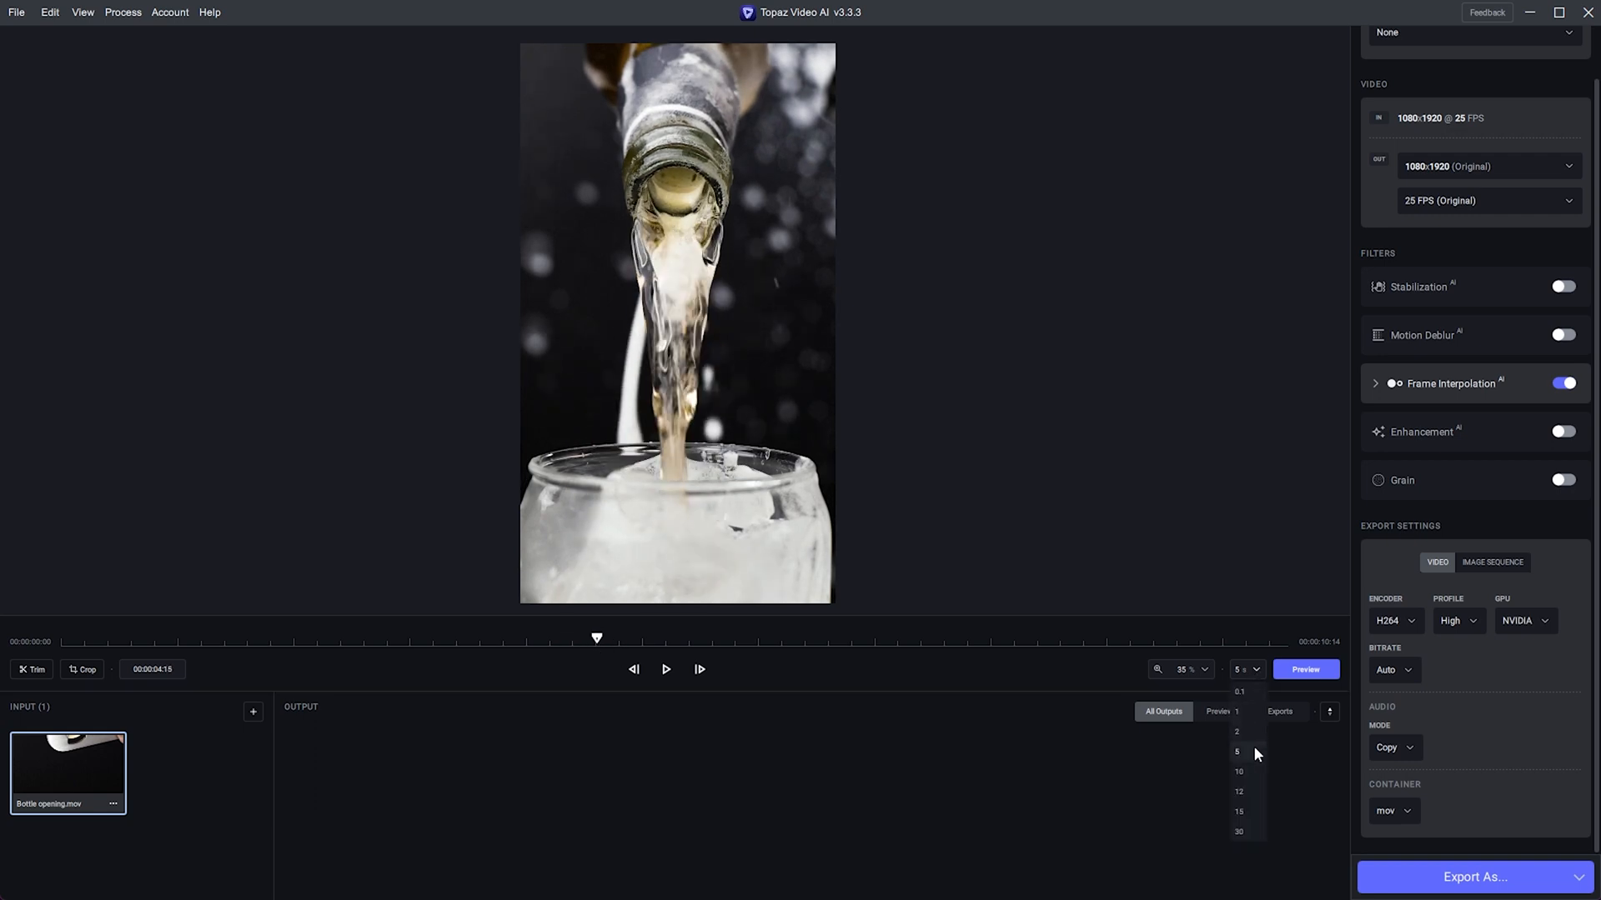
click(1236, 752)
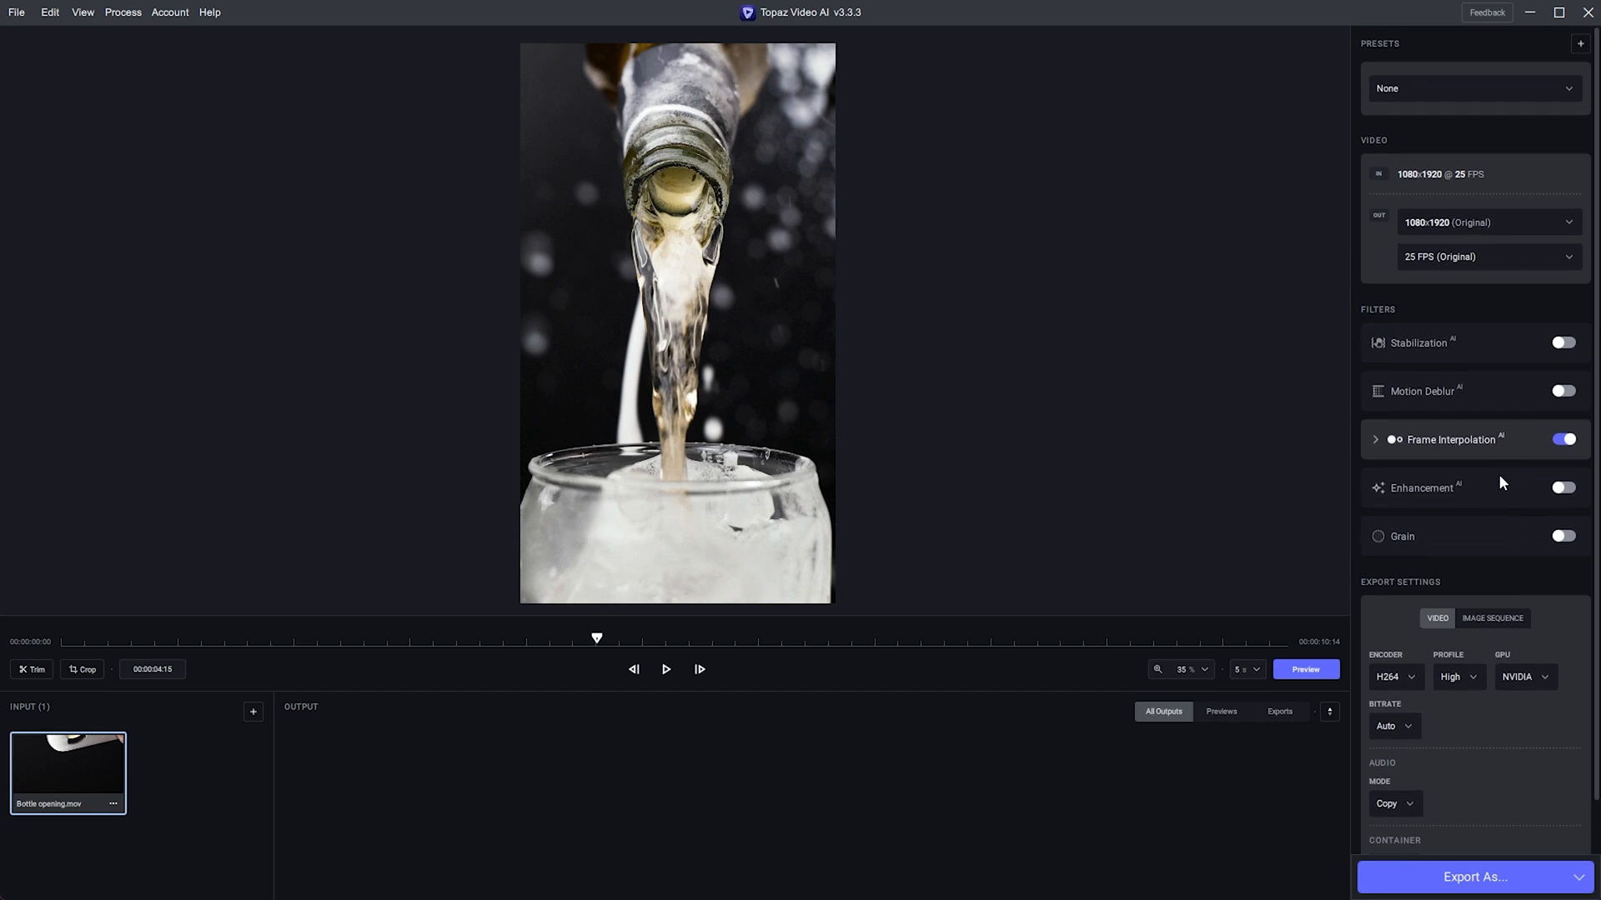
click(1485, 221)
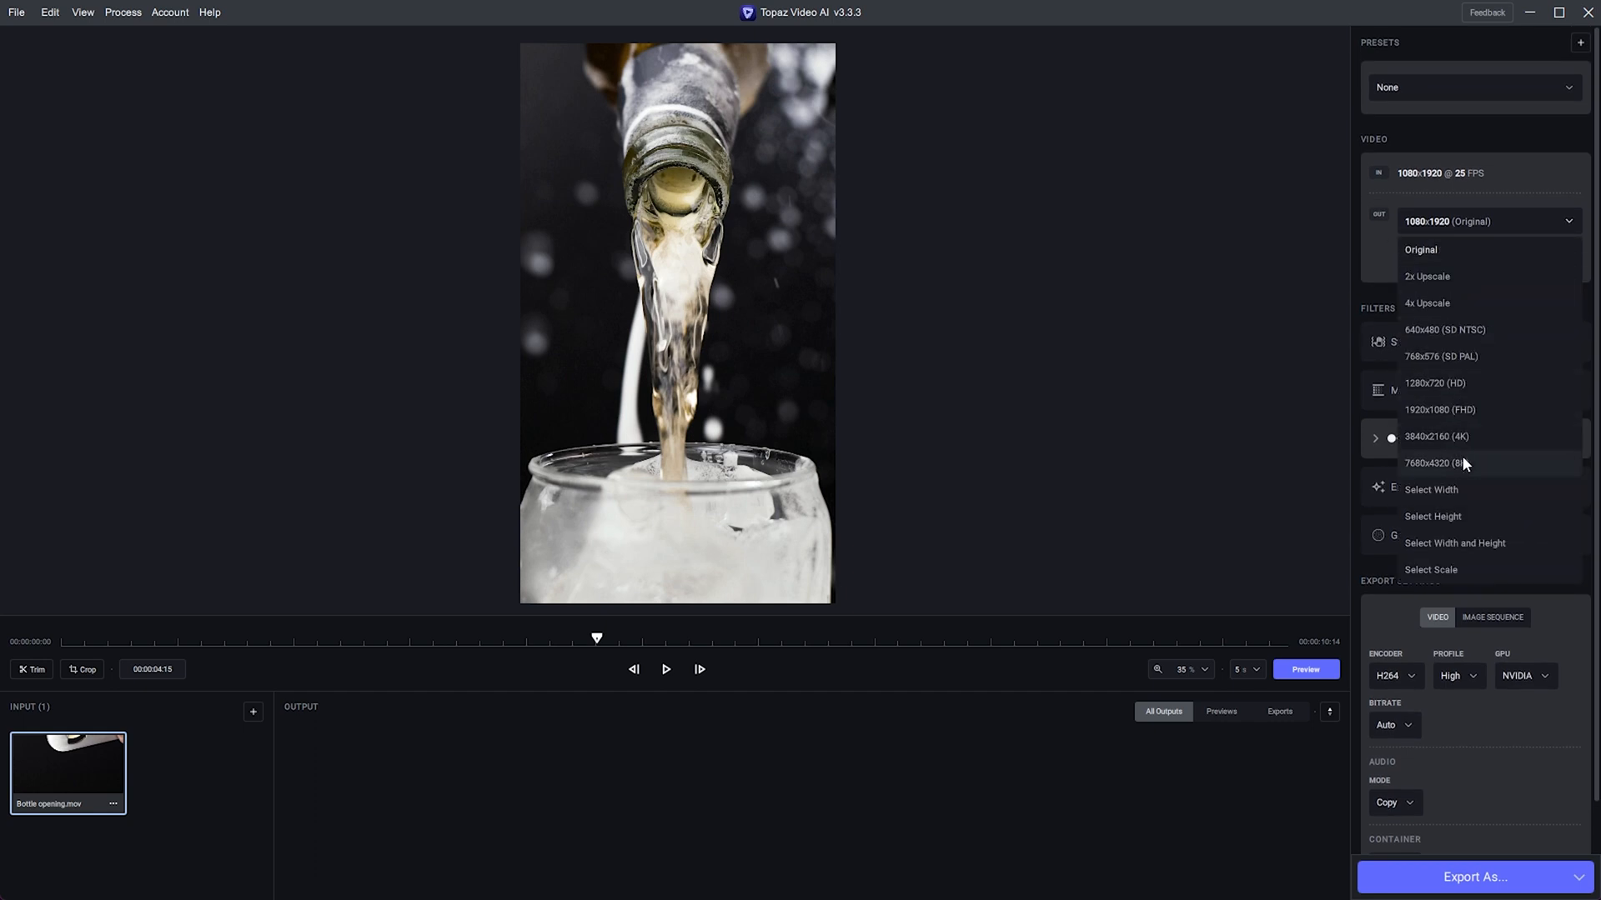
click(1435, 437)
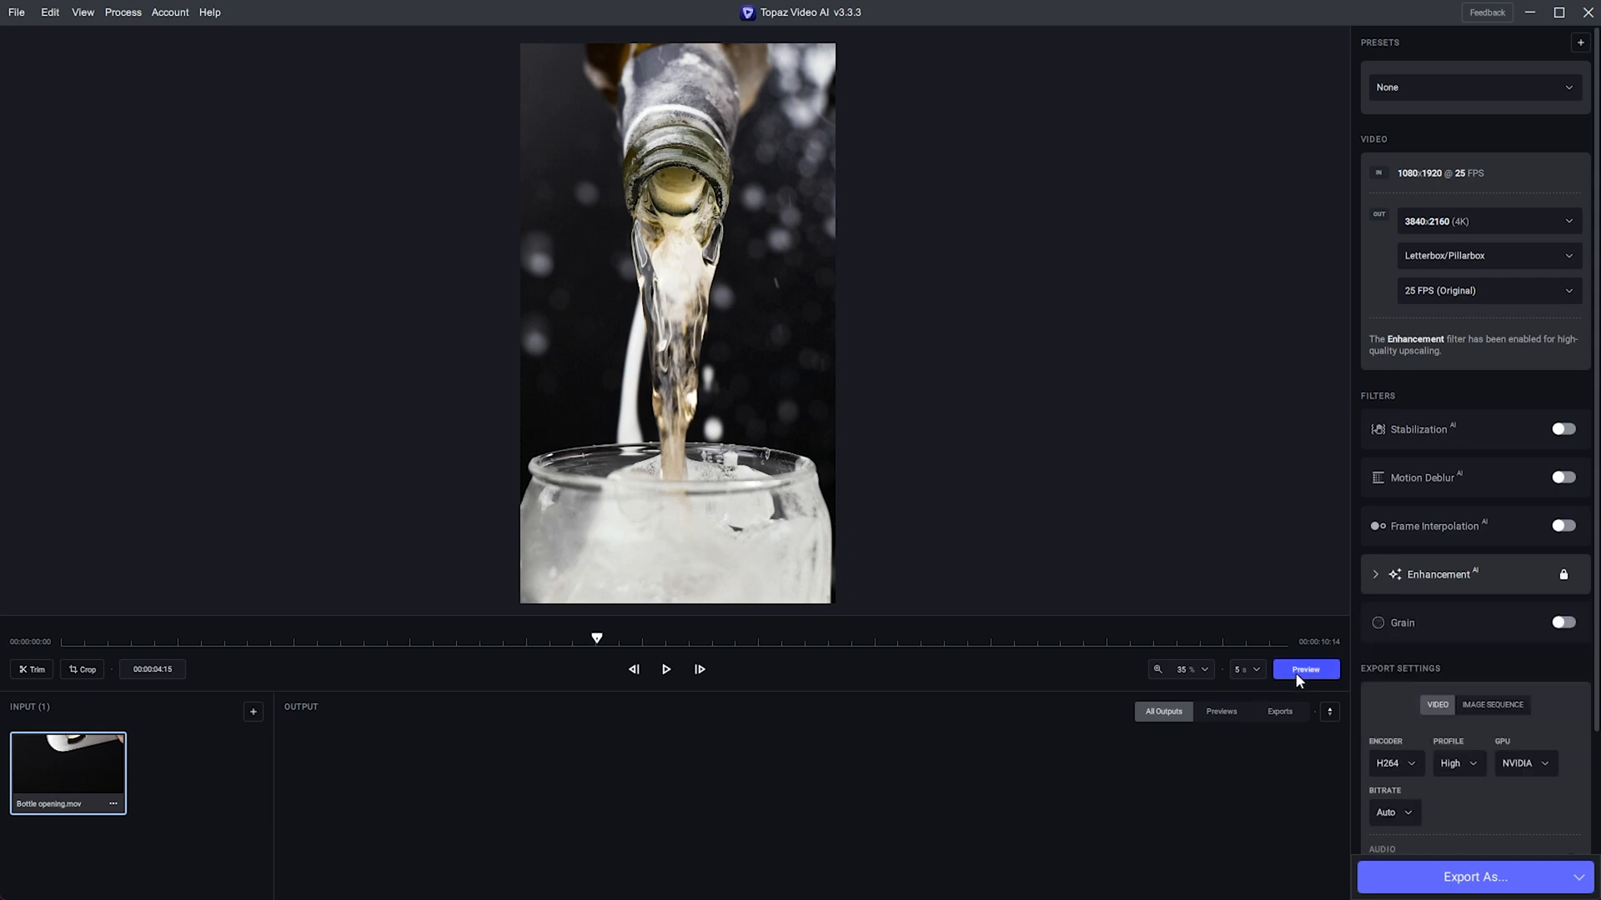
Generate a 4K preview and switch Enhancement parameters to Manual (sharpen 38, reduce noise 37)
click(1304, 671)
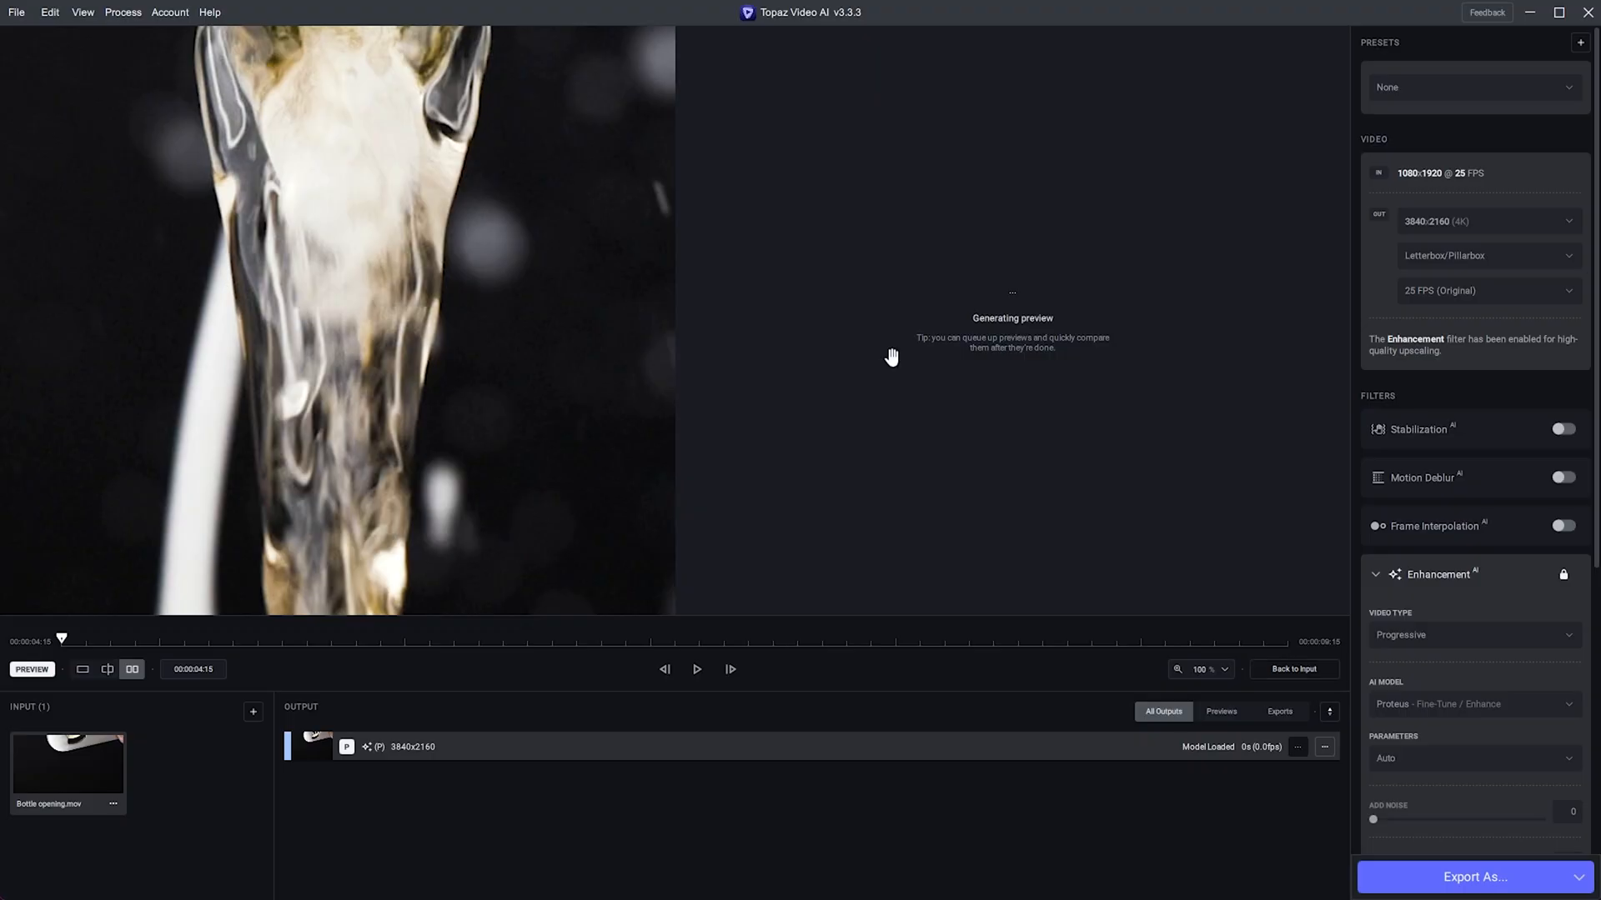
scroll(down, 3)
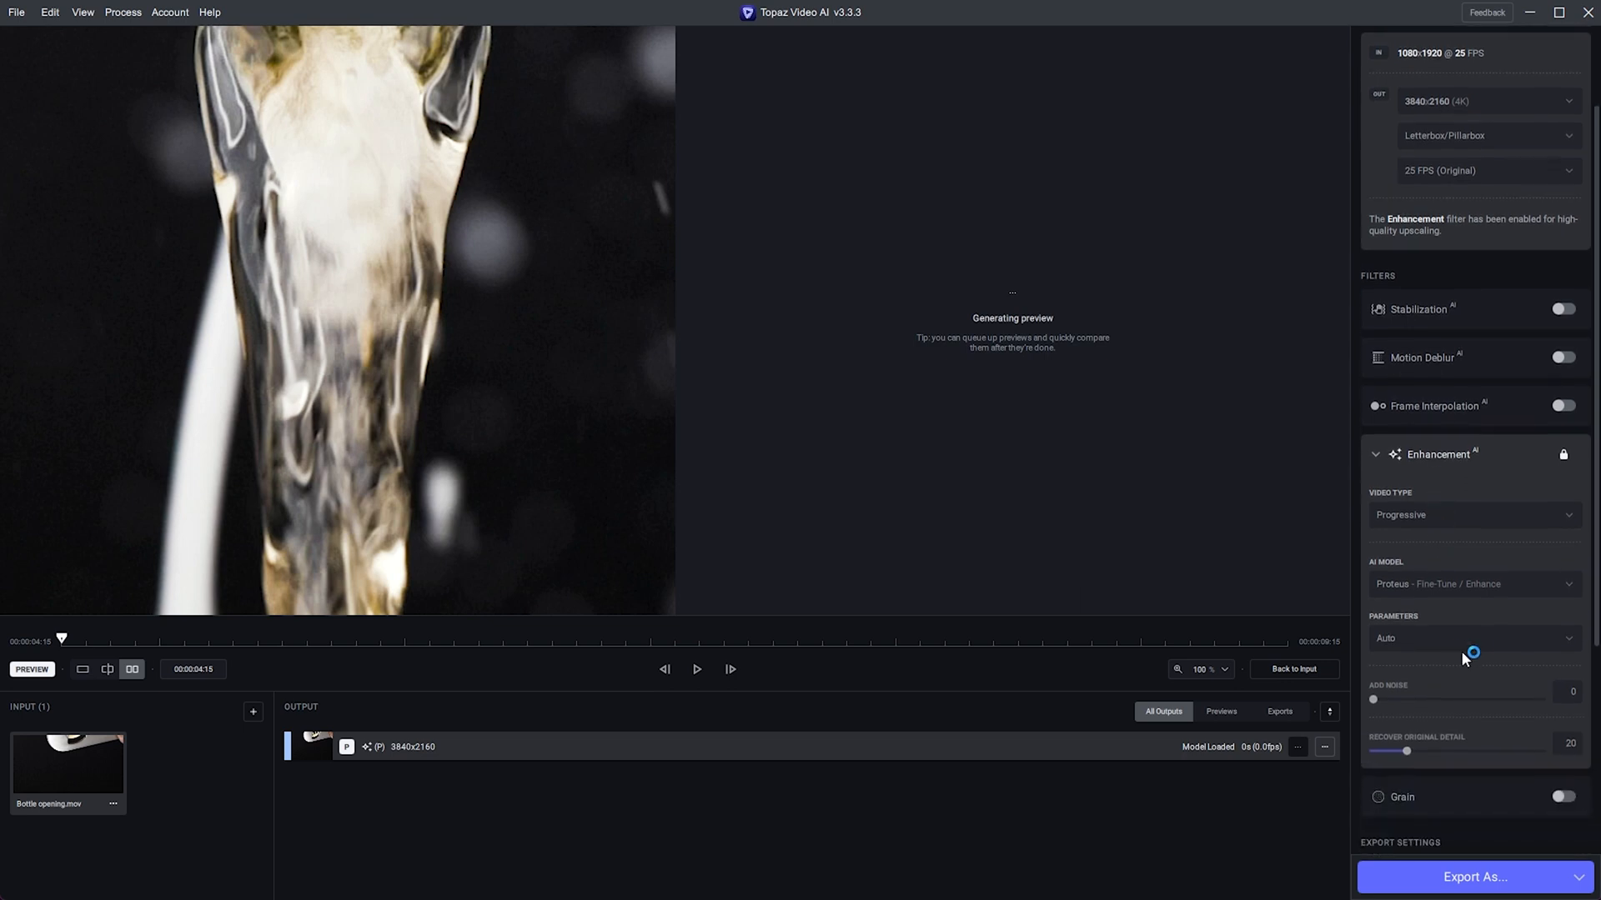
click(1472, 639)
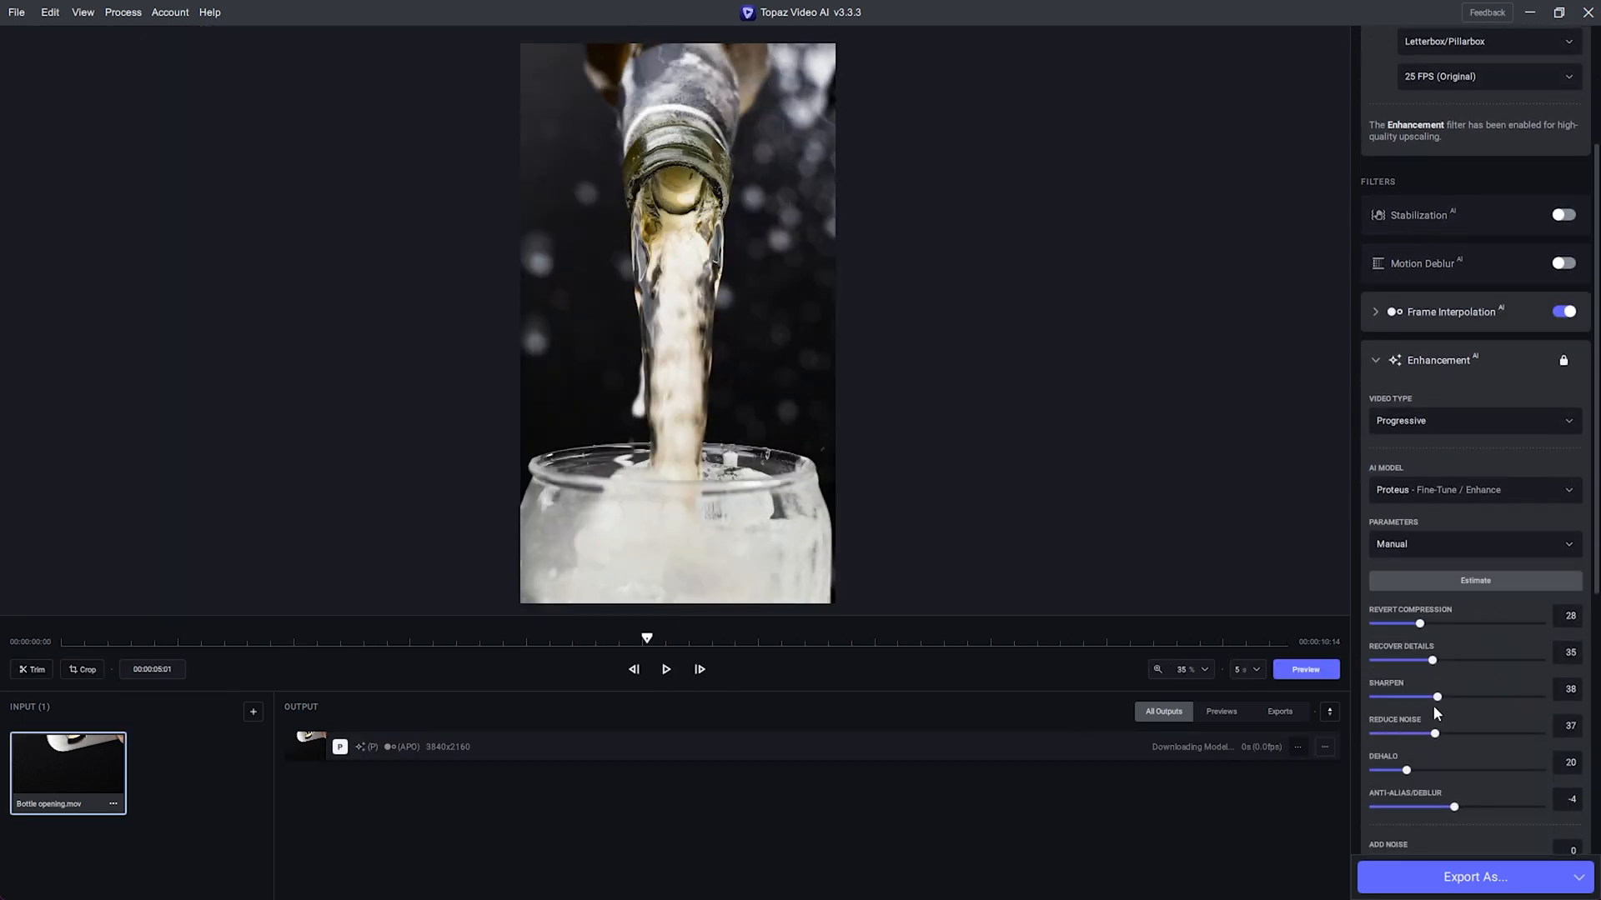
Raise Revert Compression to 43, start a new 4K preview, then stop its processing
drag(1419, 623, 1444, 623)
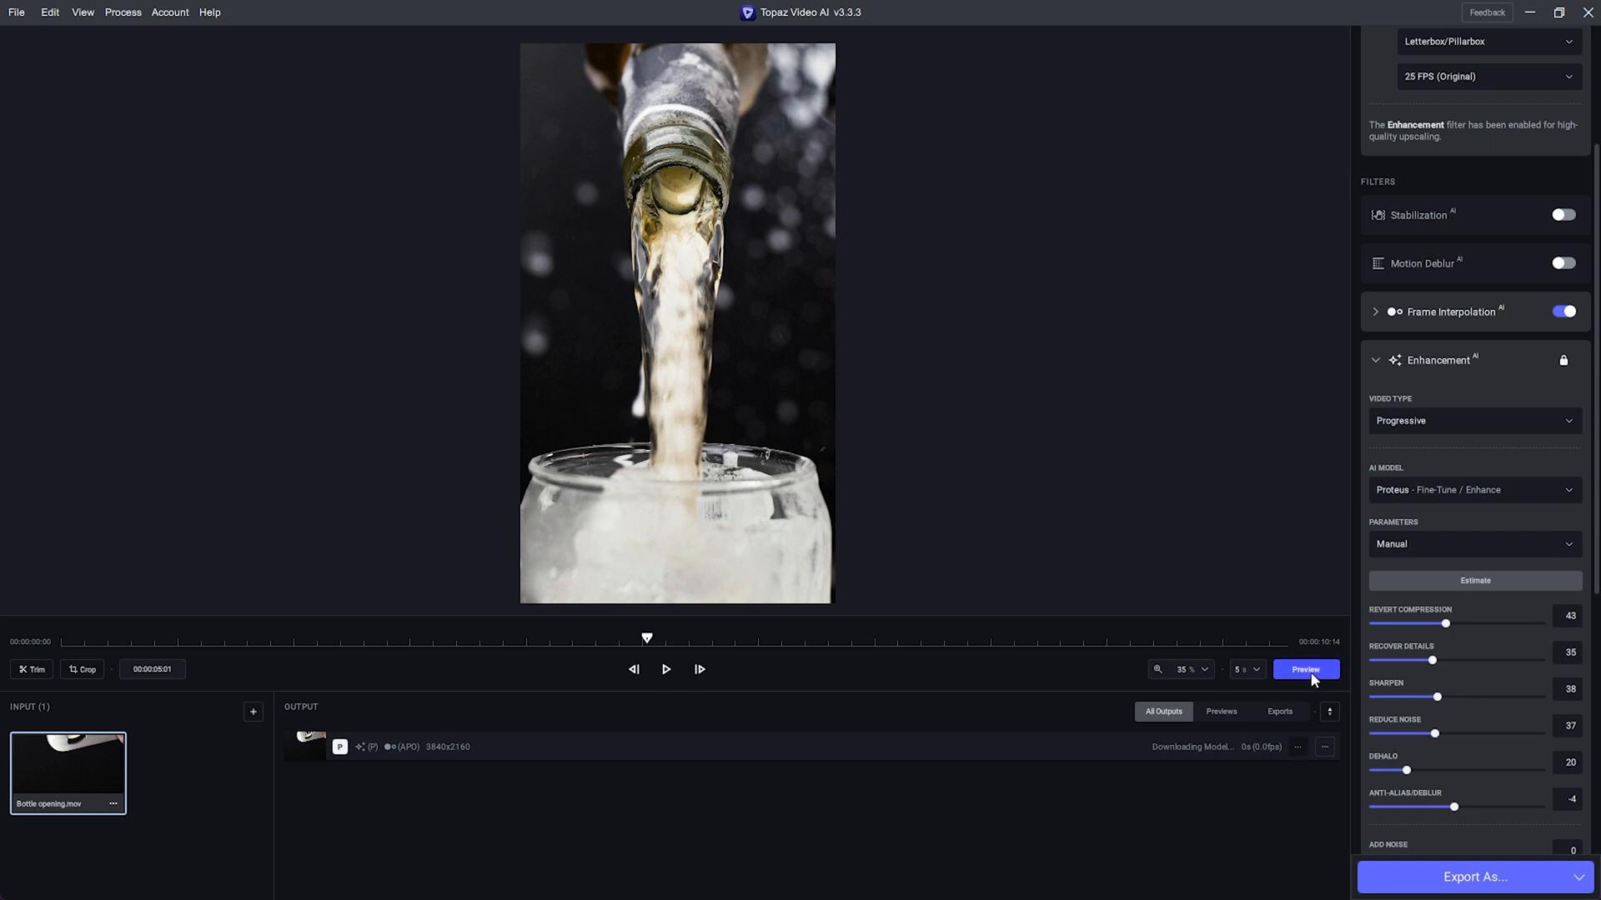
click(1304, 671)
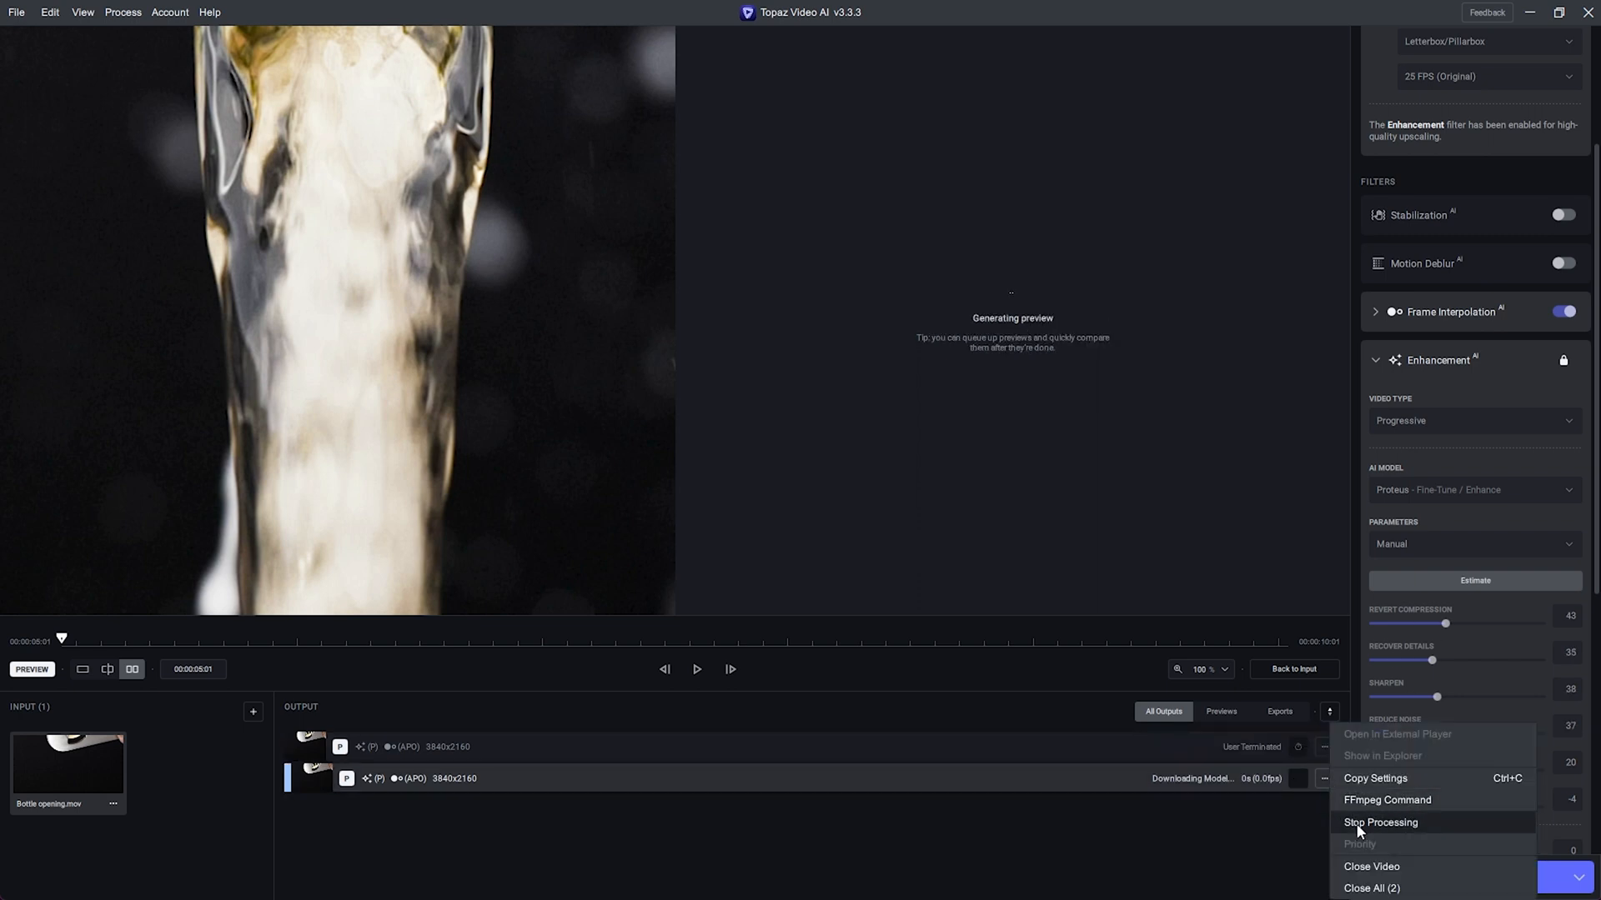
click(1380, 822)
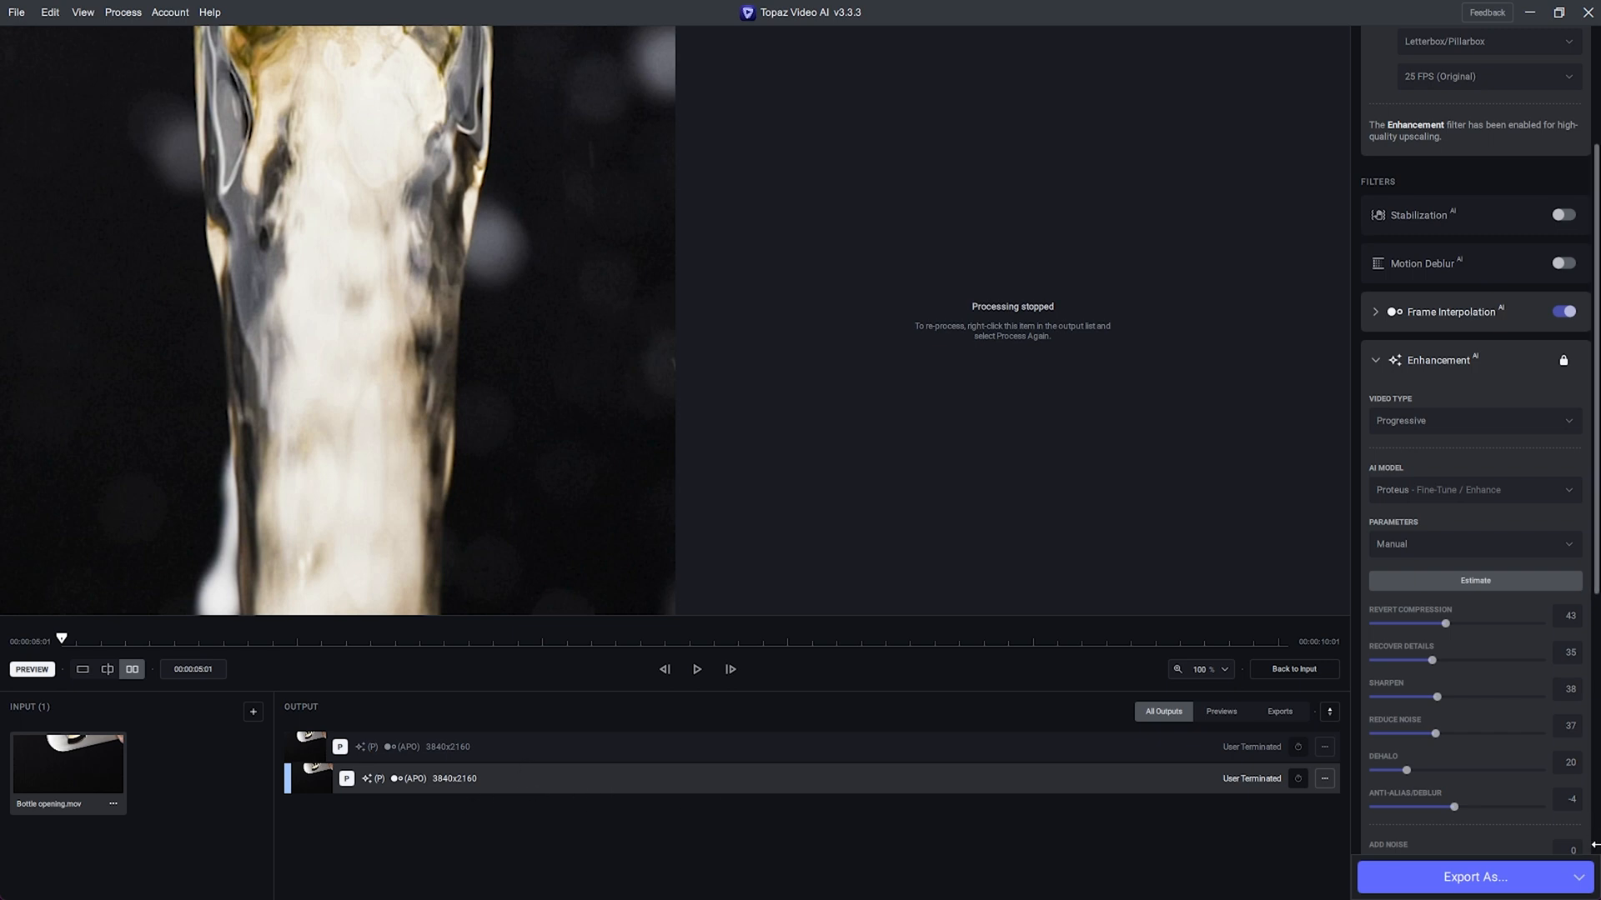
Bring up the Export As dialog for the enhanced clip and dismiss it again
click(1474, 877)
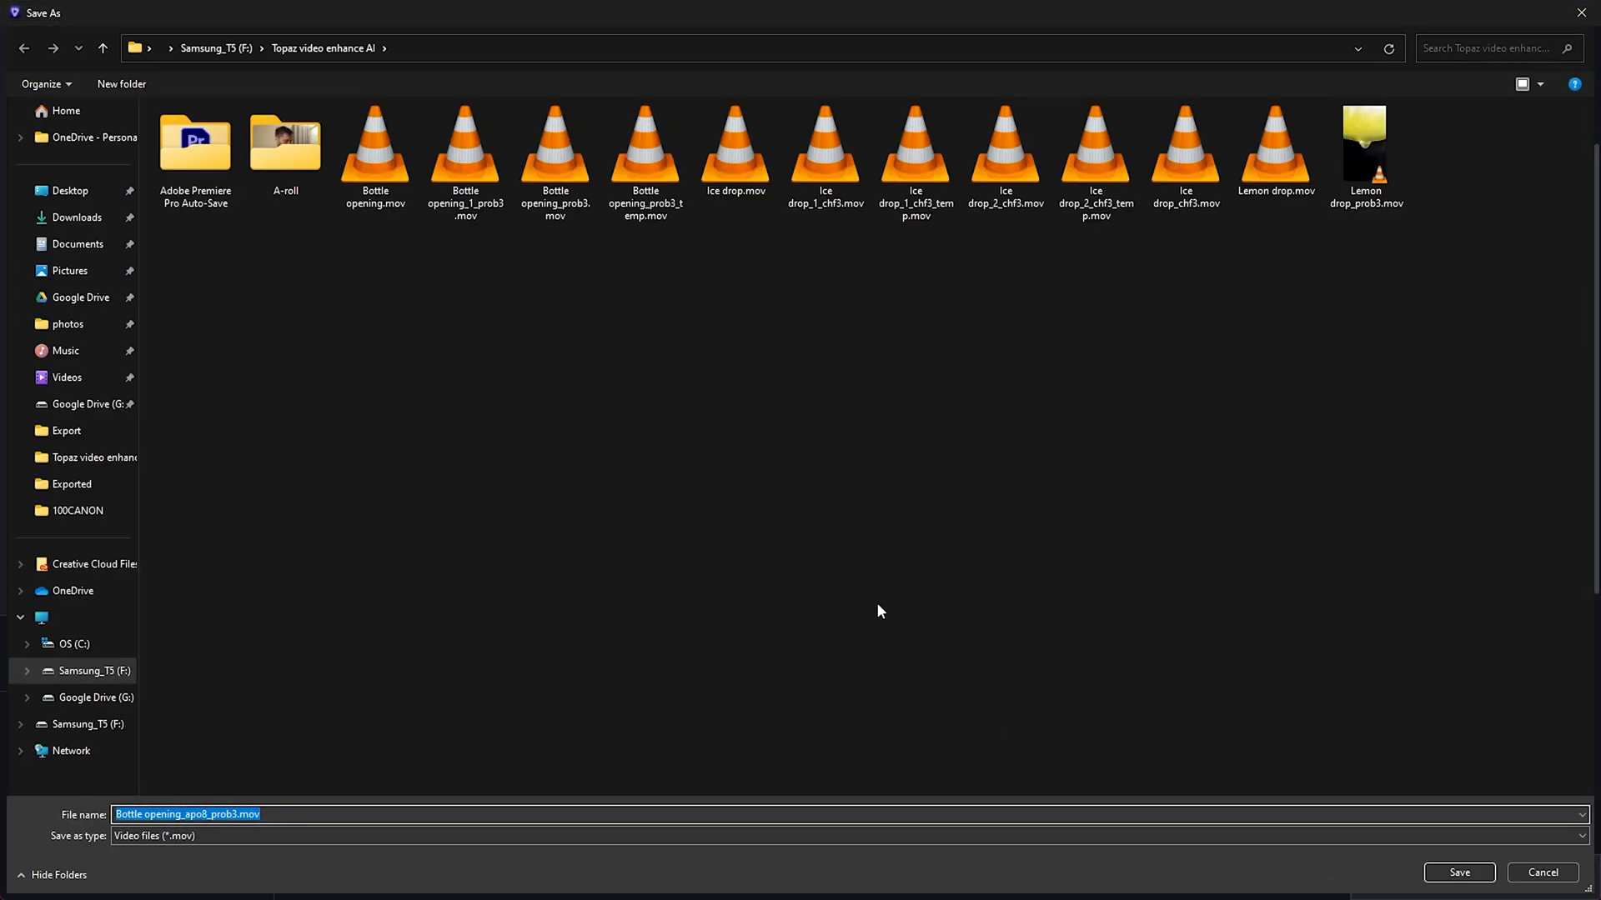
click(1457, 872)
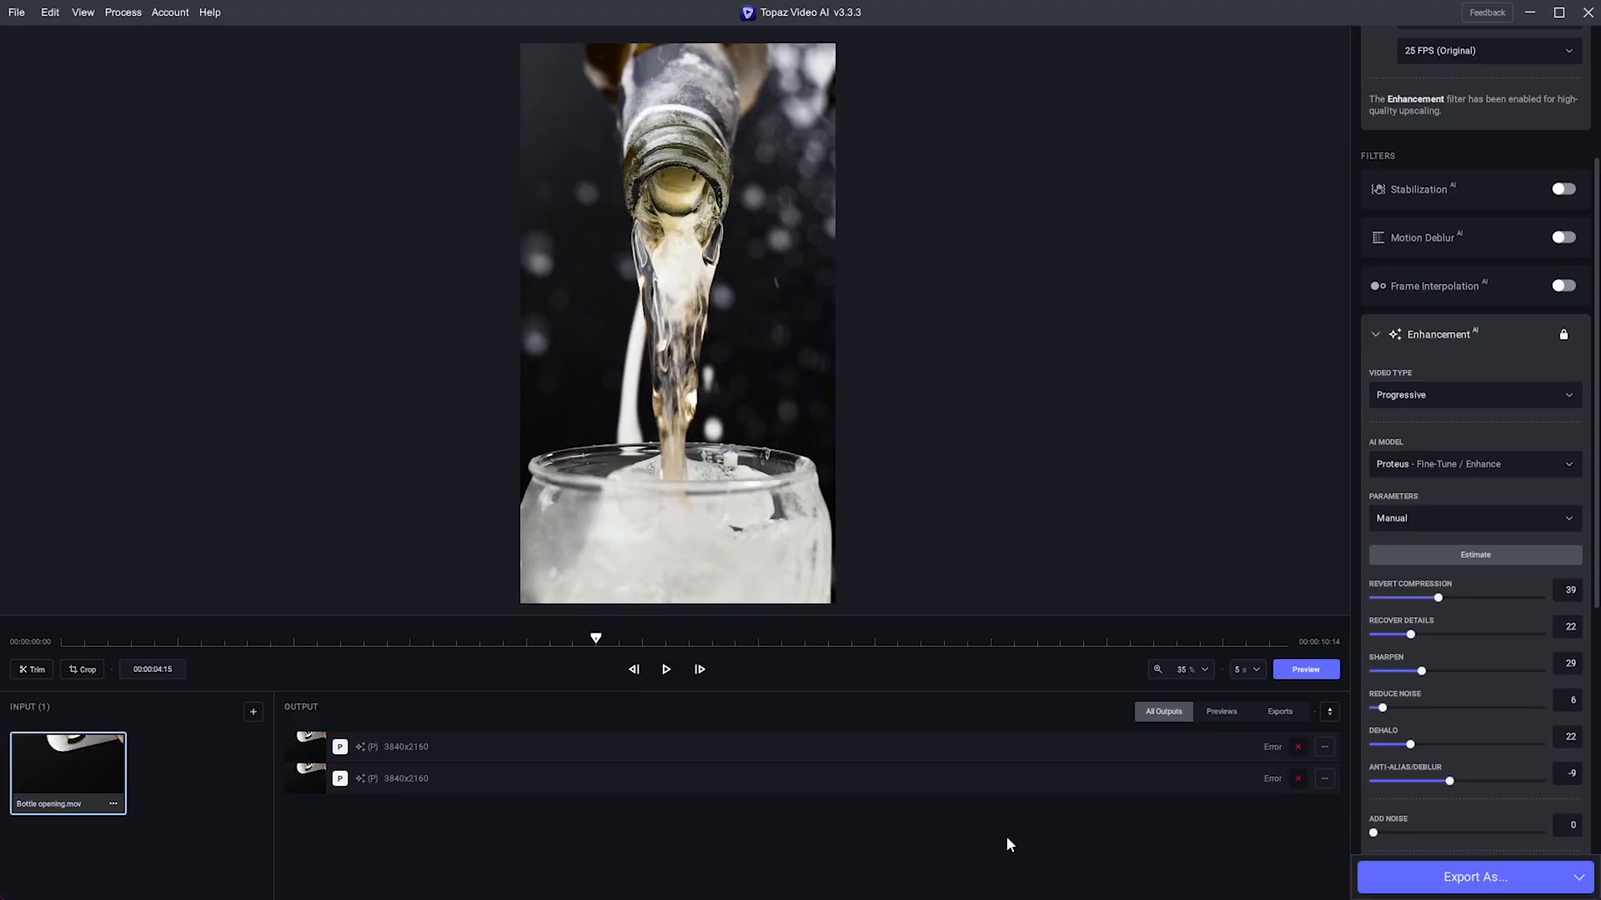
scroll(down, 3)
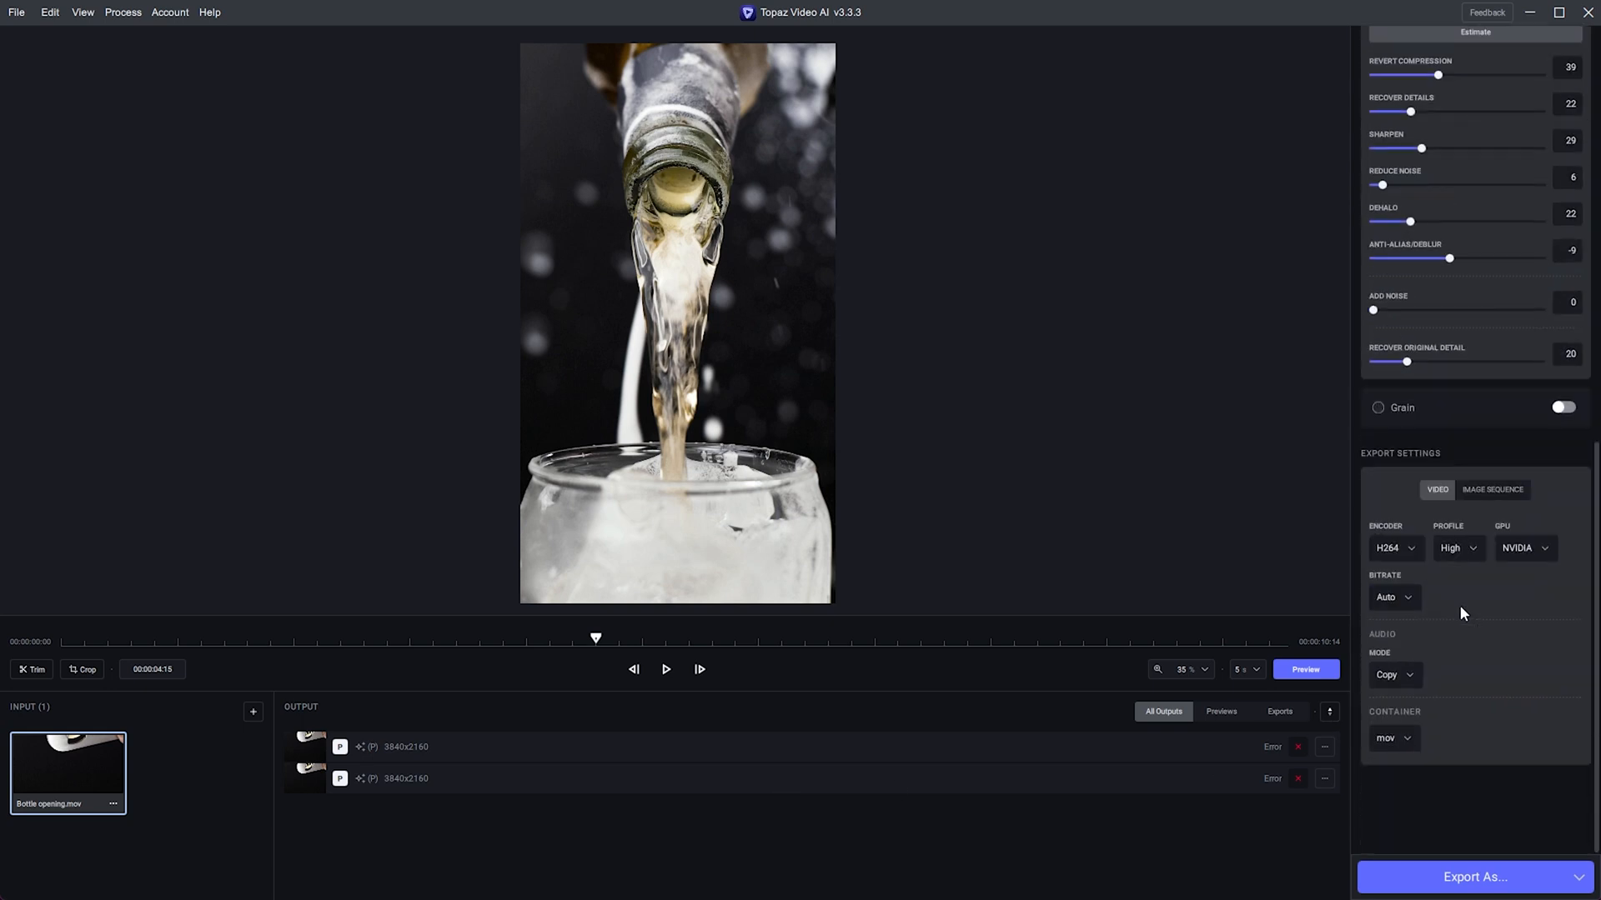